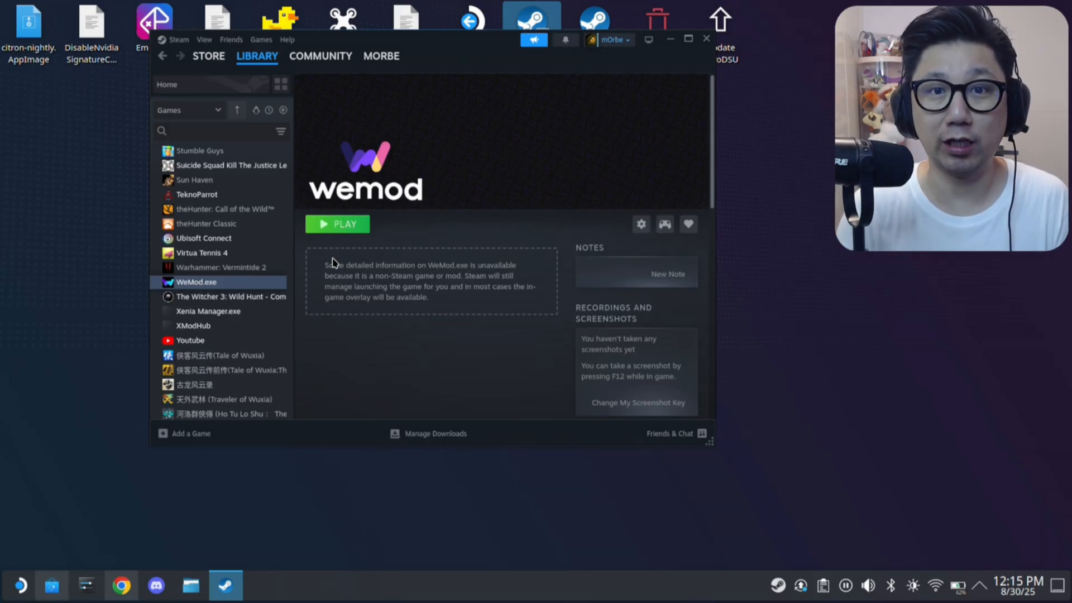
Bring Dolphin forward on Downloads and select the WeMod-11.2.0.exe installer
left_click(335, 223)
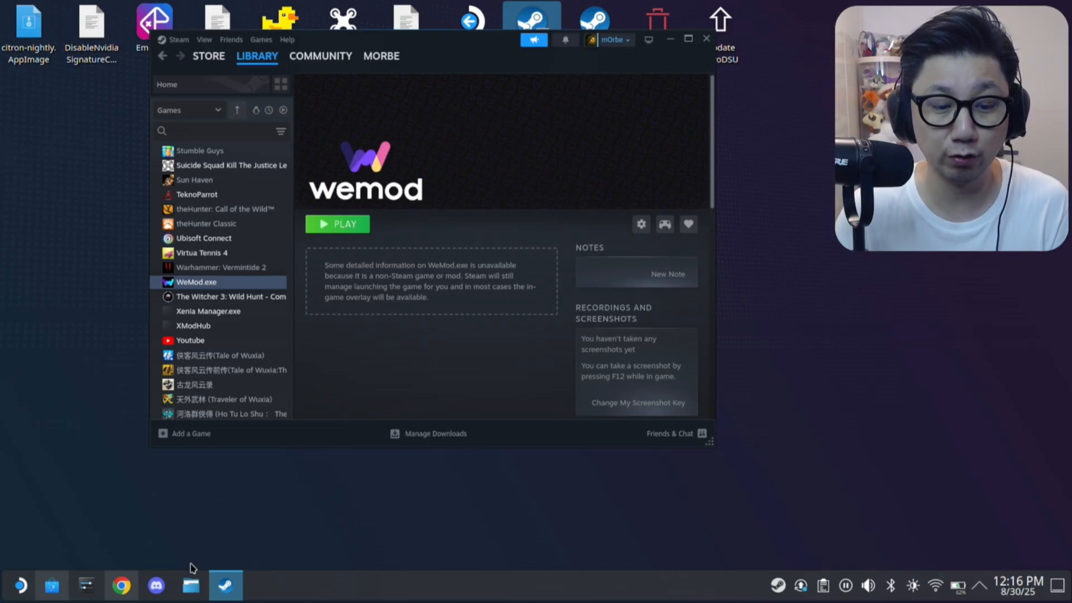
left_click(191, 585)
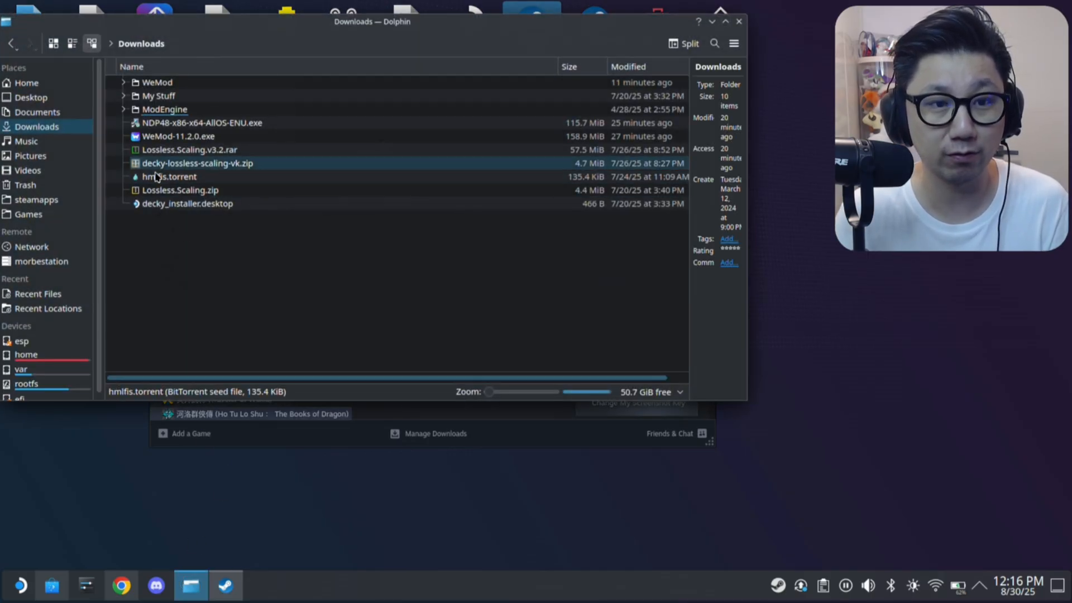
left_click(177, 136)
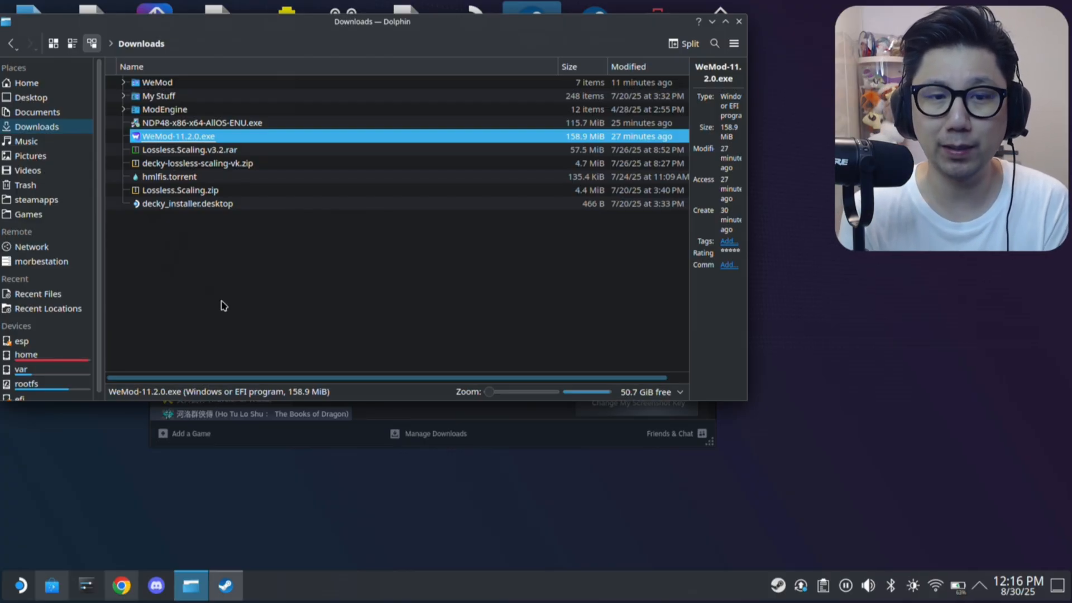
mouse_move(694, 24)
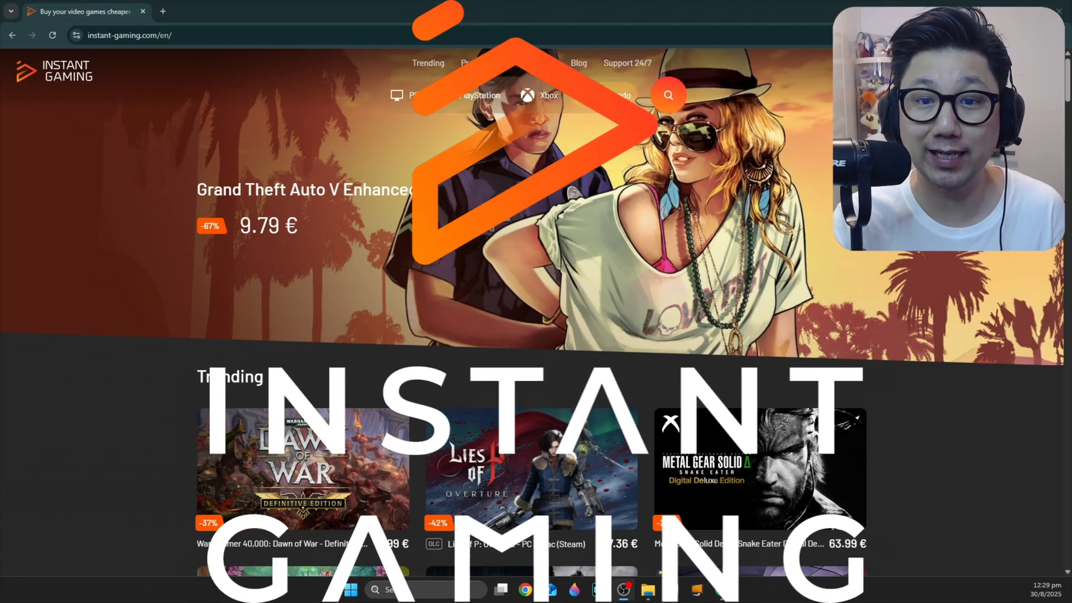
scroll("down", 3)
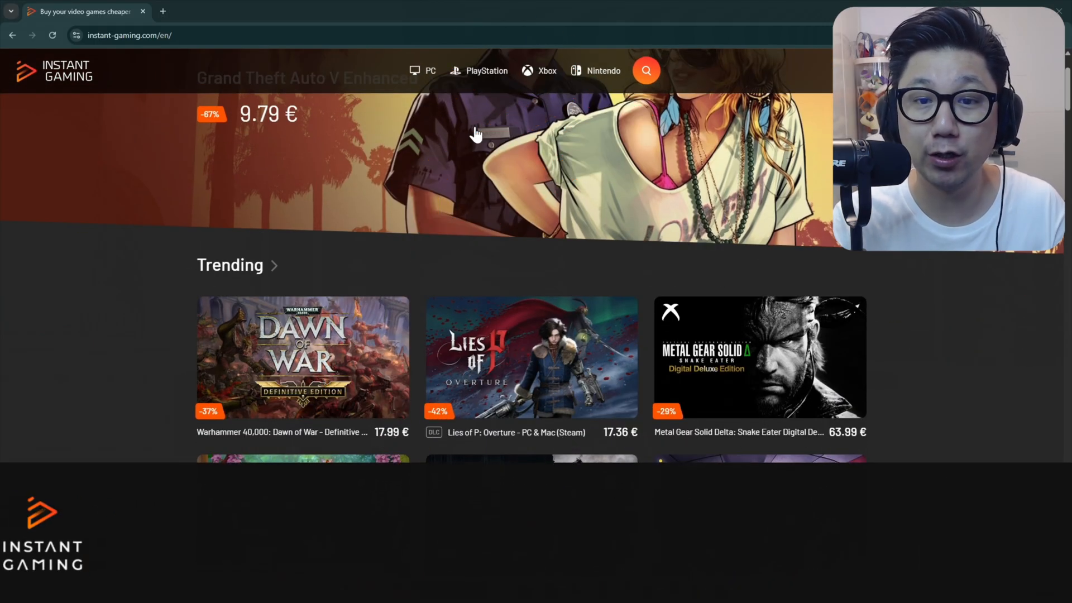
scroll("down", 3)
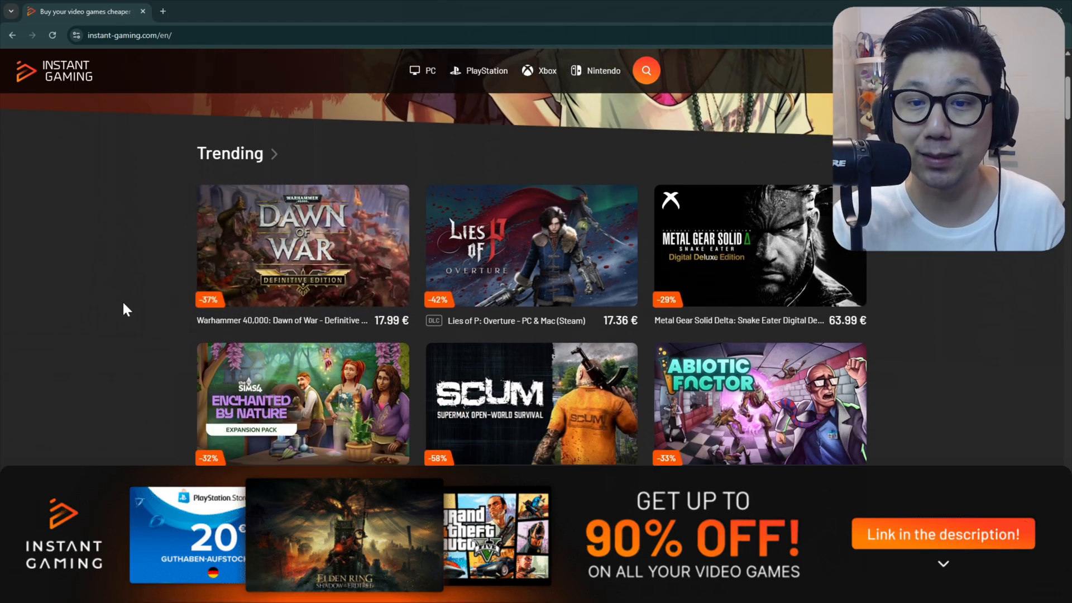
scroll("down", 3)
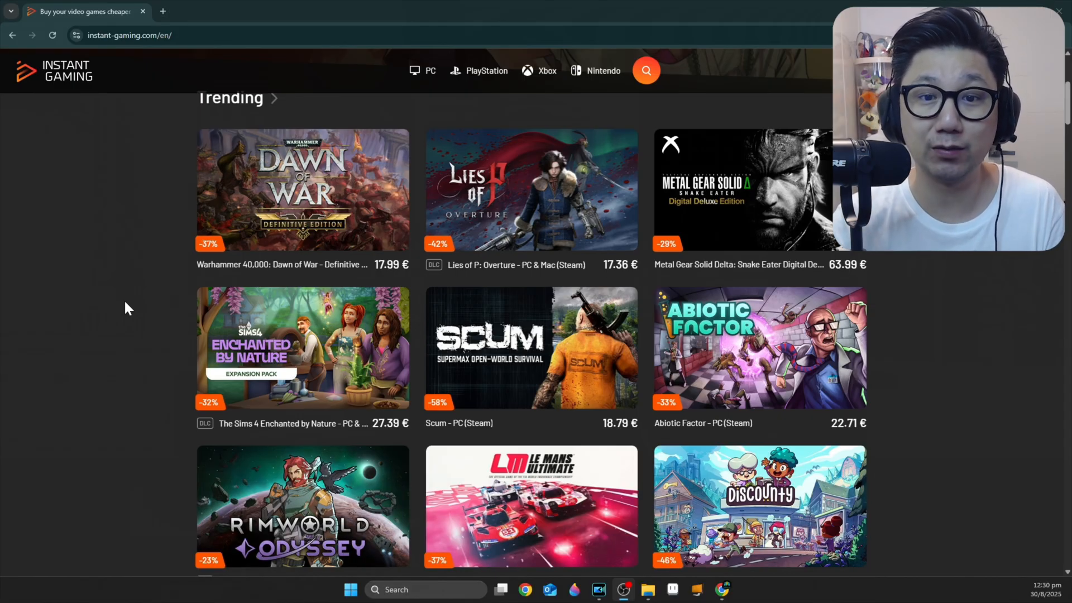
scroll("up", 3)
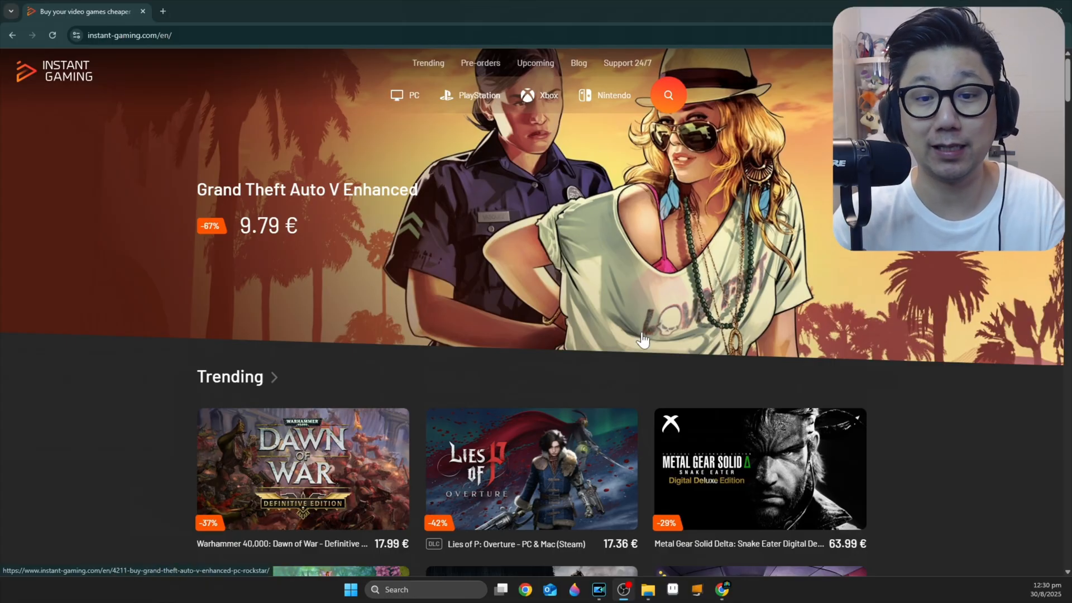
scroll("down", 3)
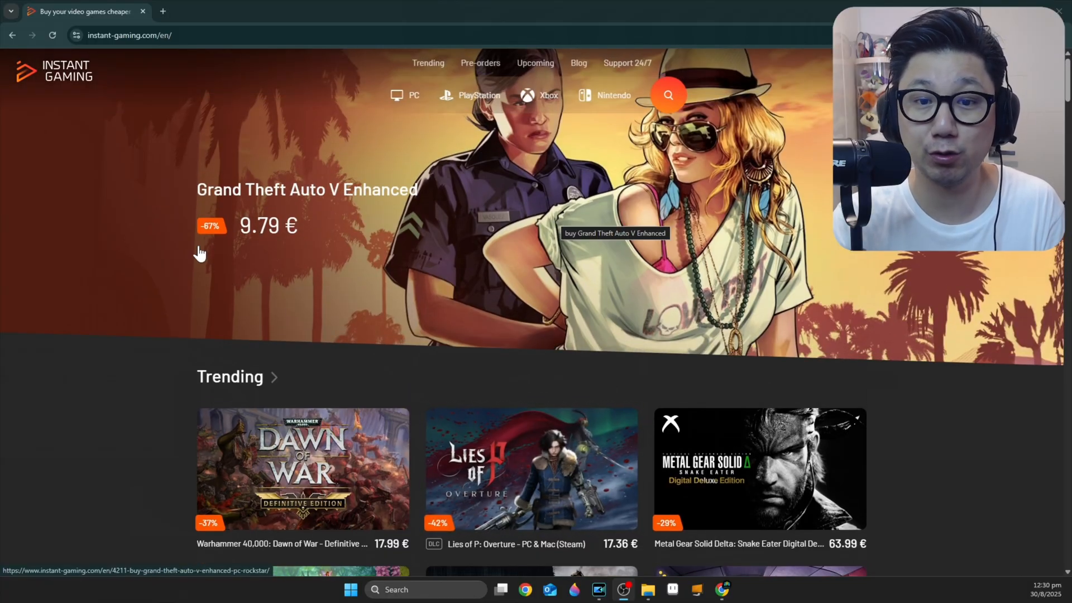
scroll("down", 3)
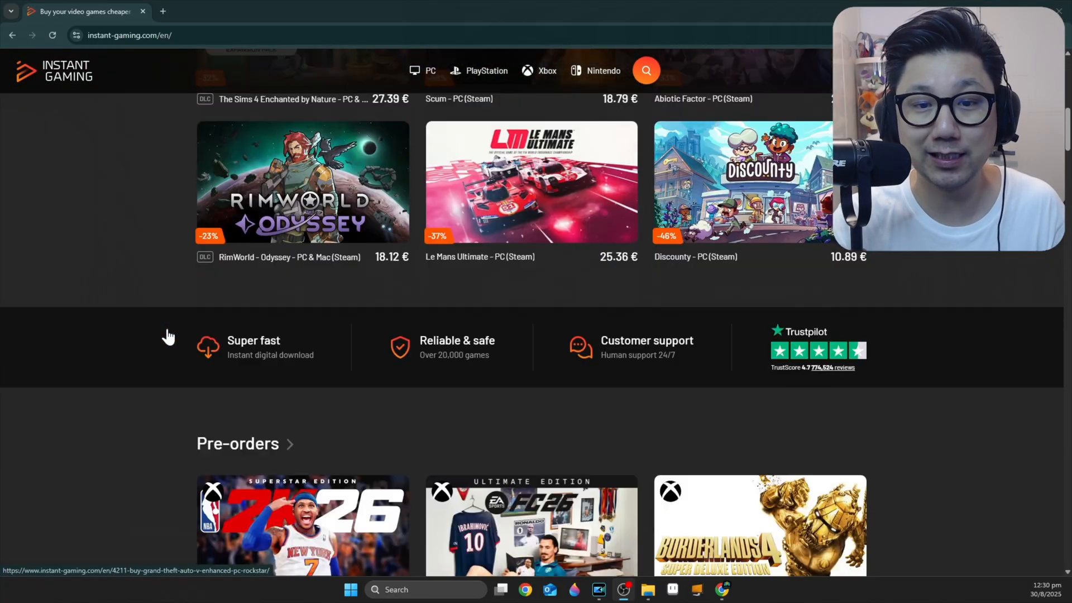
scroll("down", 3)
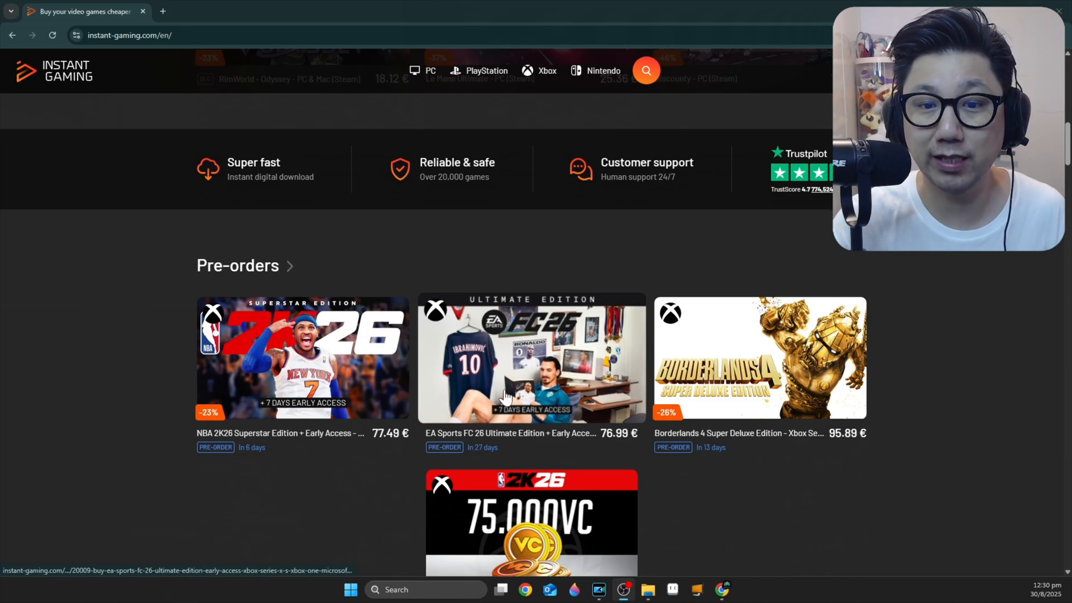
scroll("down", 3)
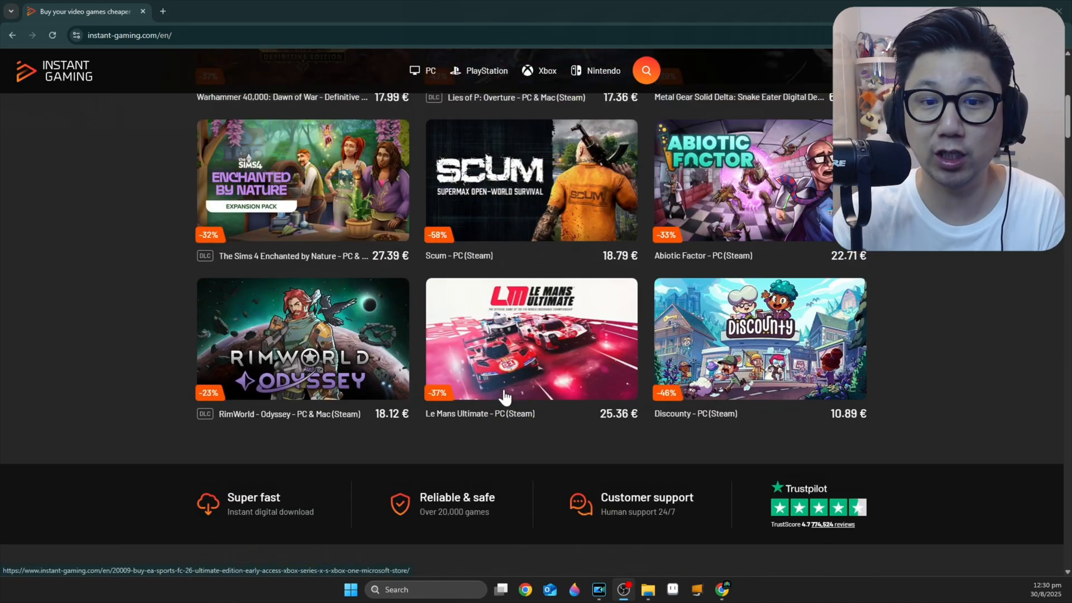
scroll("up", 3)
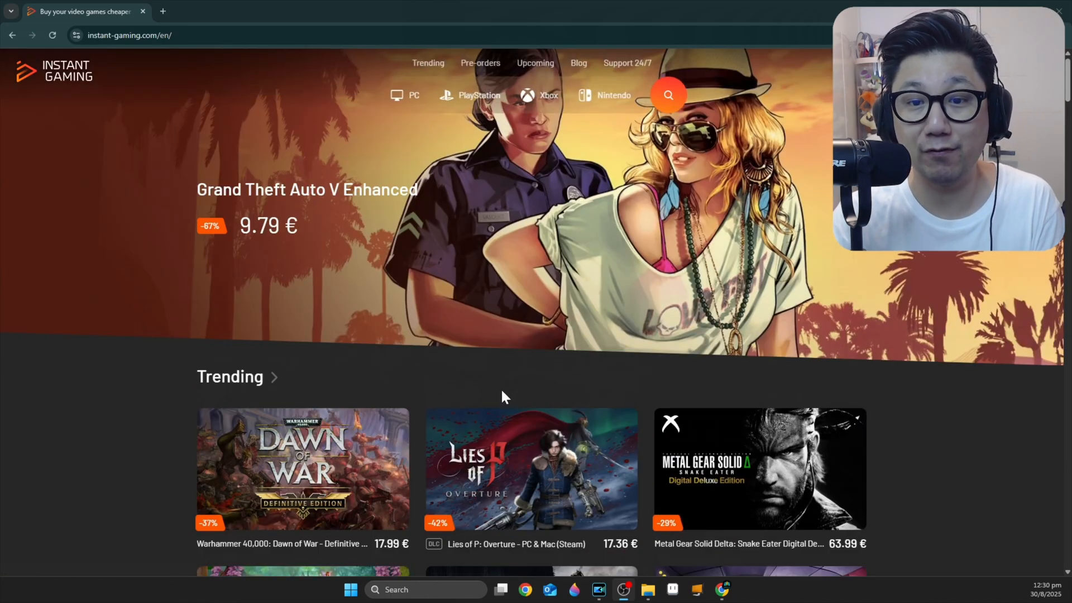
mouse_move(566, 405)
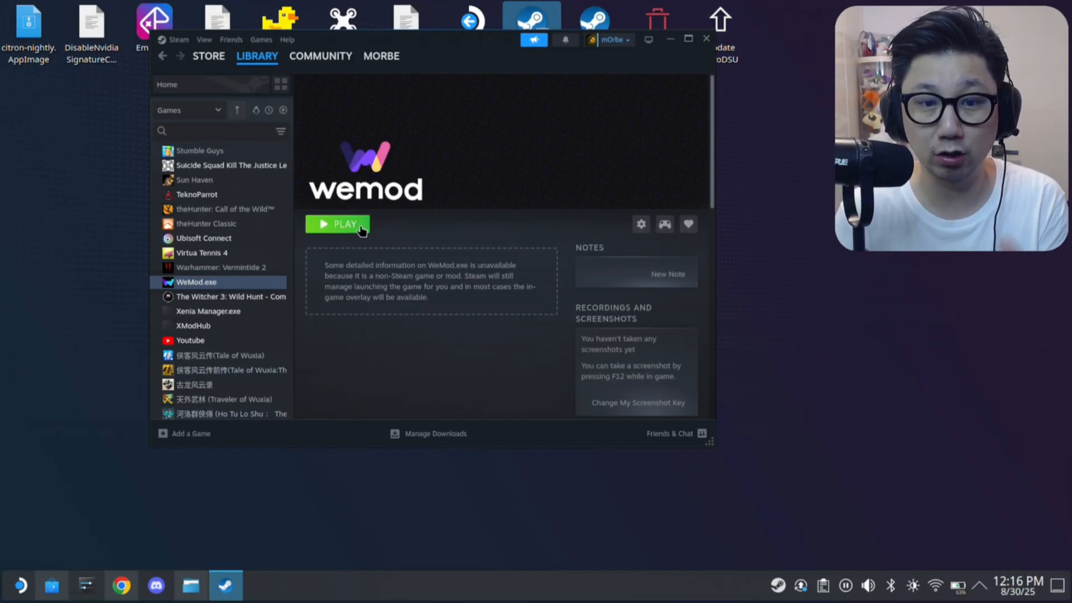
Launch WeMod.exe from Steam, confirm v10.8.0 in Settings, then close the window
left_click(337, 224)
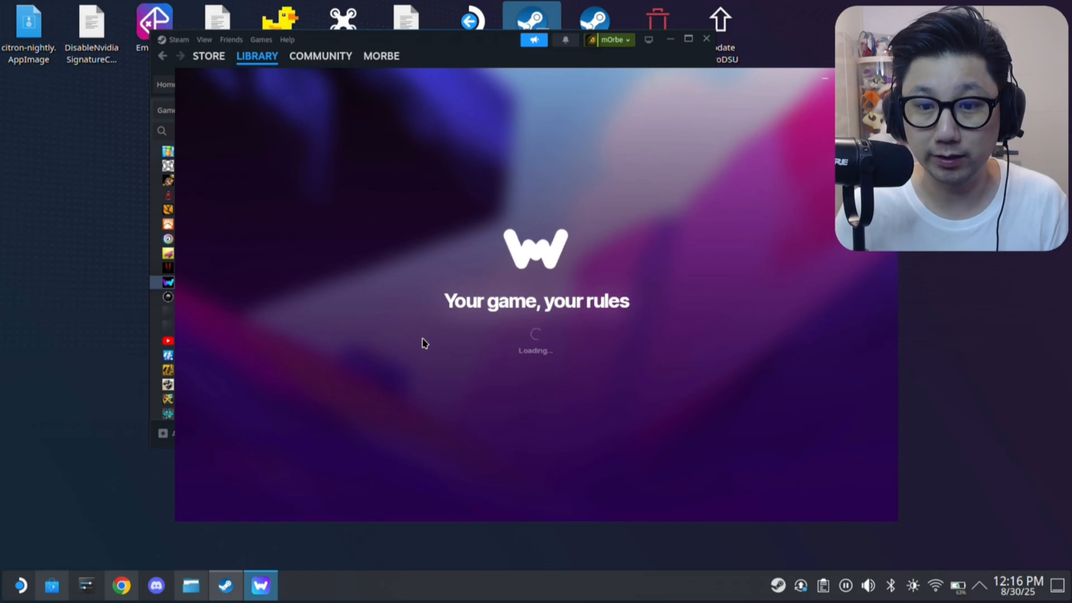
mouse_move(487, 330)
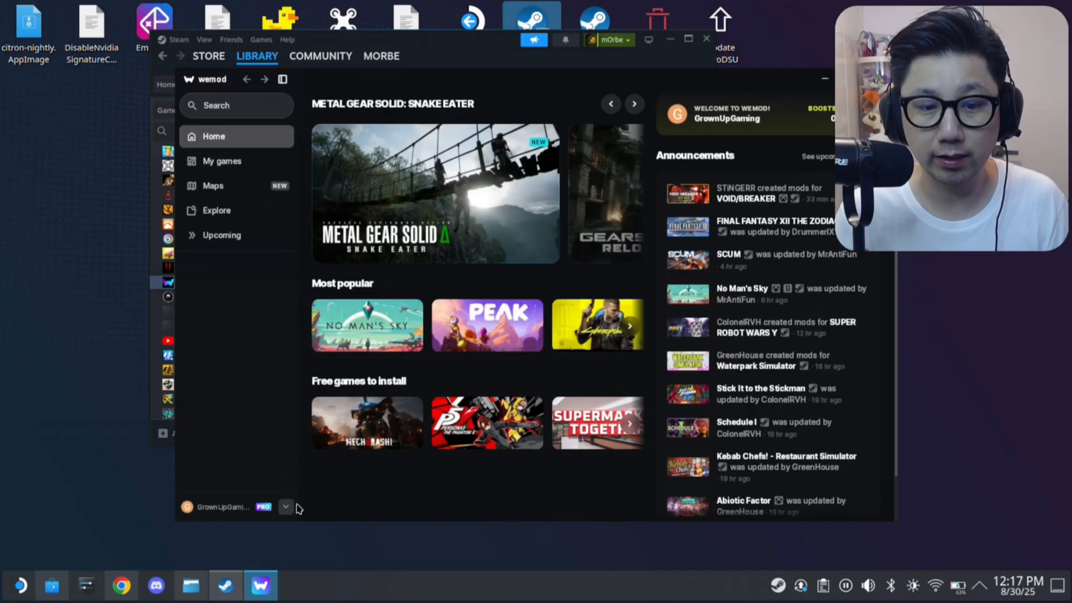
left_click(285, 508)
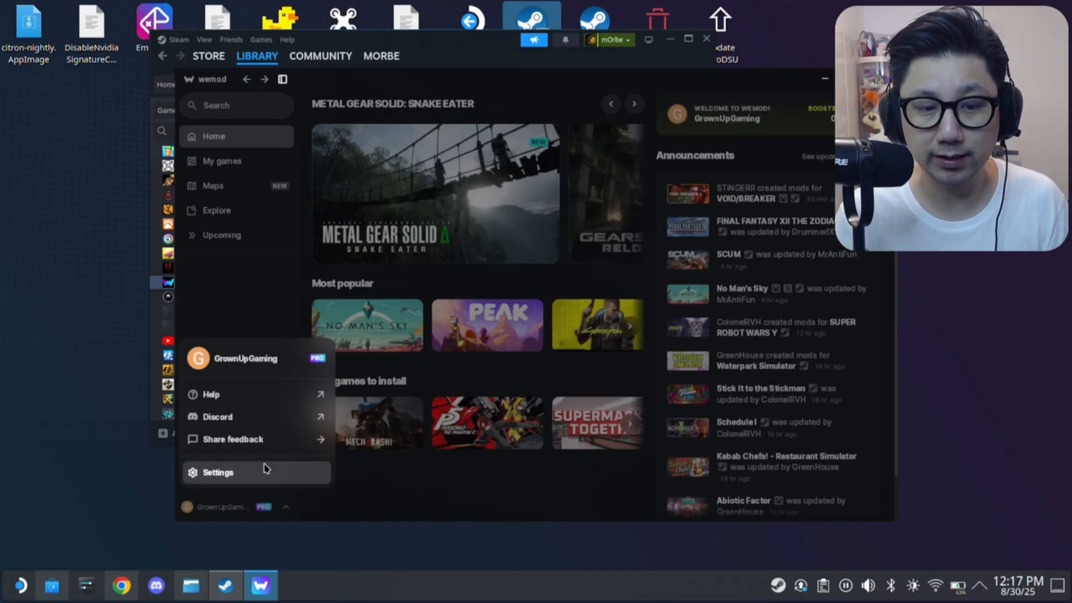
left_click(219, 472)
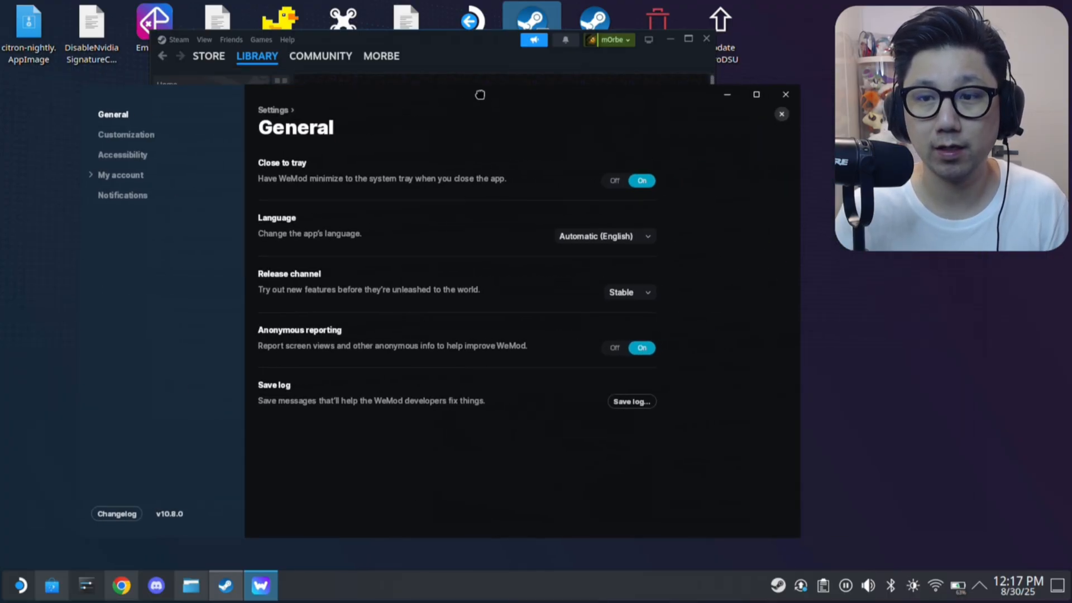
left_click(782, 113)
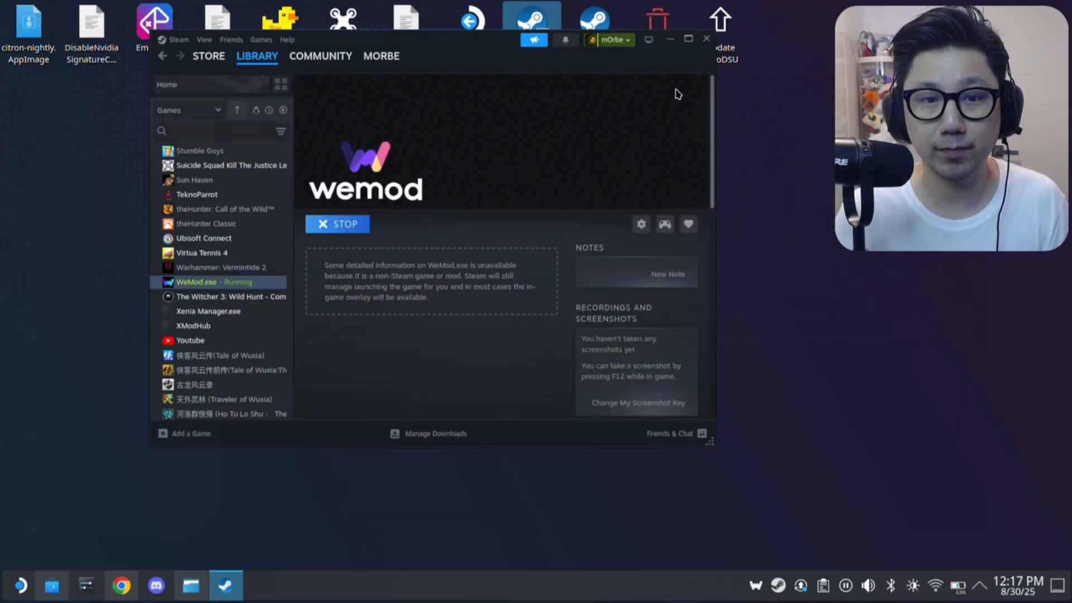
Stop the running WeMod.exe shortcut and inspect its Properties target and Start In path
left_click(338, 223)
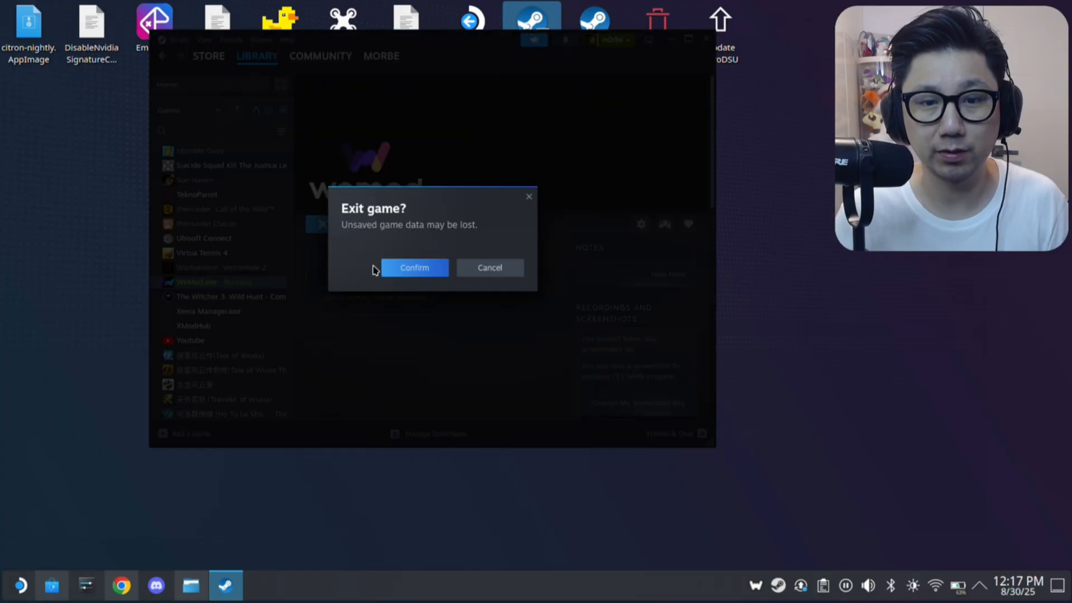
left_click(414, 267)
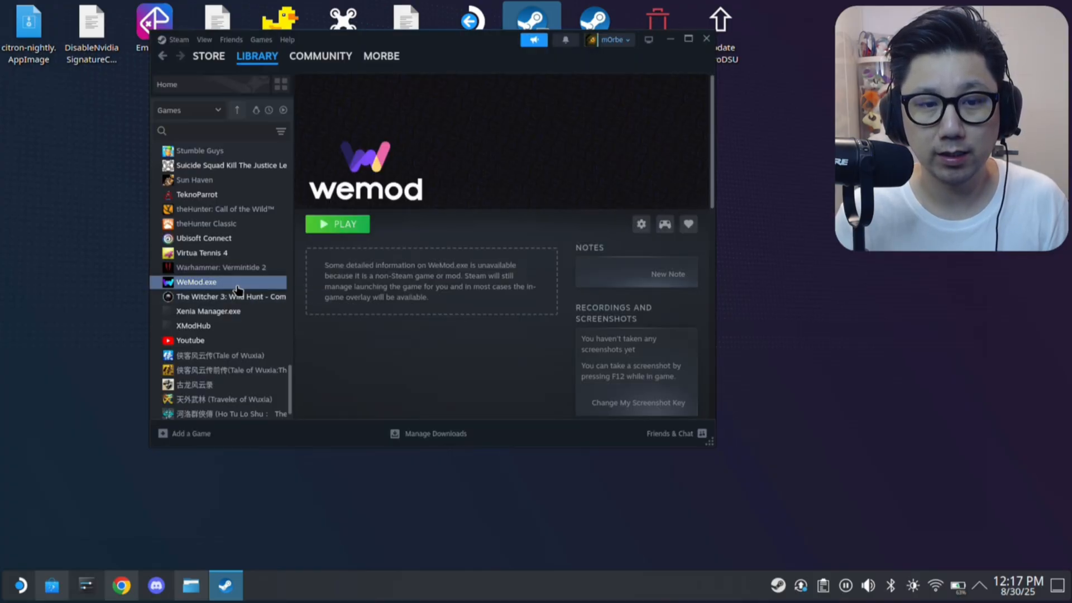
mouse_move(271, 370)
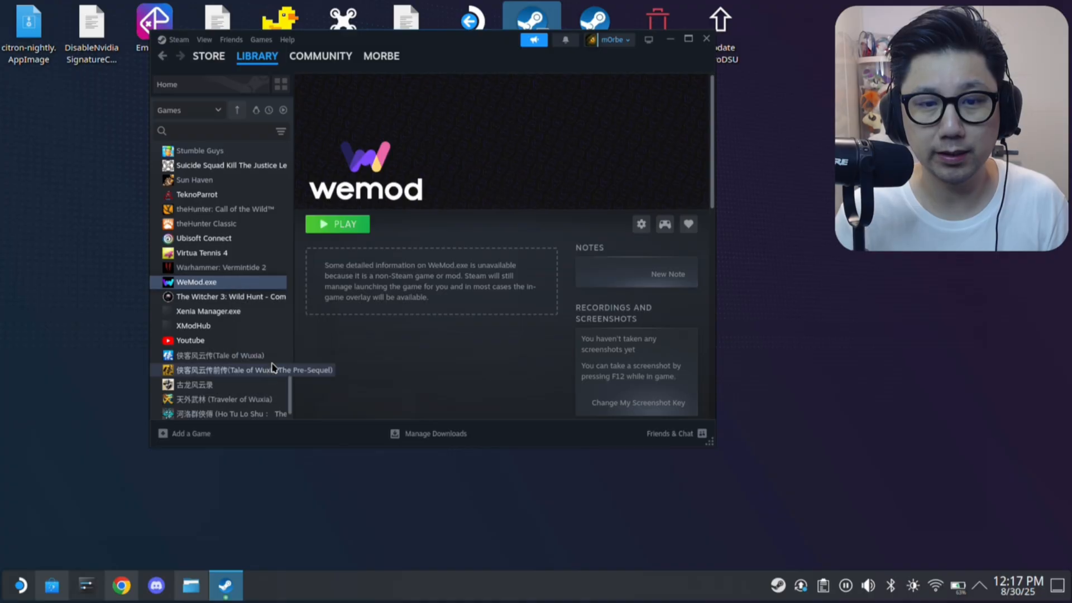
left_click(640, 224)
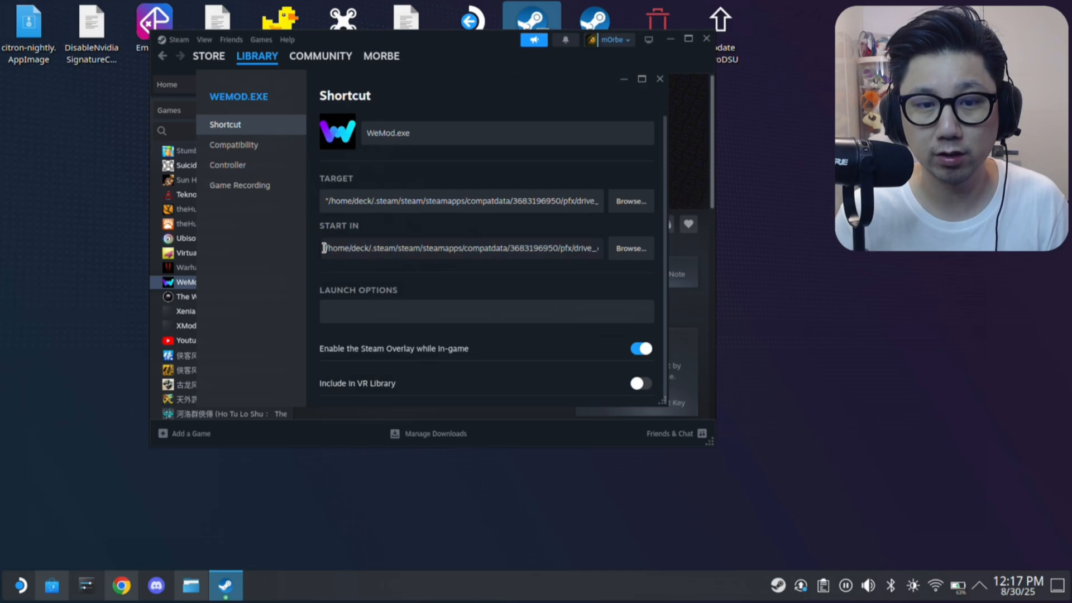
triple_click(485, 247)
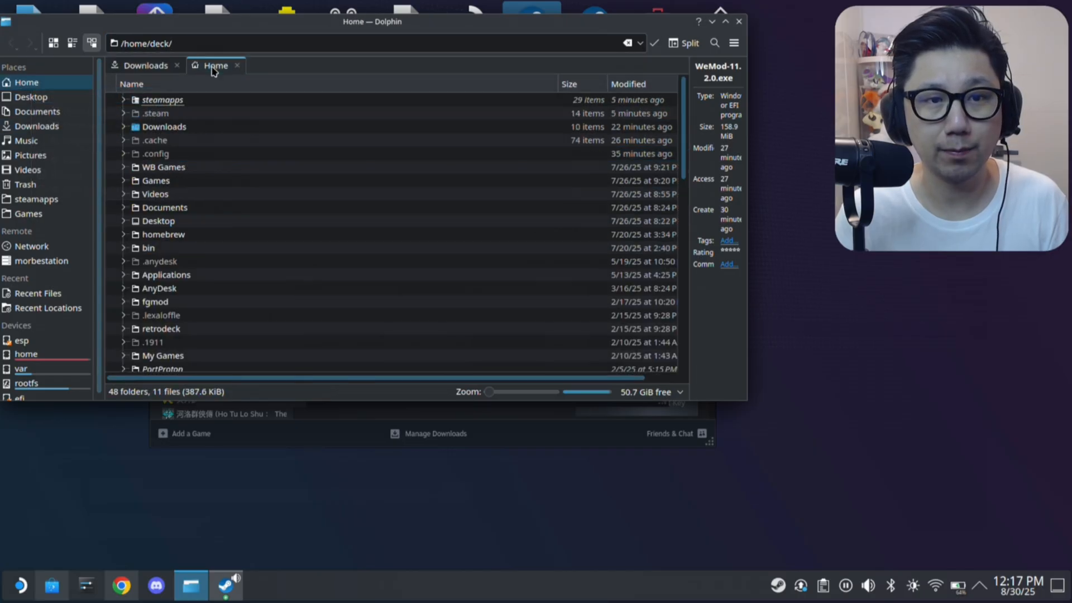
Return Dolphin to Downloads and highlight the WeMod-11.2.0.exe installer
right_click(147, 43)
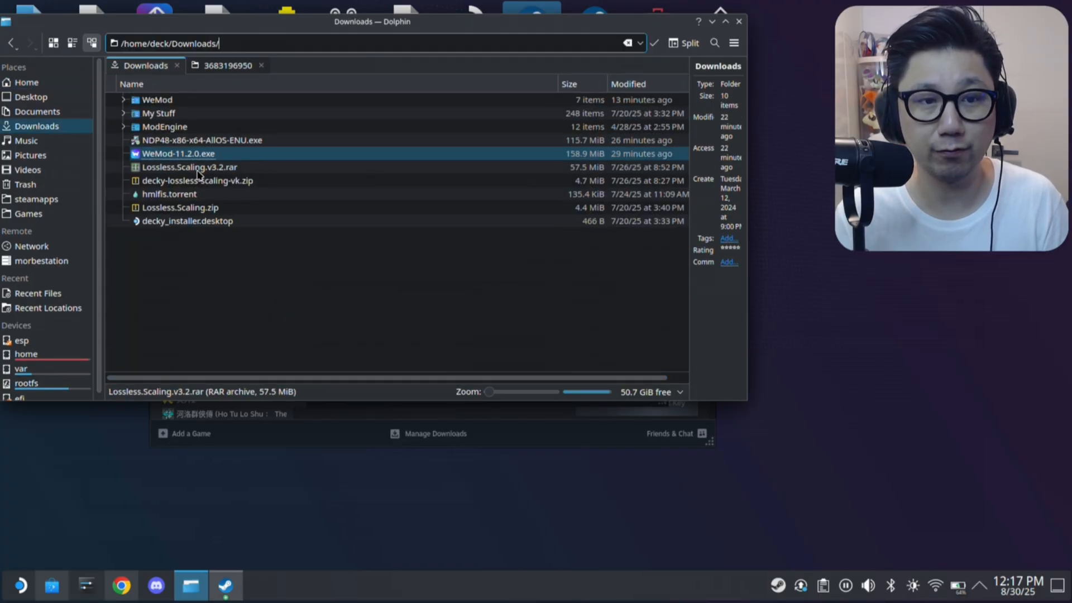
left_click(177, 153)
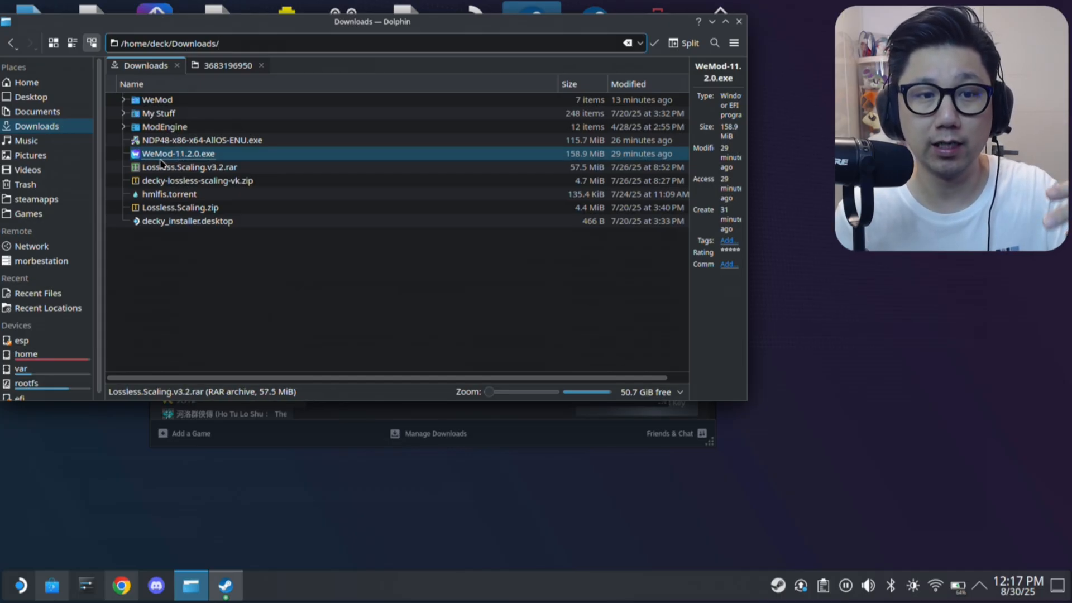
left_click(178, 153)
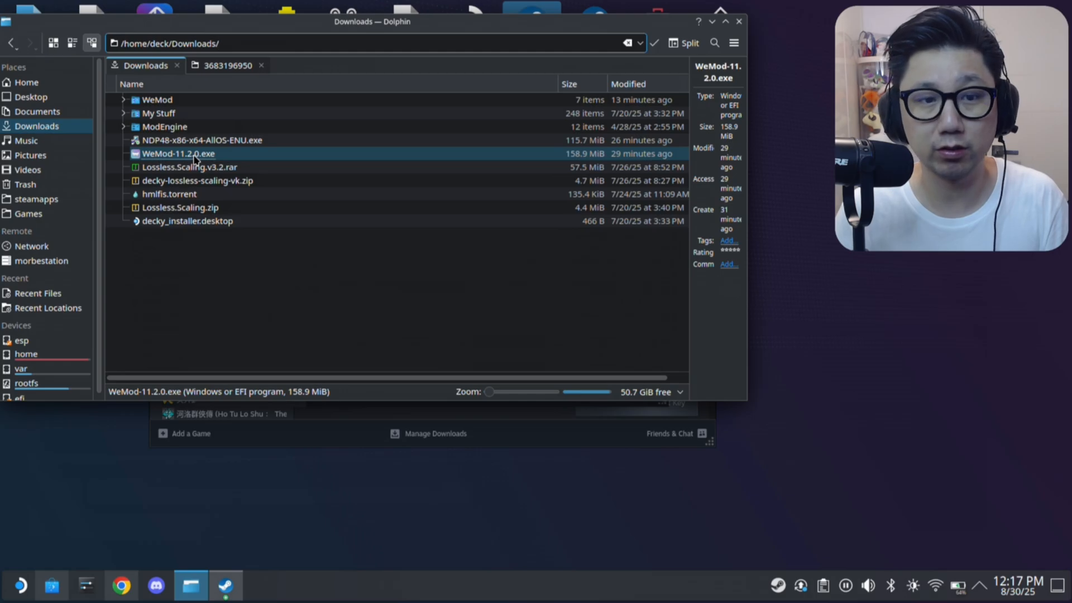
In WeMod-11.2.0.exe's Compatibility properties, tick Force compatibility tool and pick a Proton version
right_click(179, 153)
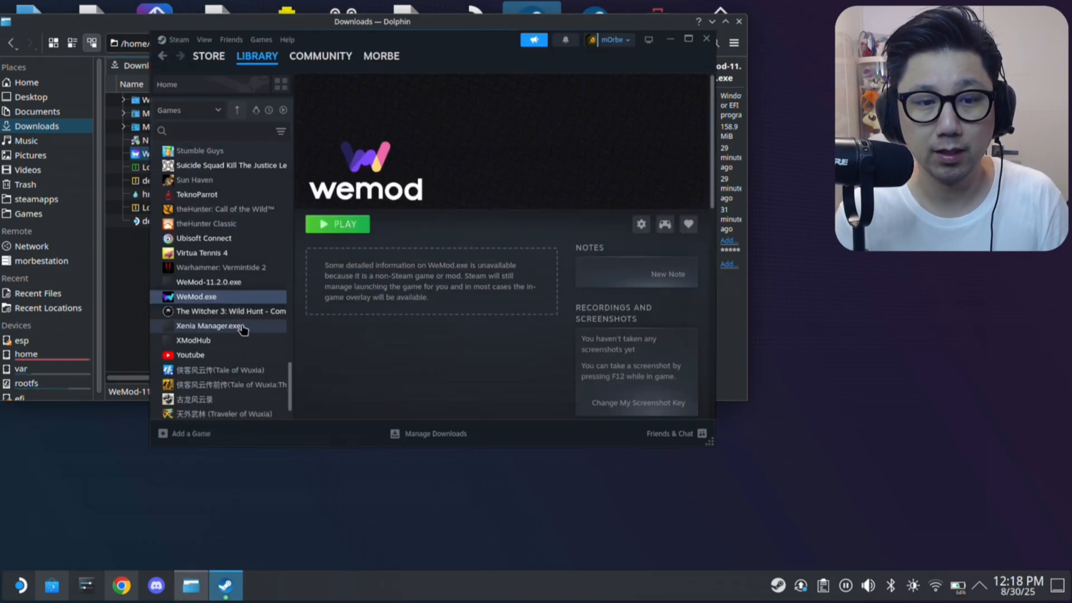
left_click(208, 281)
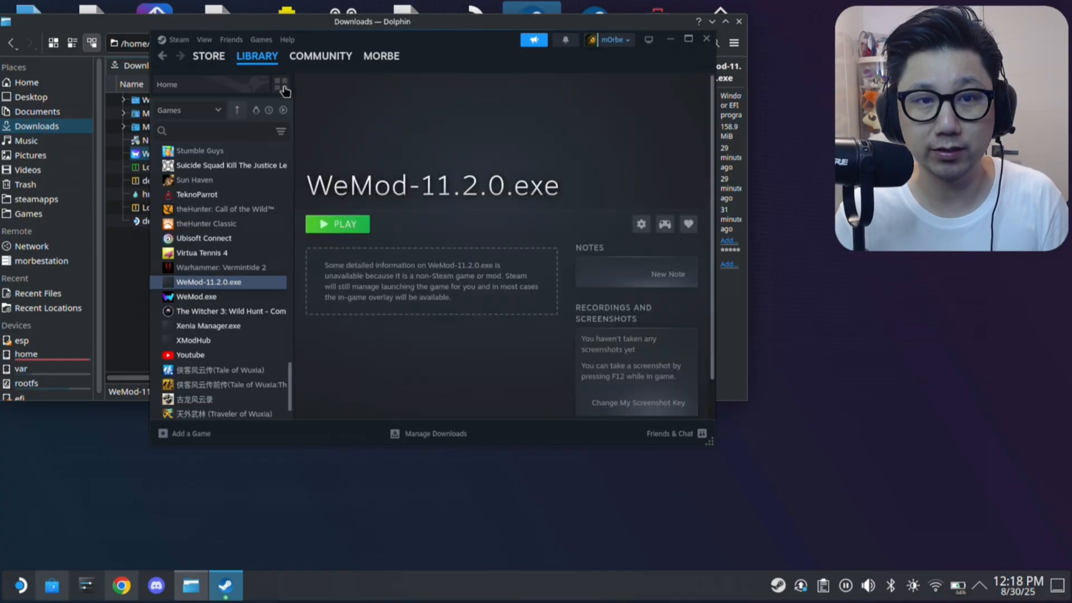
left_click(221, 282)
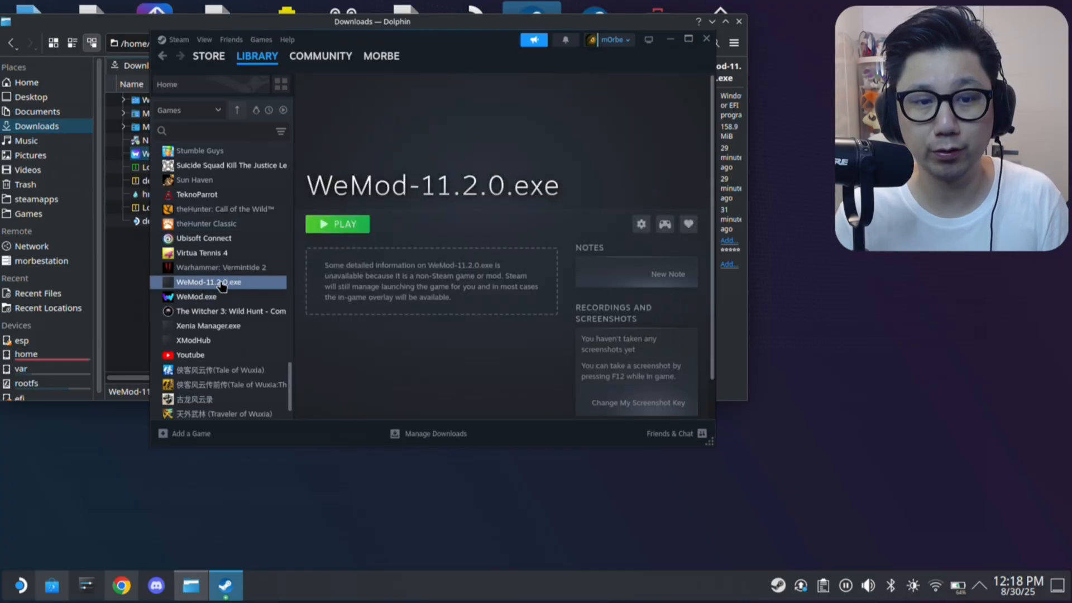
left_click(641, 224)
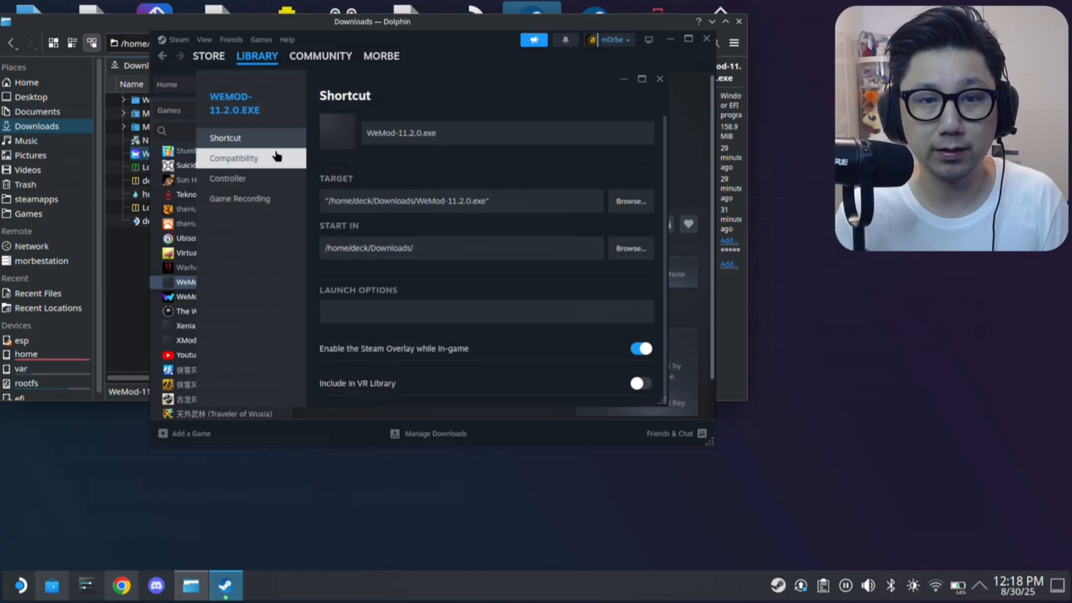
left_click(233, 158)
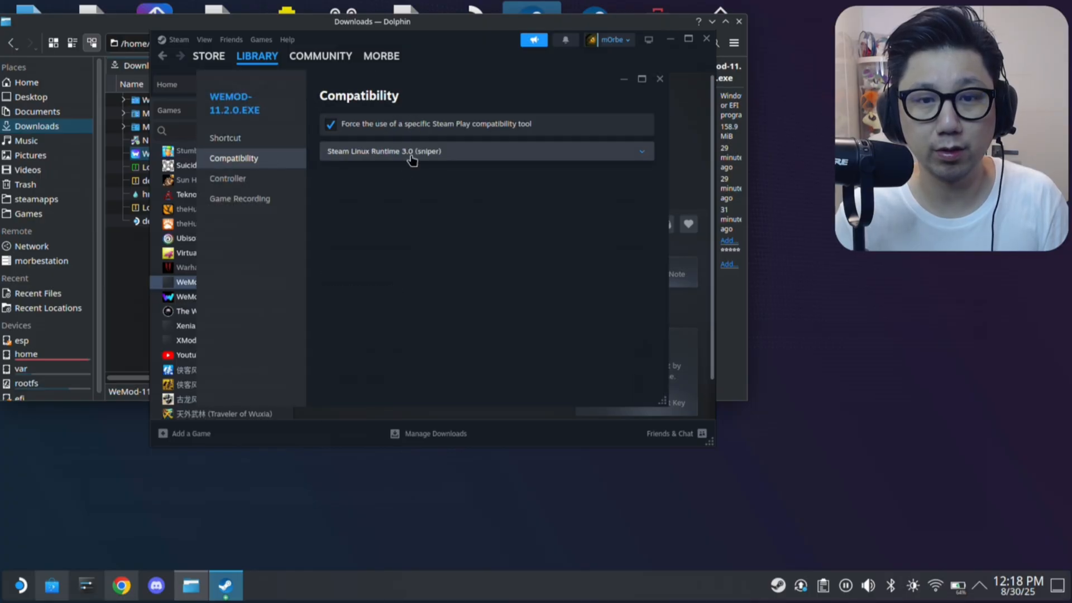
left_click(485, 152)
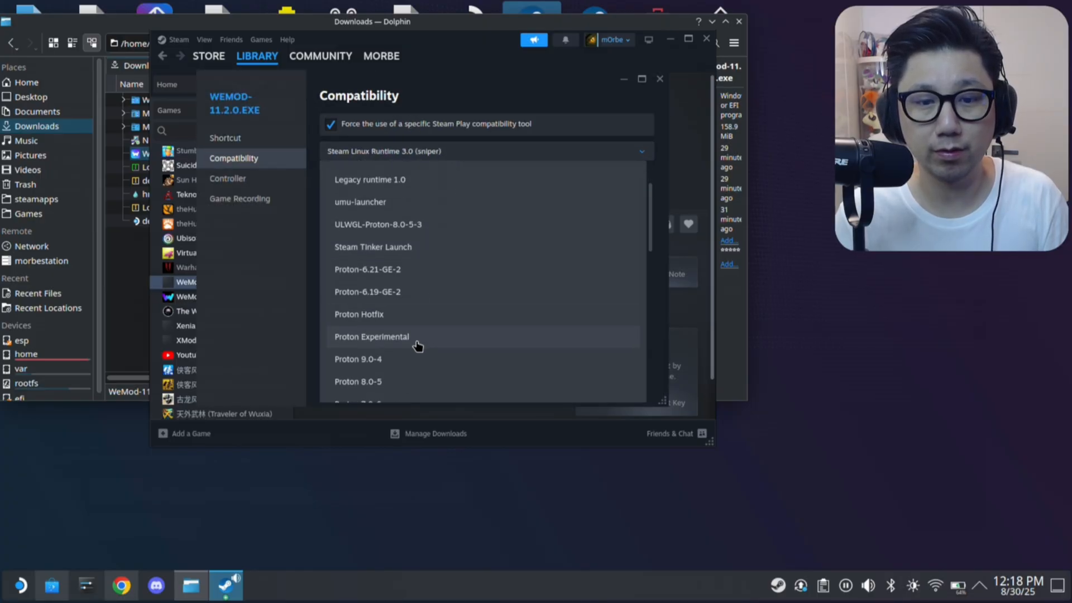
left_click(371, 335)
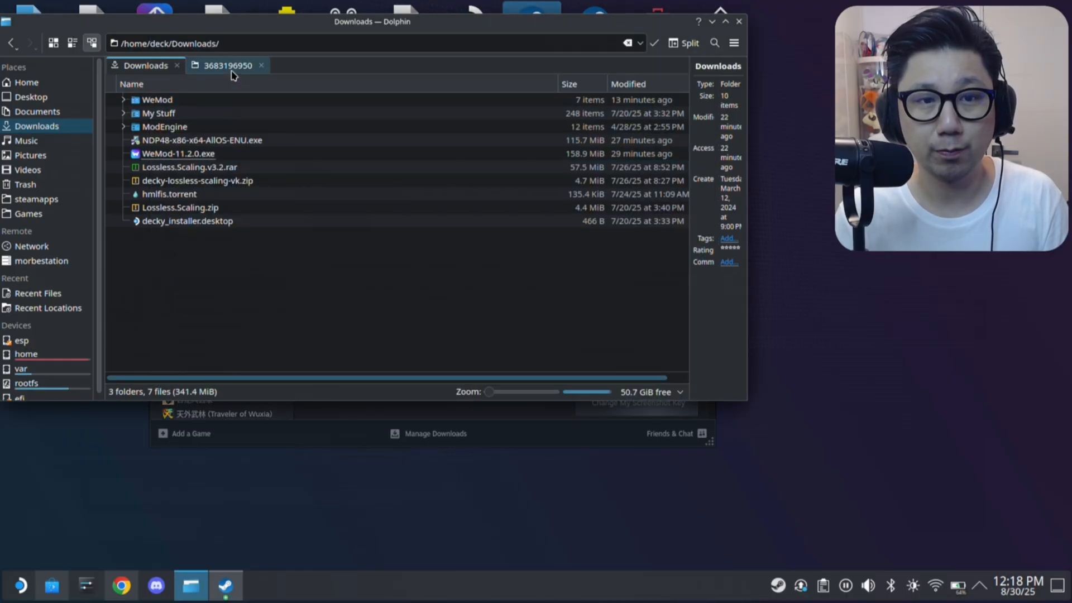
right_click(227, 65)
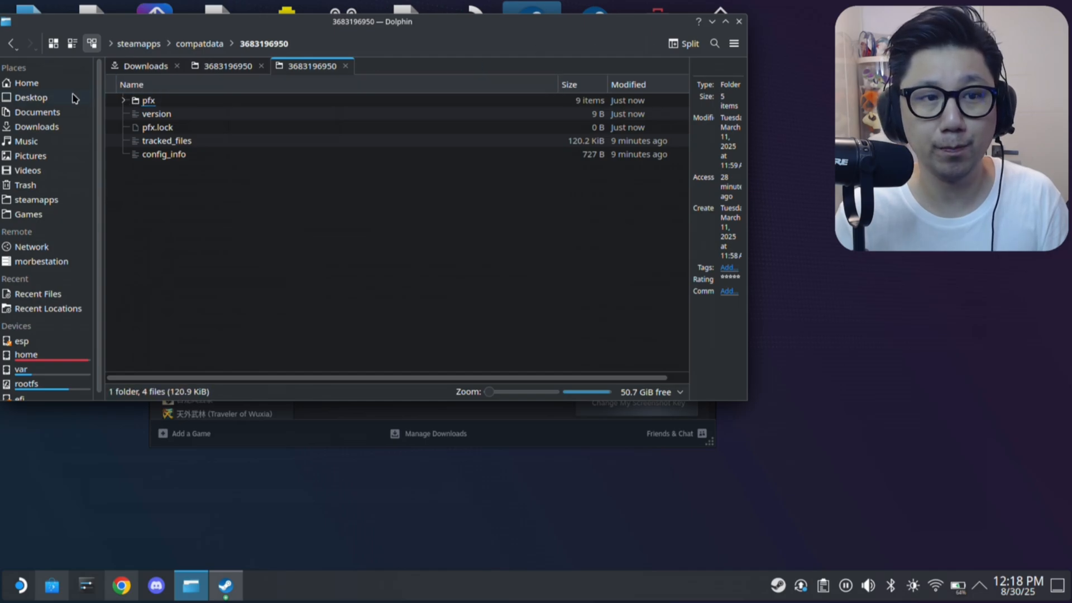
left_click(27, 83)
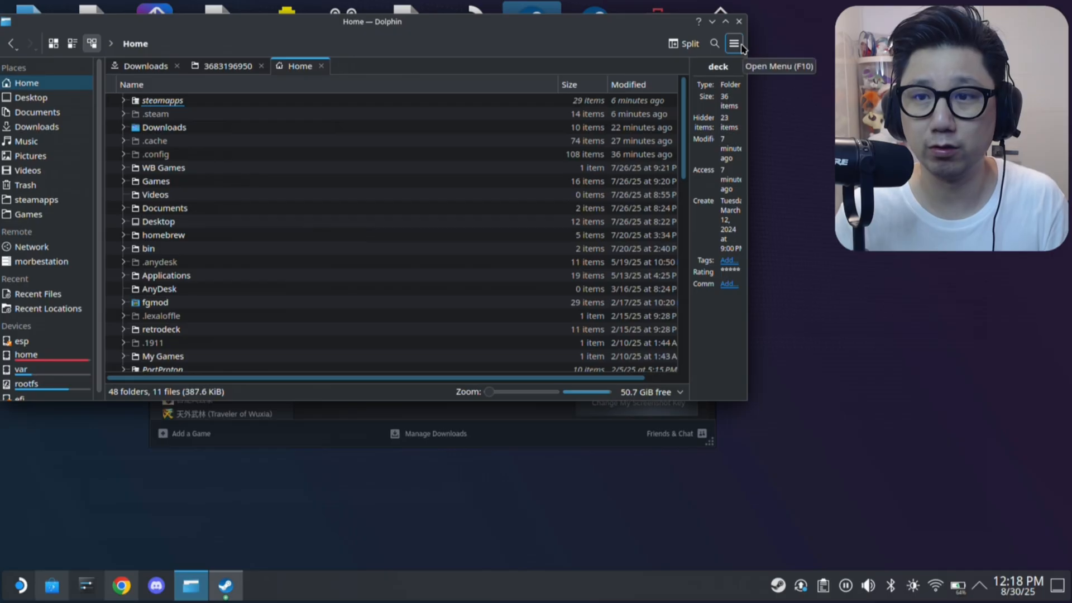
left_click(733, 43)
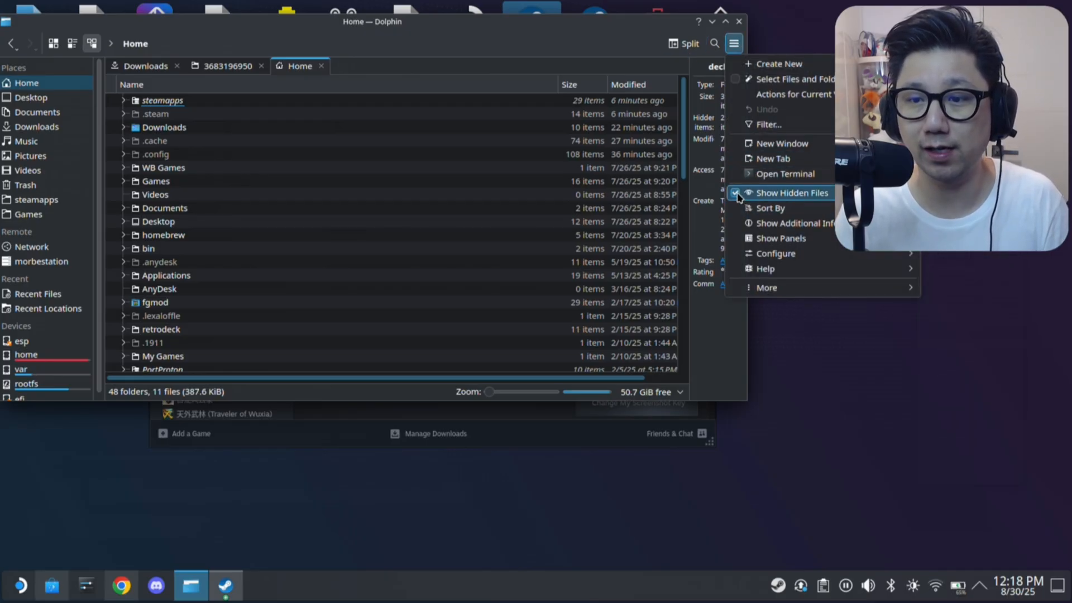
left_click(793, 193)
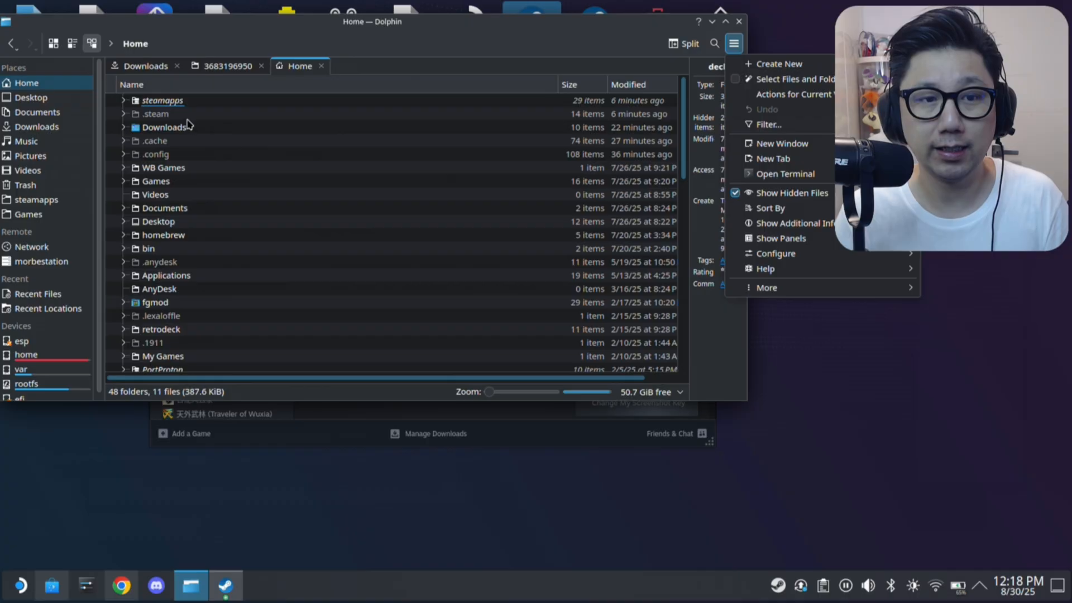
Open .steam down to steamapps/compatdata in details view, sorted by Modified date
left_click(155, 114)
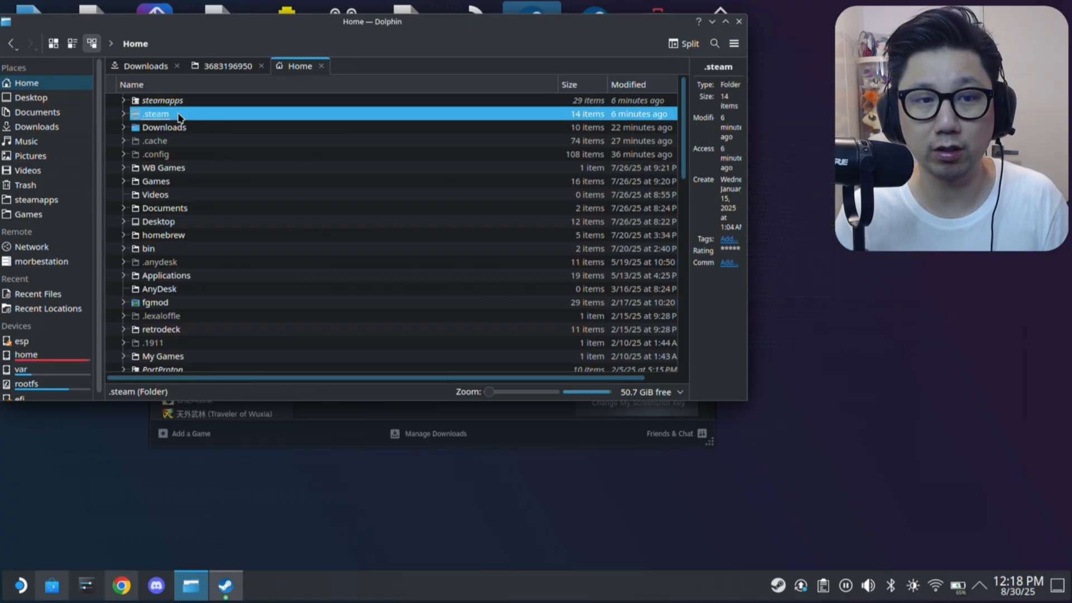
double_click(155, 113)
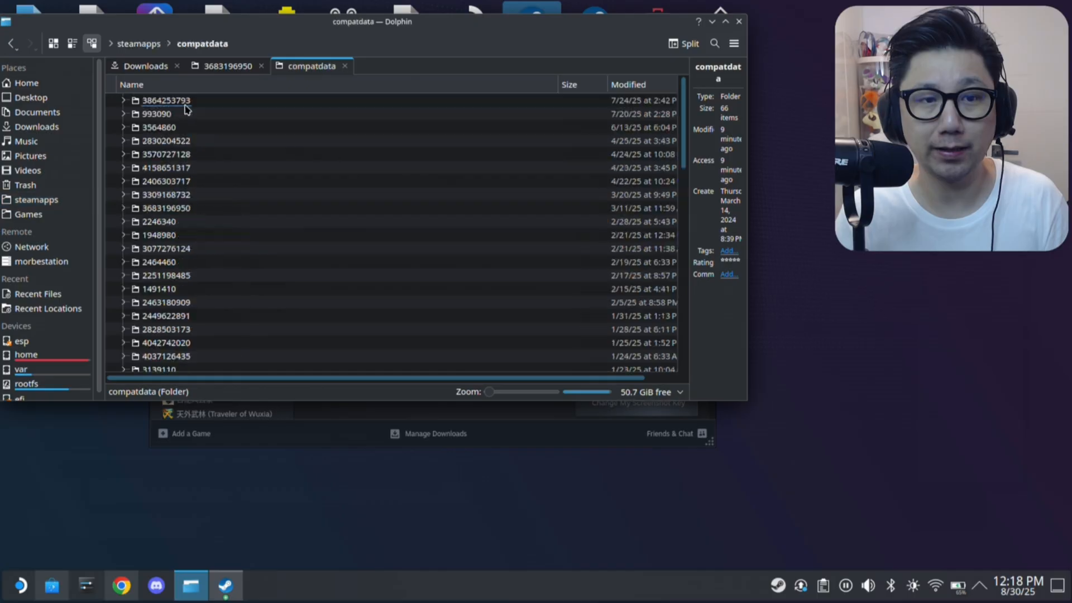
left_click(91, 43)
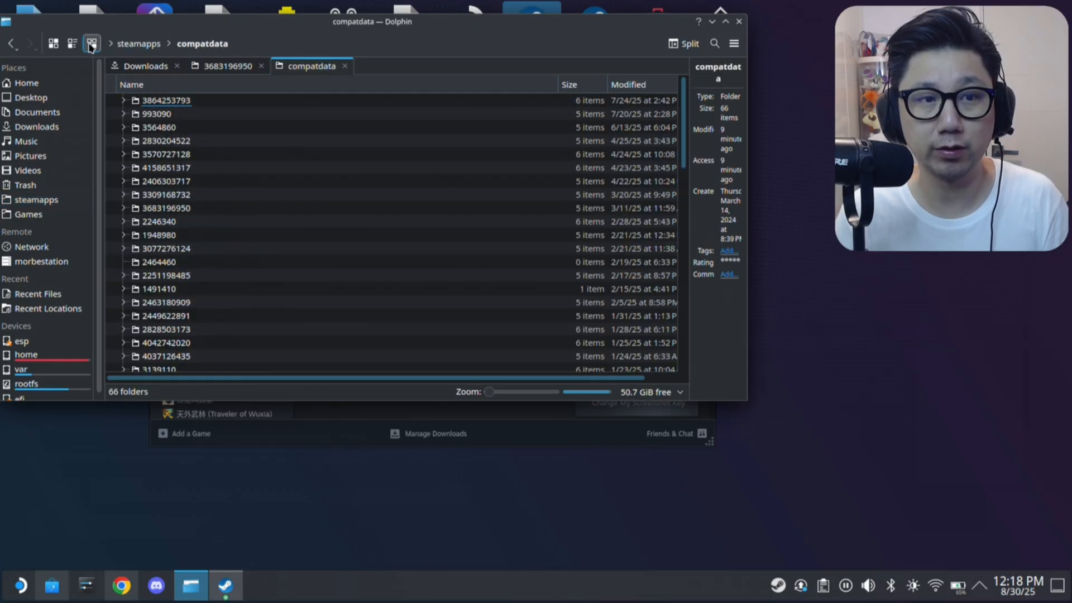
left_click(52, 43)
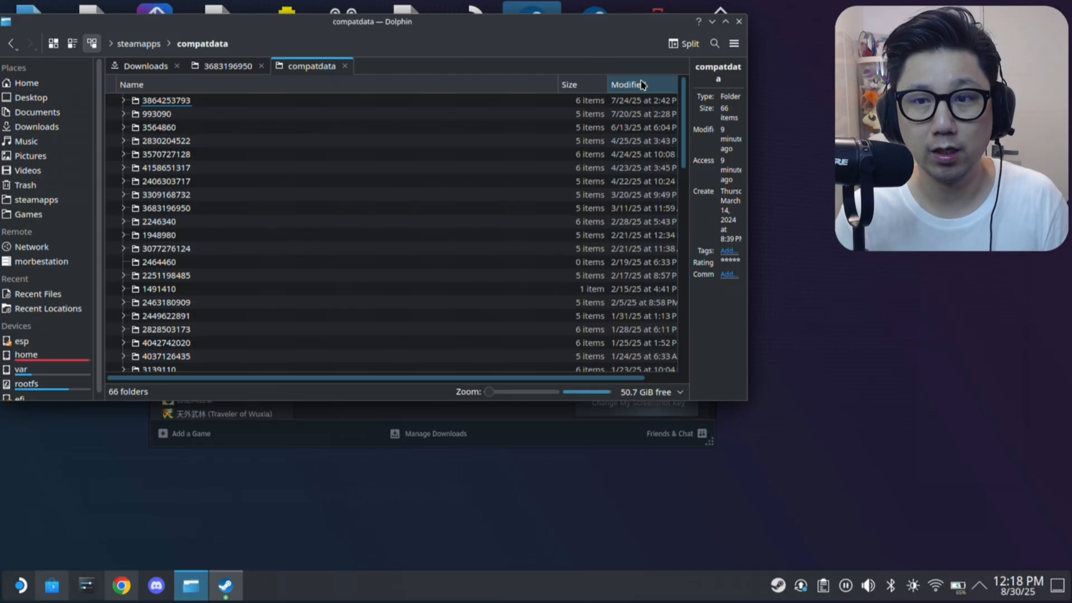
left_click(165, 100)
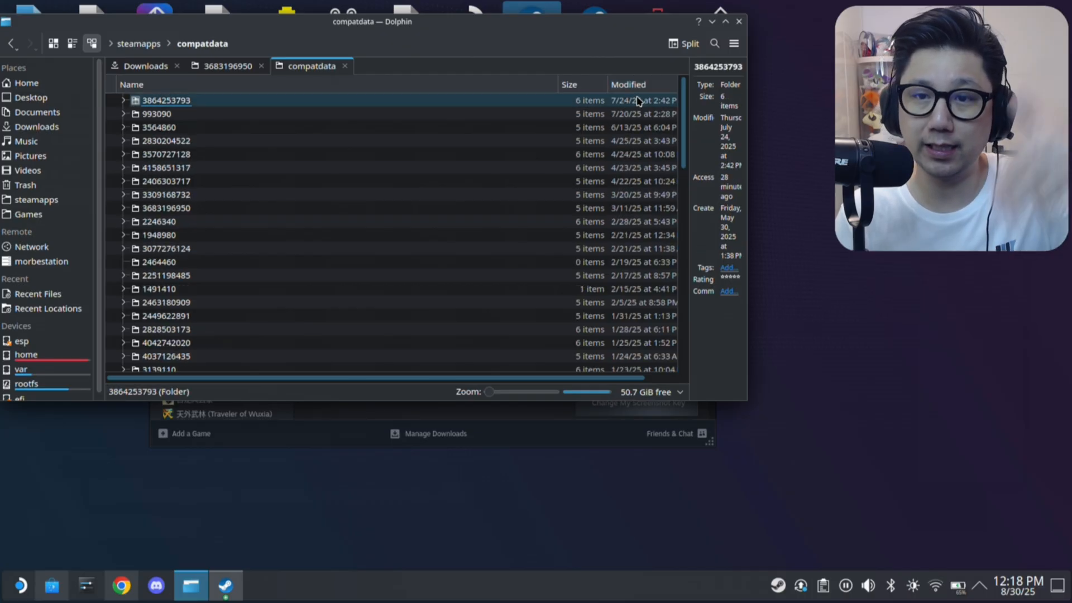
mouse_move(516, 109)
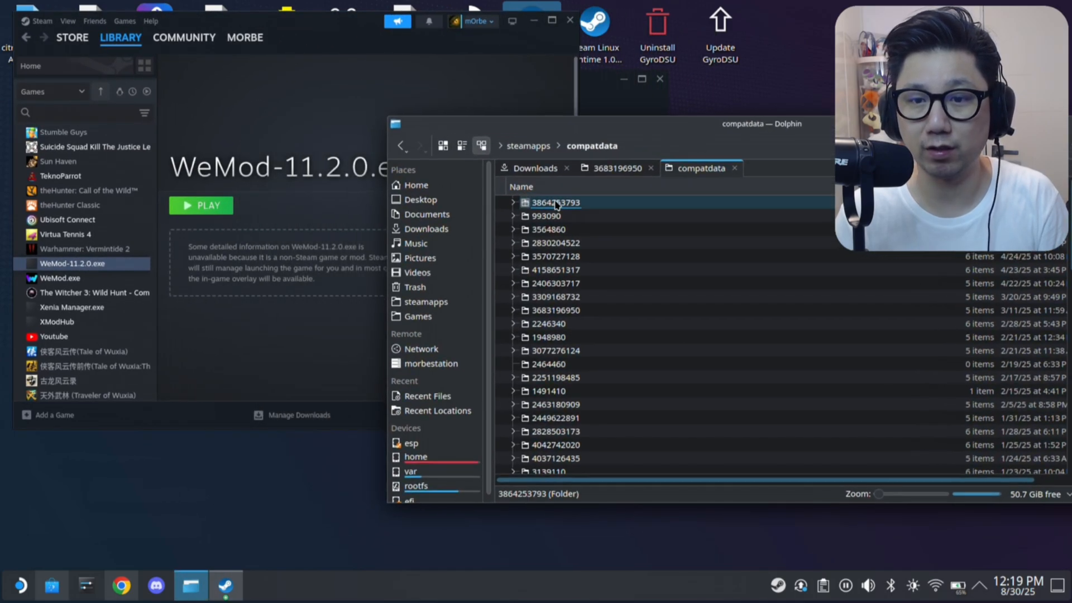
left_click(201, 205)
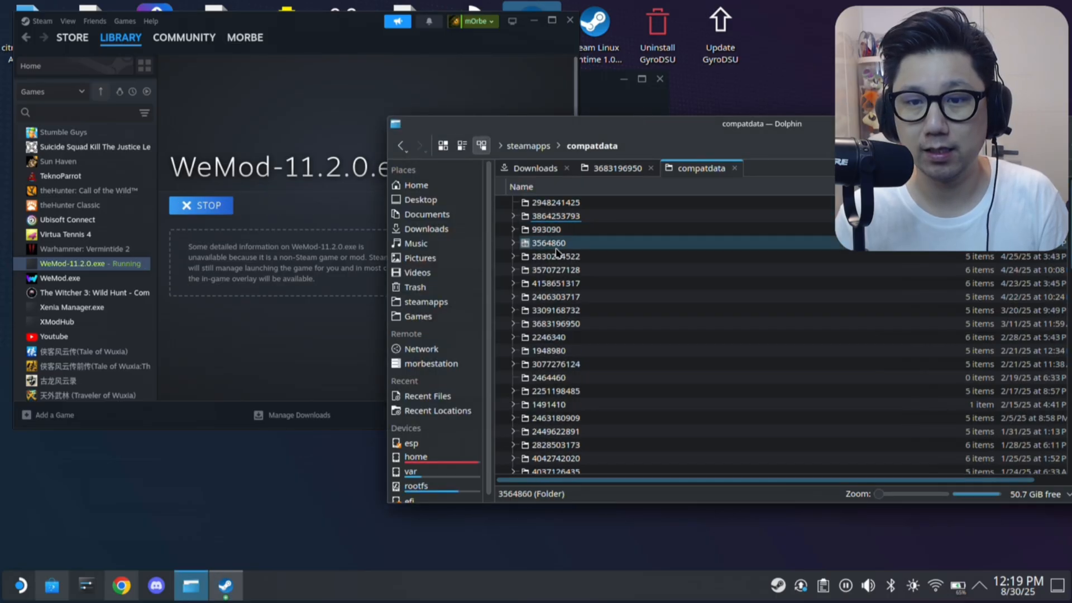
left_click(554, 202)
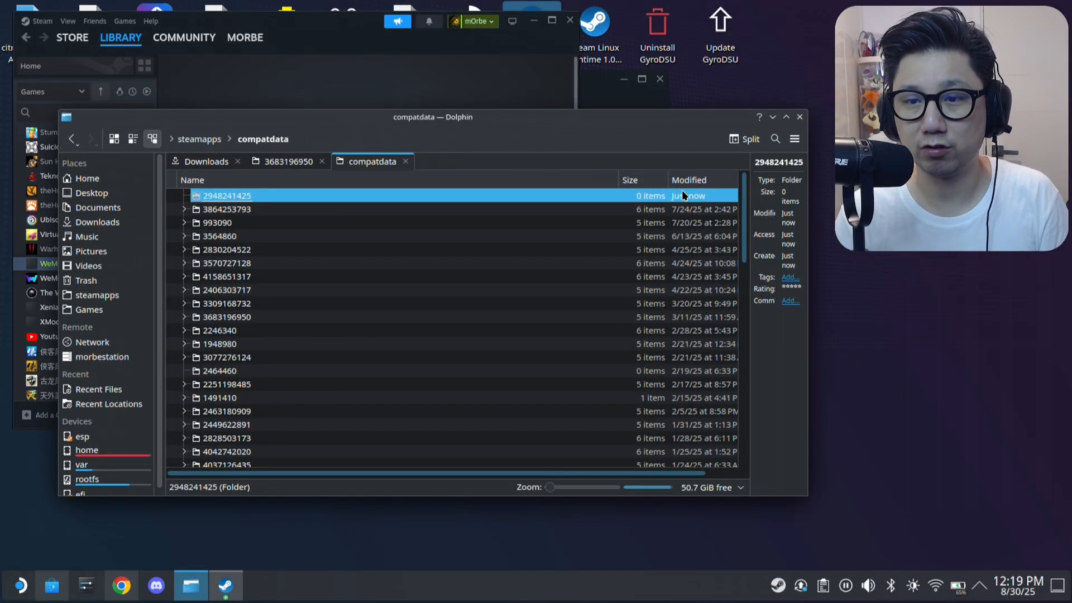
mouse_move(283, 56)
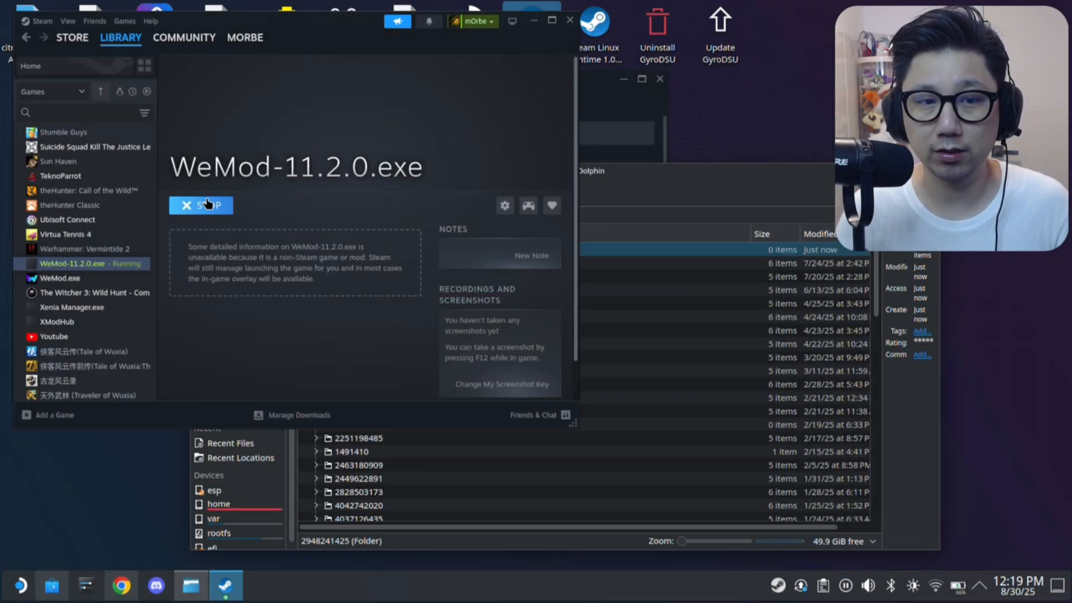
left_click(201, 205)
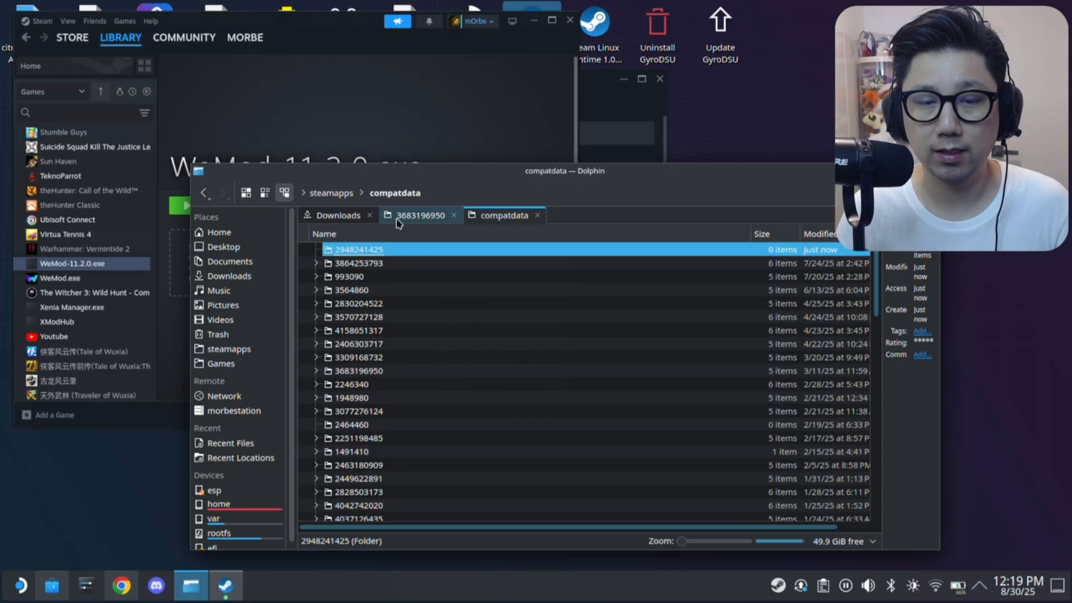
mouse_move(420, 215)
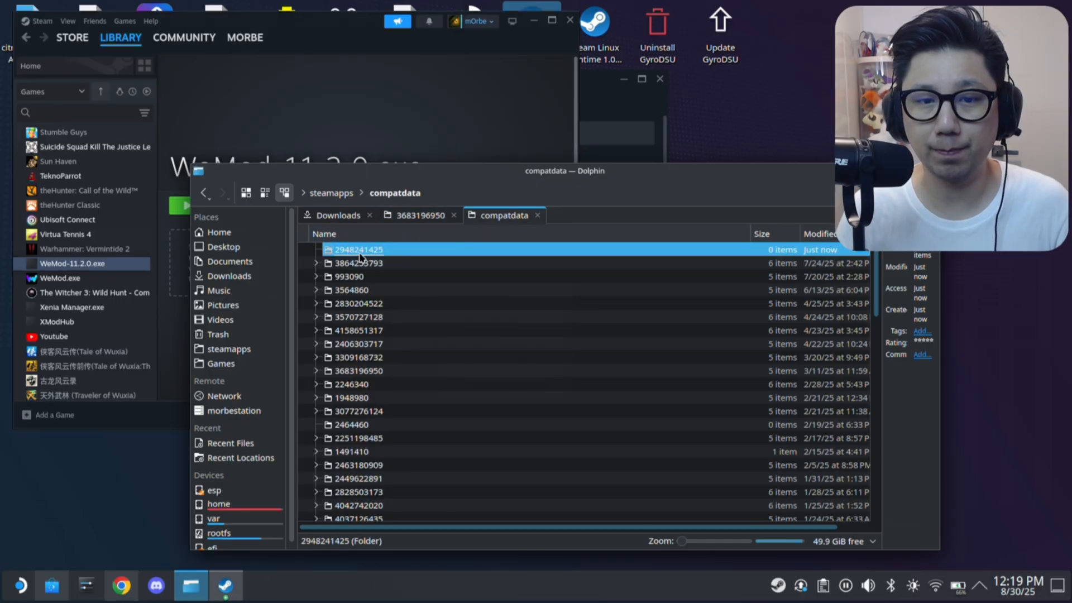
double_click(357, 249)
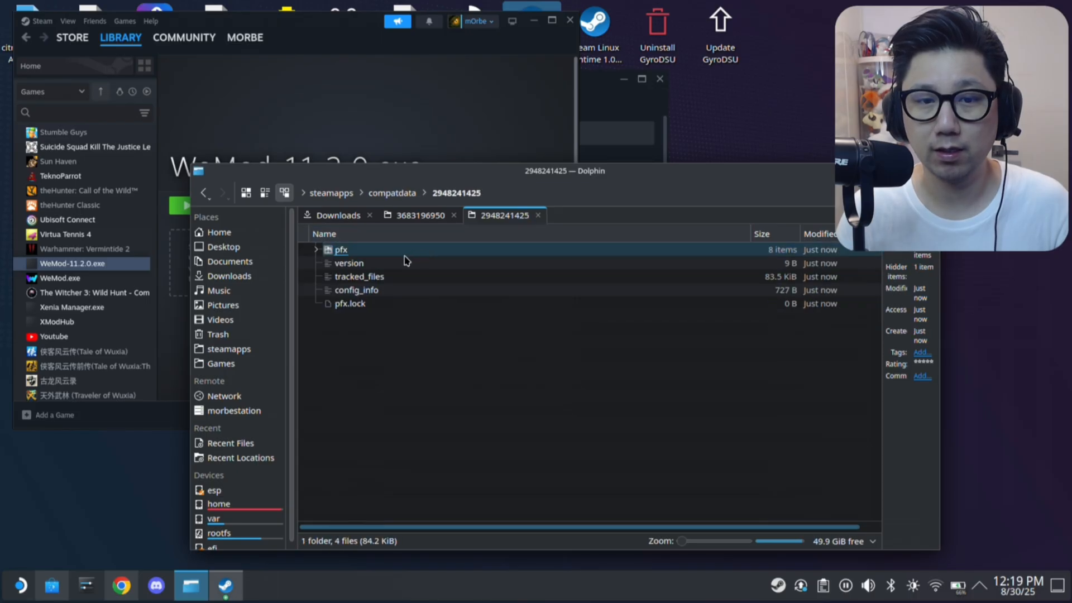
double_click(340, 249)
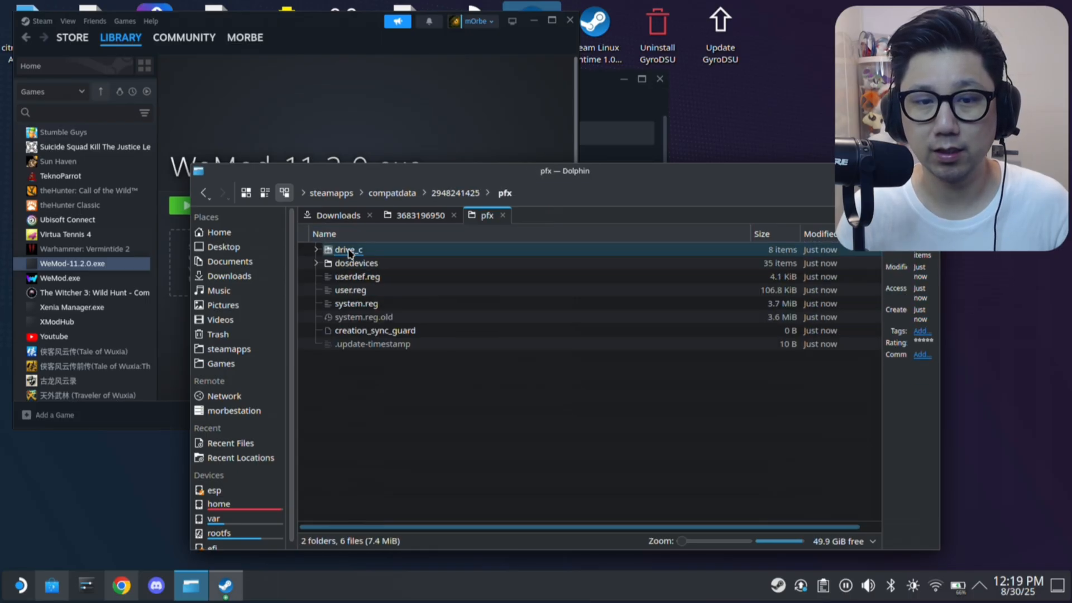
double_click(349, 250)
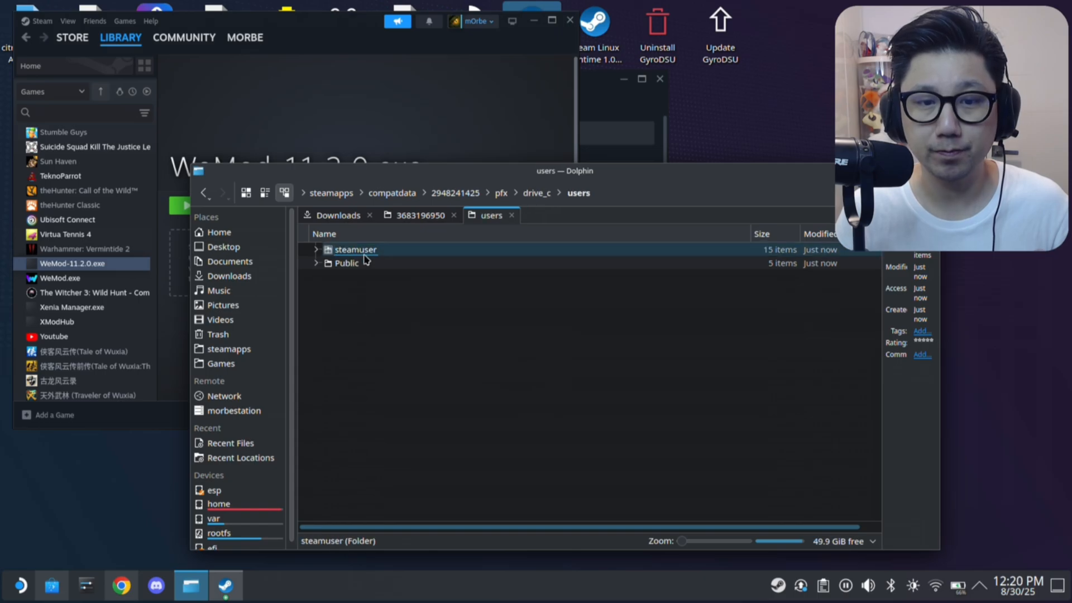
double_click(356, 249)
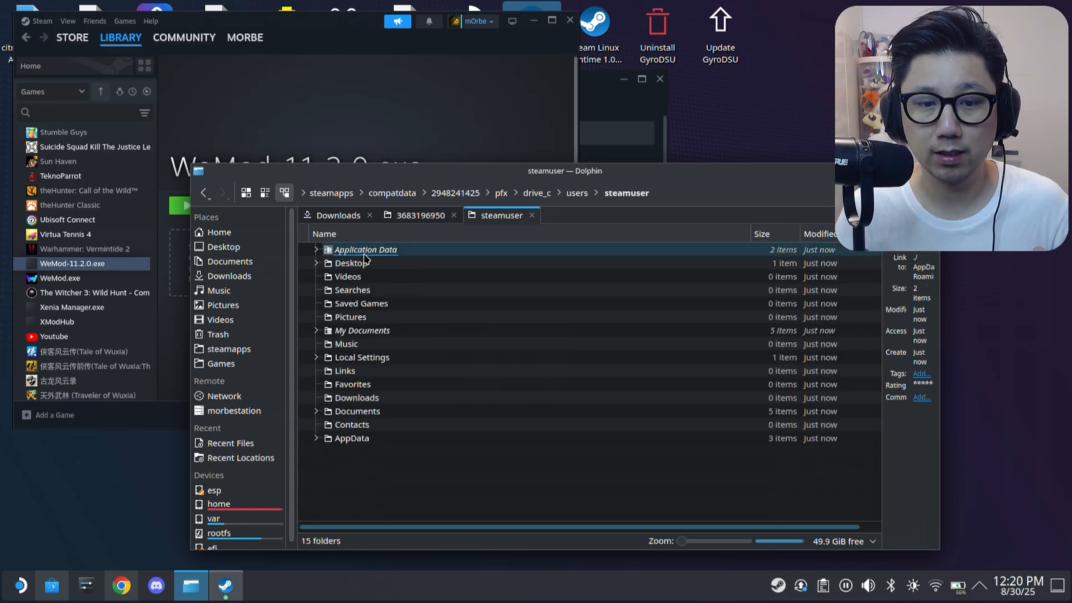
left_click(357, 411)
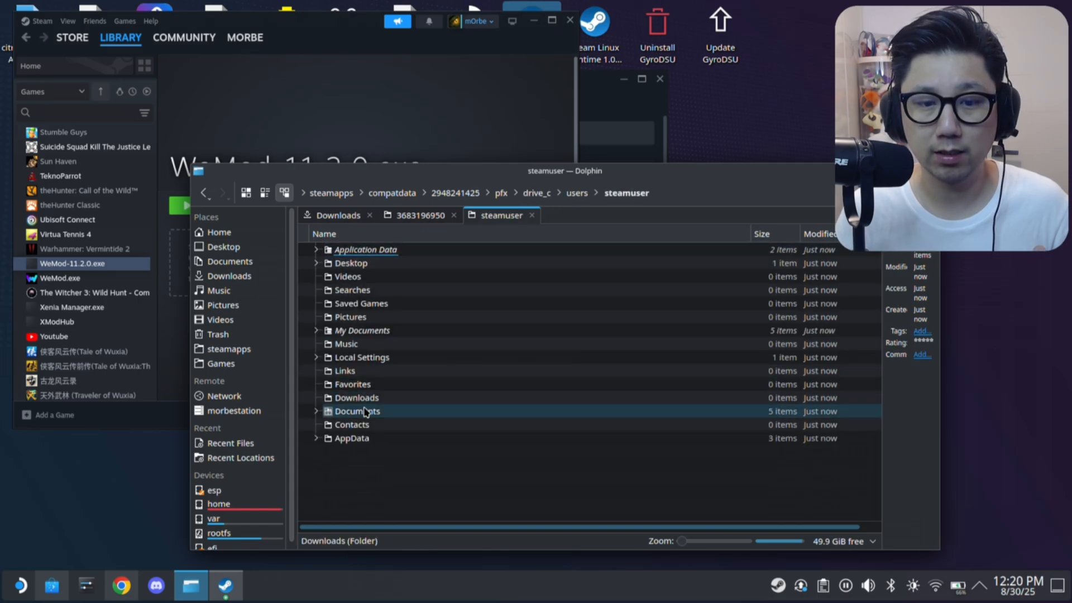
double_click(350, 438)
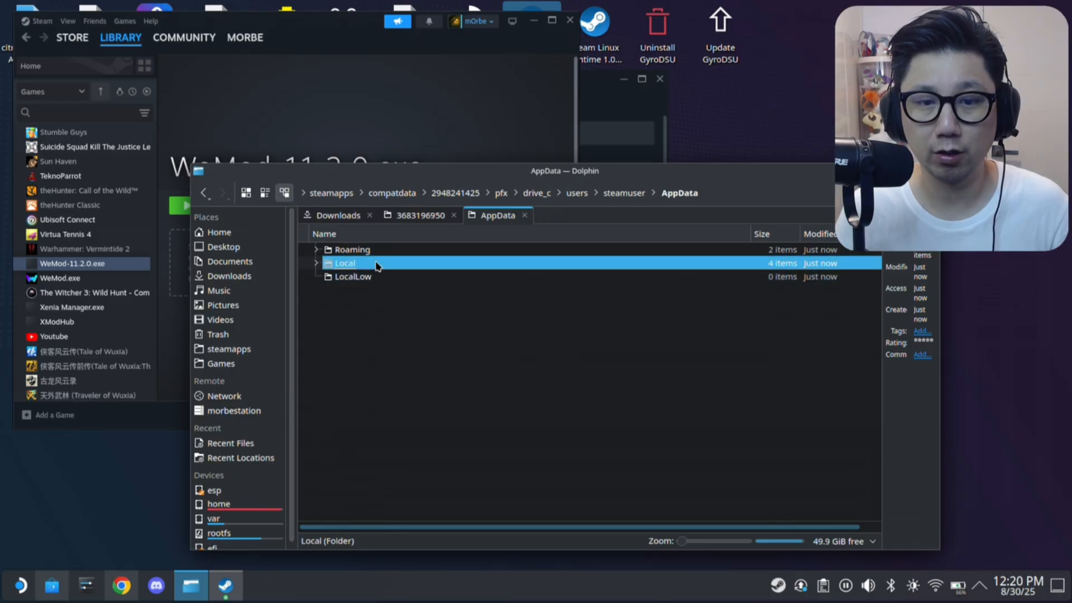
Inspect the WeMod folder in AppData/Local, then bring up its Copy action
double_click(344, 263)
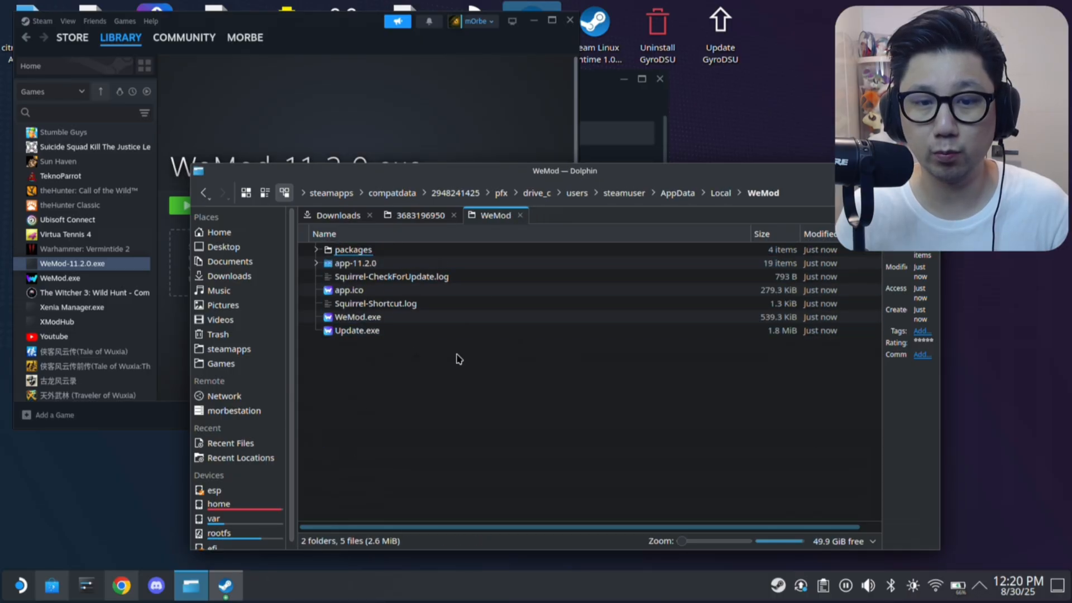
left_click(719, 192)
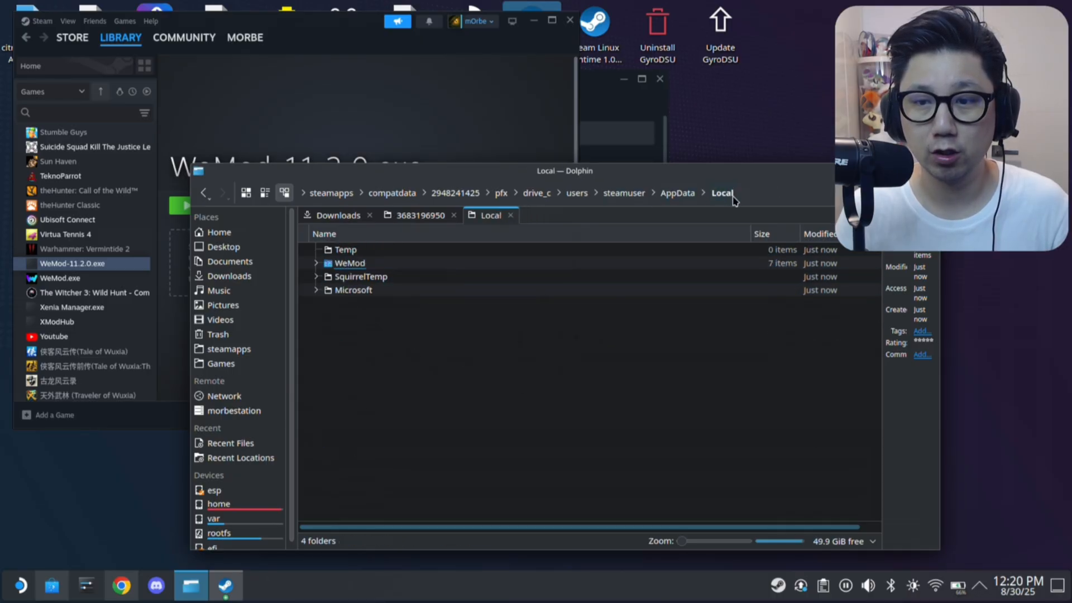
right_click(350, 263)
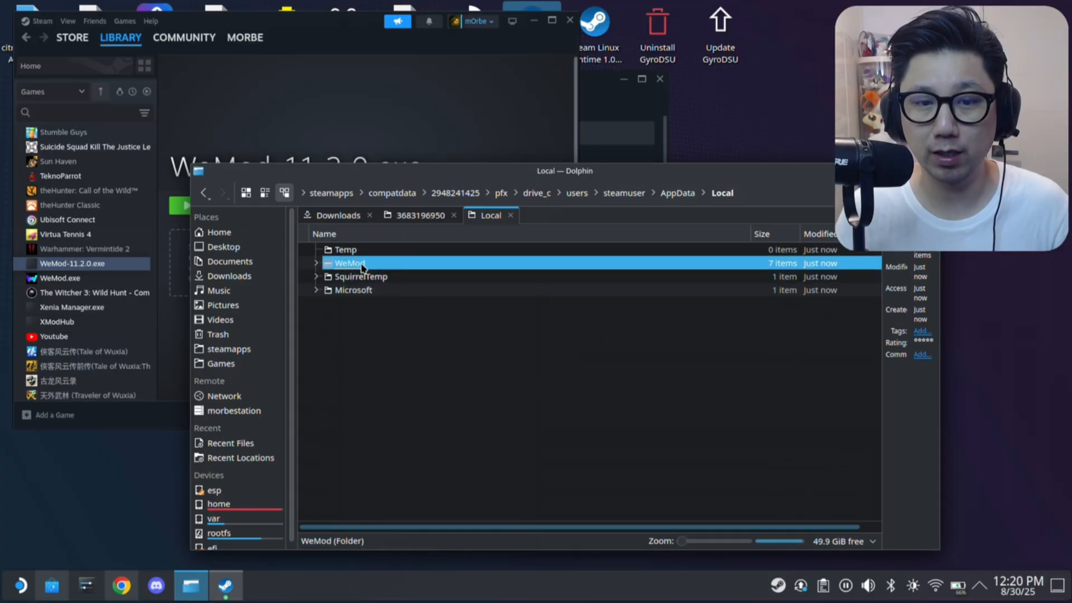
double_click(351, 263)
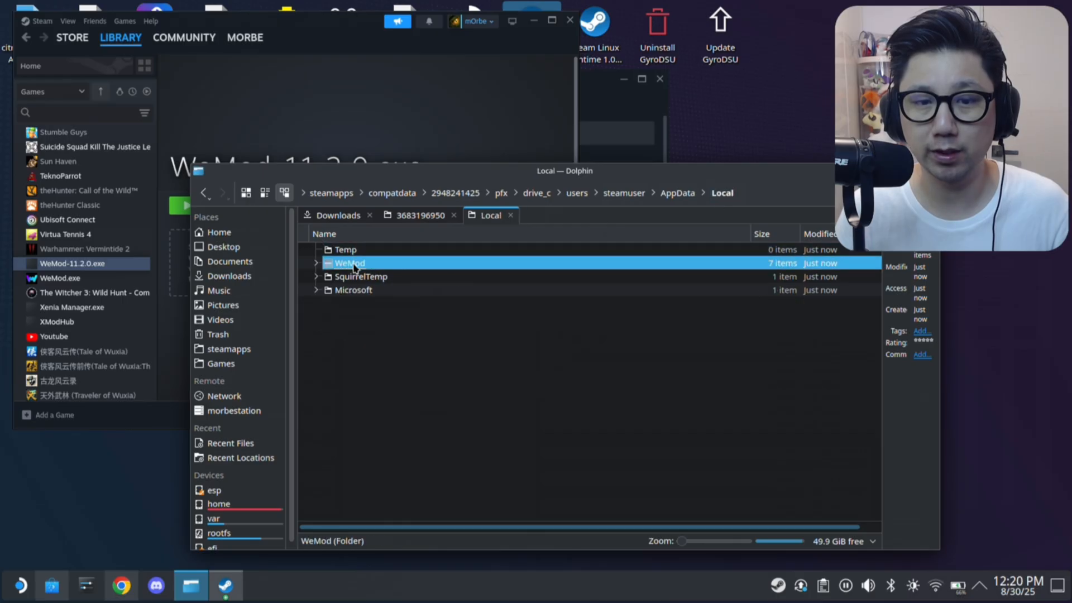
right_click(349, 263)
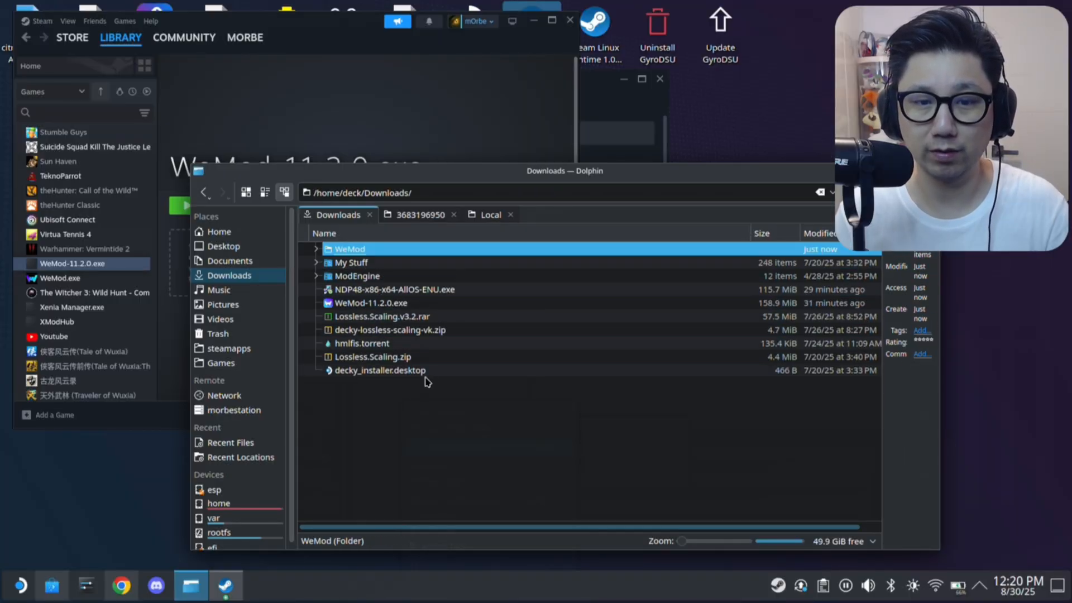
Check the copied WeMod folder's app-11.2.0, WeMod.exe and Update.exe, then switch tabs
double_click(350, 248)
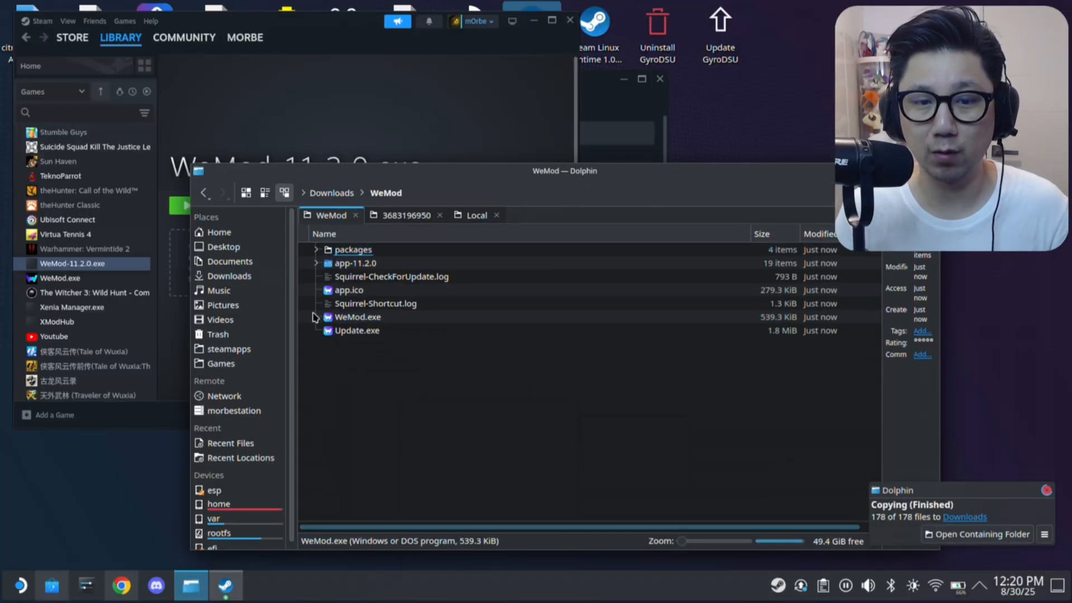
left_click(353, 249)
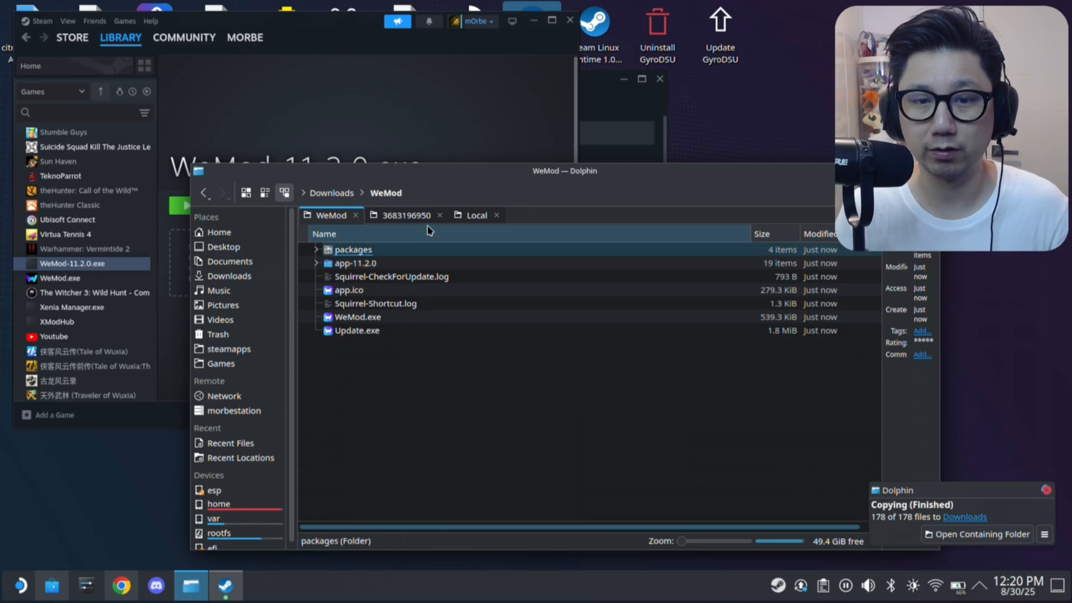
left_click(475, 215)
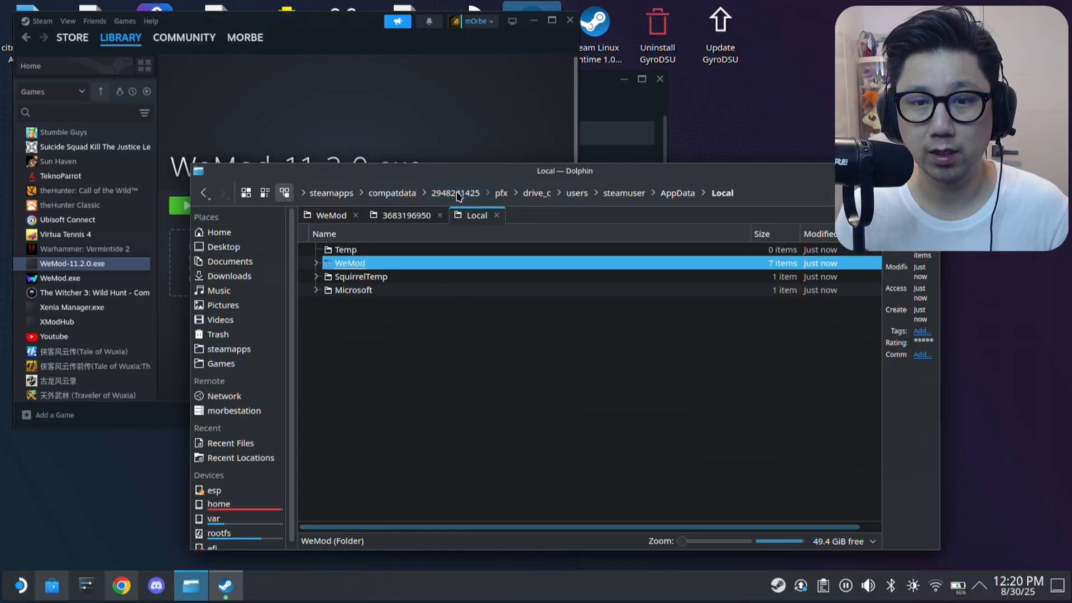
left_click(456, 193)
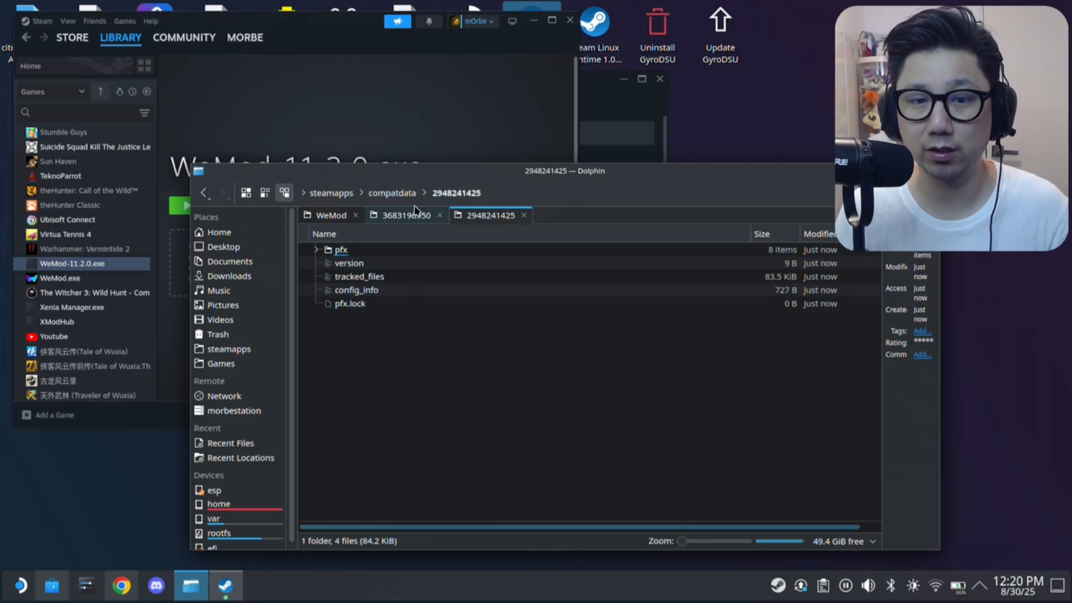
left_click(402, 214)
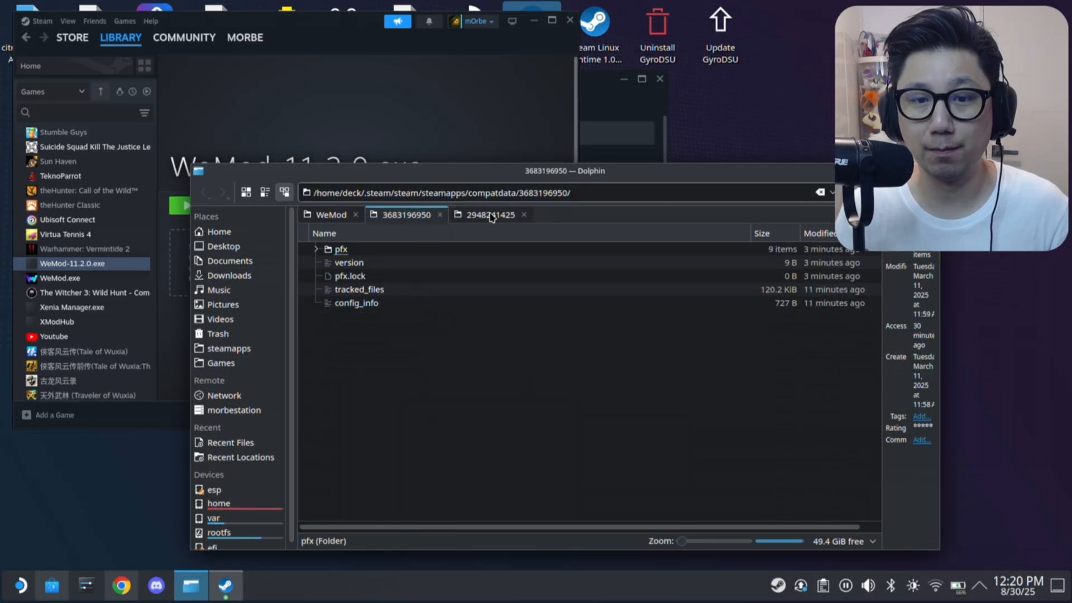
left_click(358, 289)
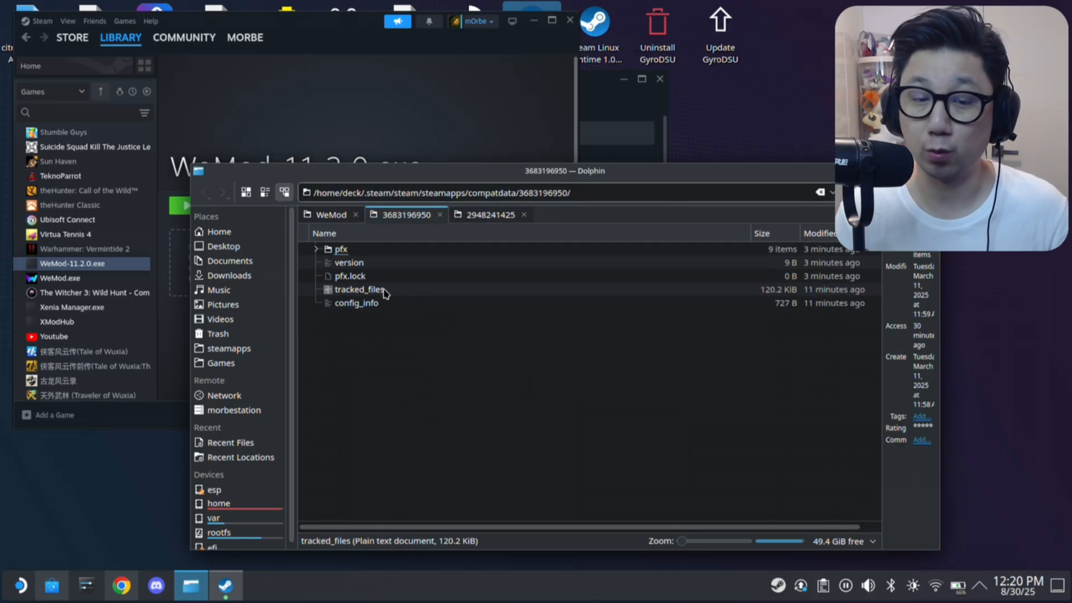
key("ctrl+a")
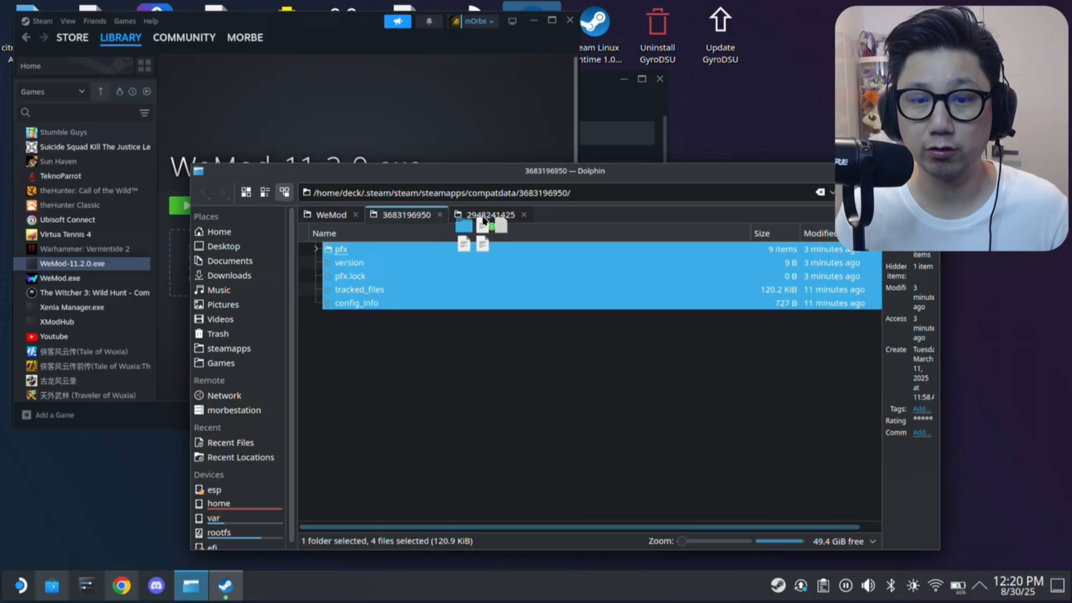
left_click(488, 215)
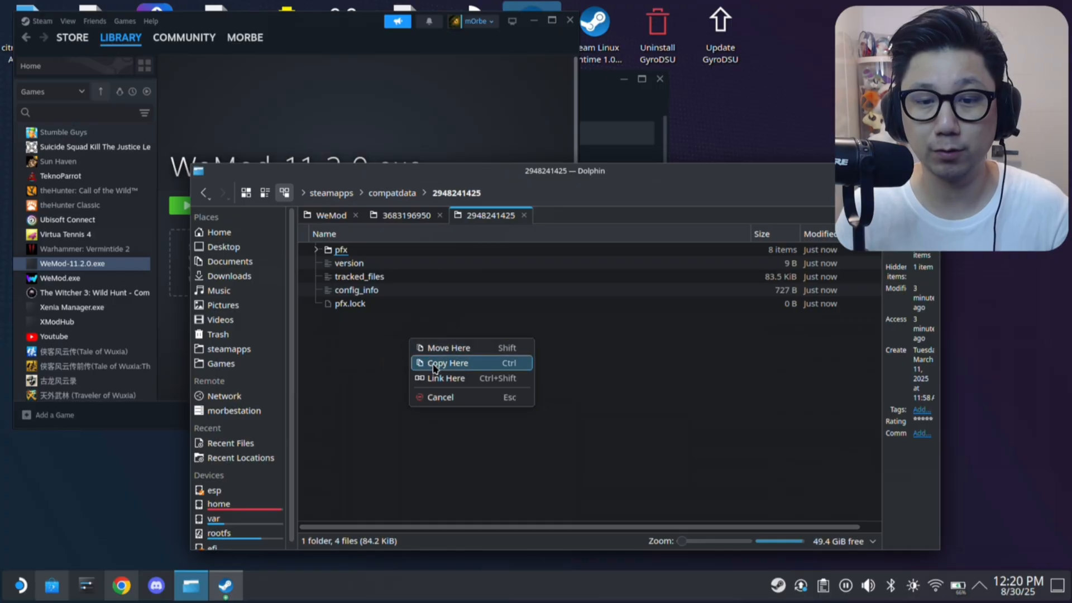
left_click(447, 362)
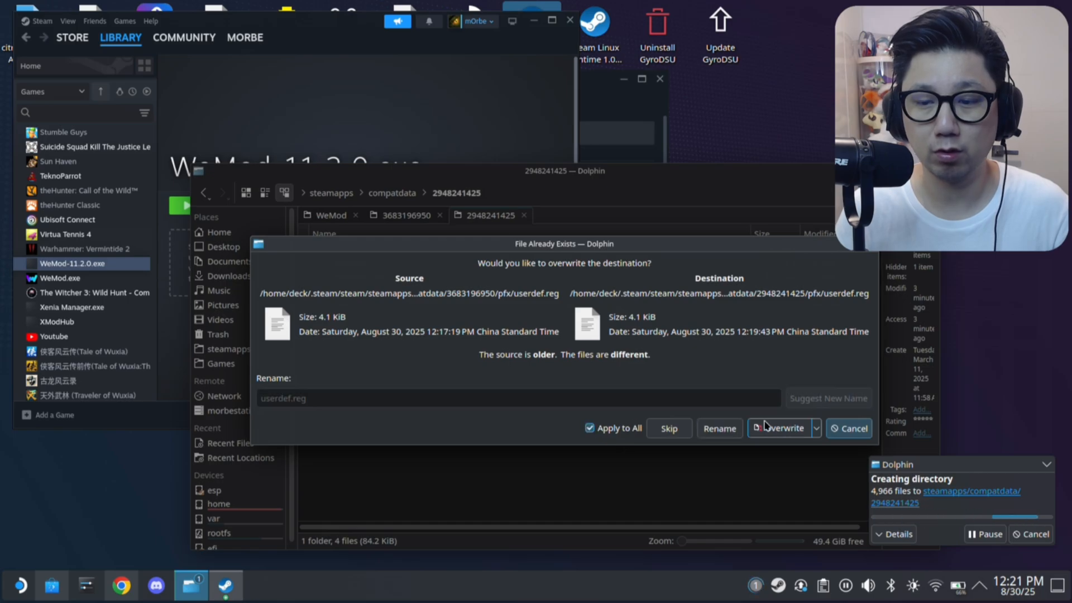
left_click(780, 427)
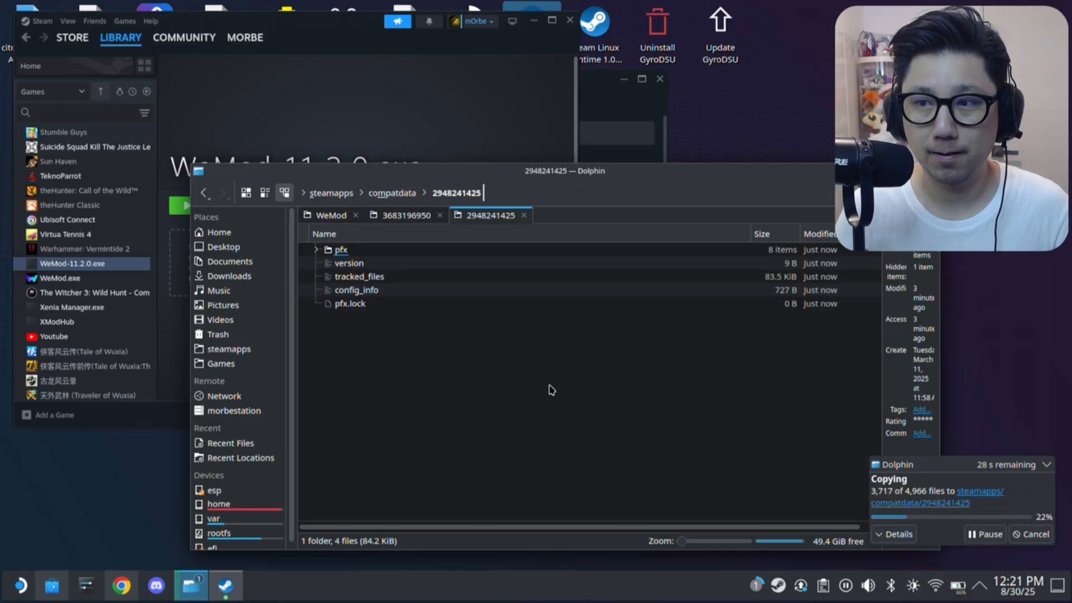
mouse_move(493, 356)
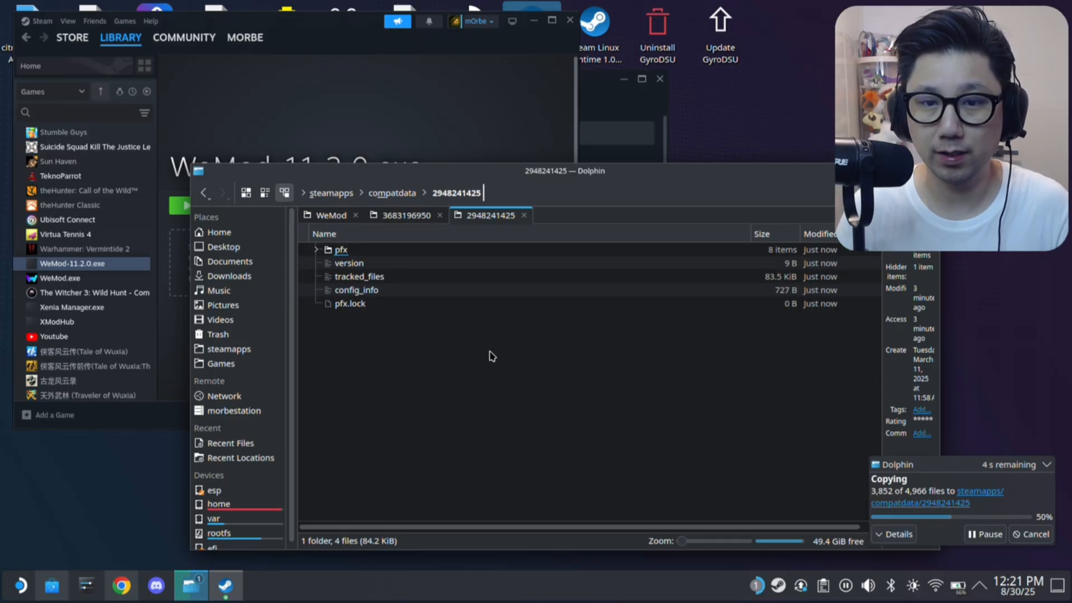
mouse_move(451, 341)
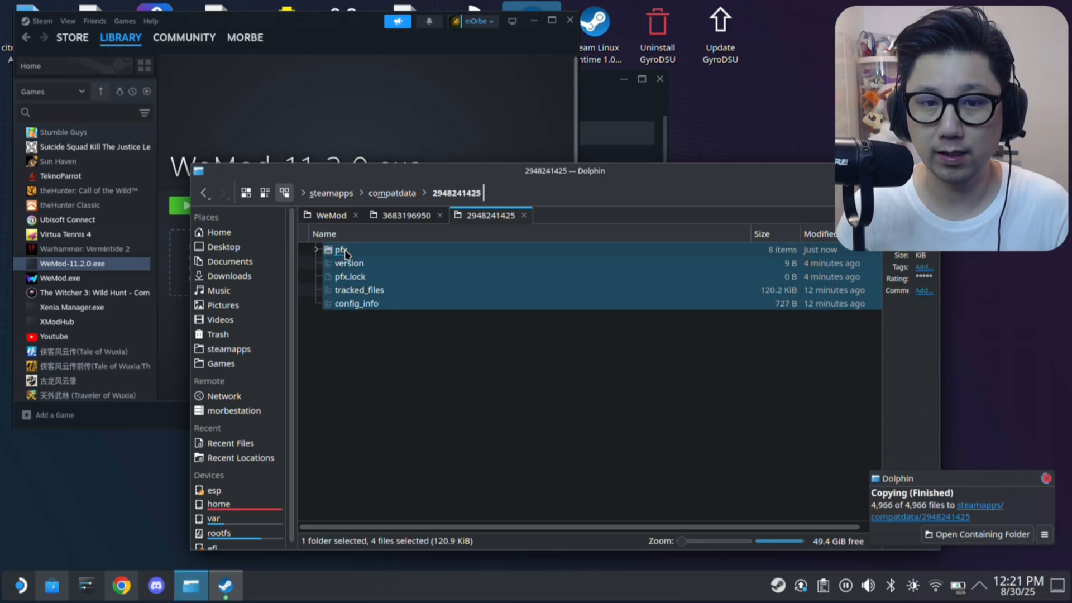
double_click(341, 249)
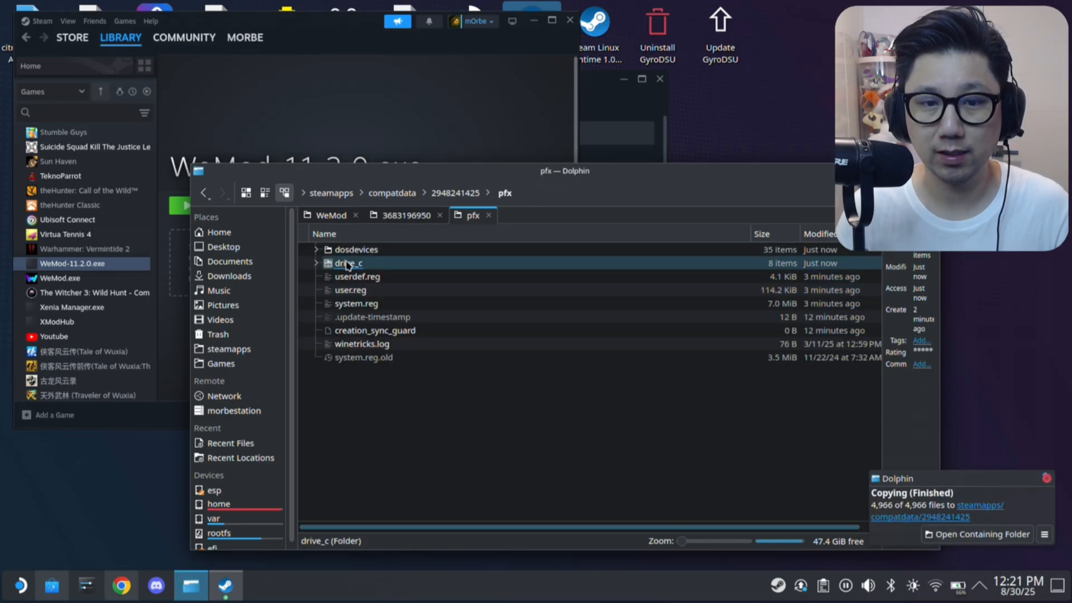
double_click(348, 262)
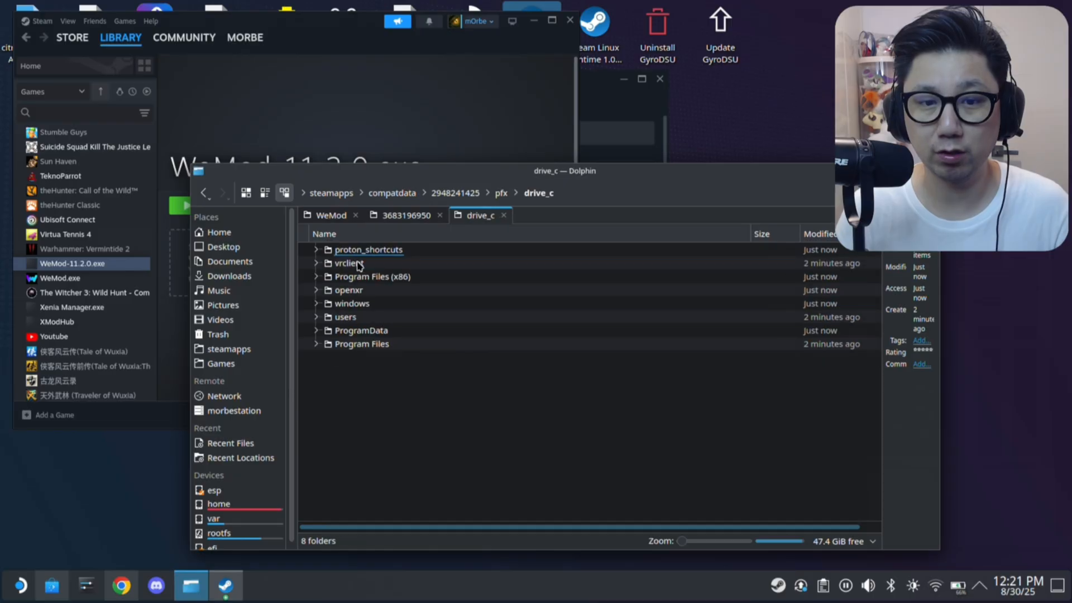
double_click(347, 316)
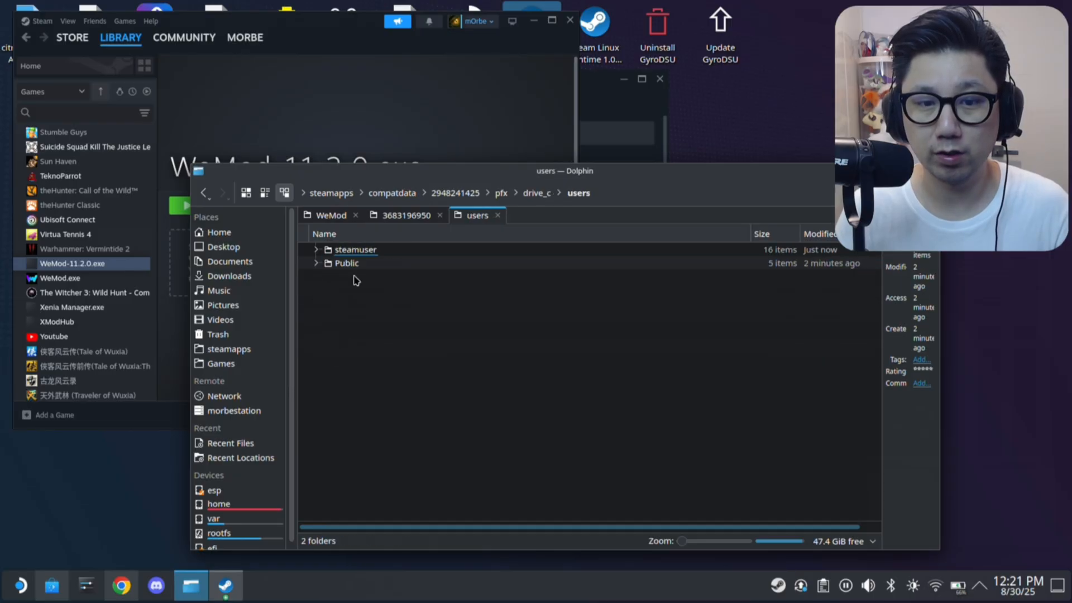
double_click(356, 249)
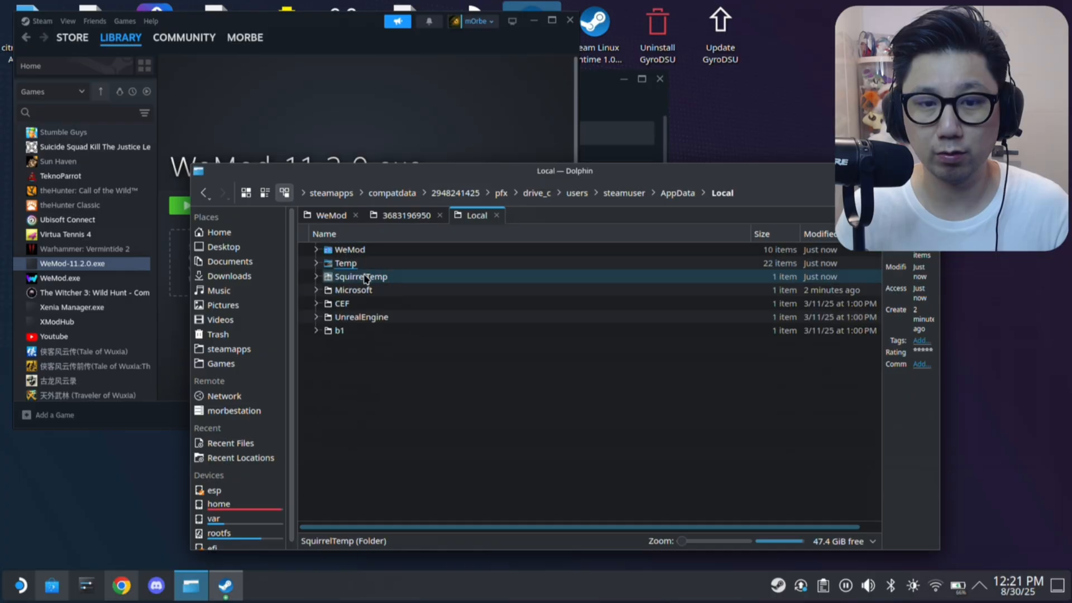
left_click(331, 215)
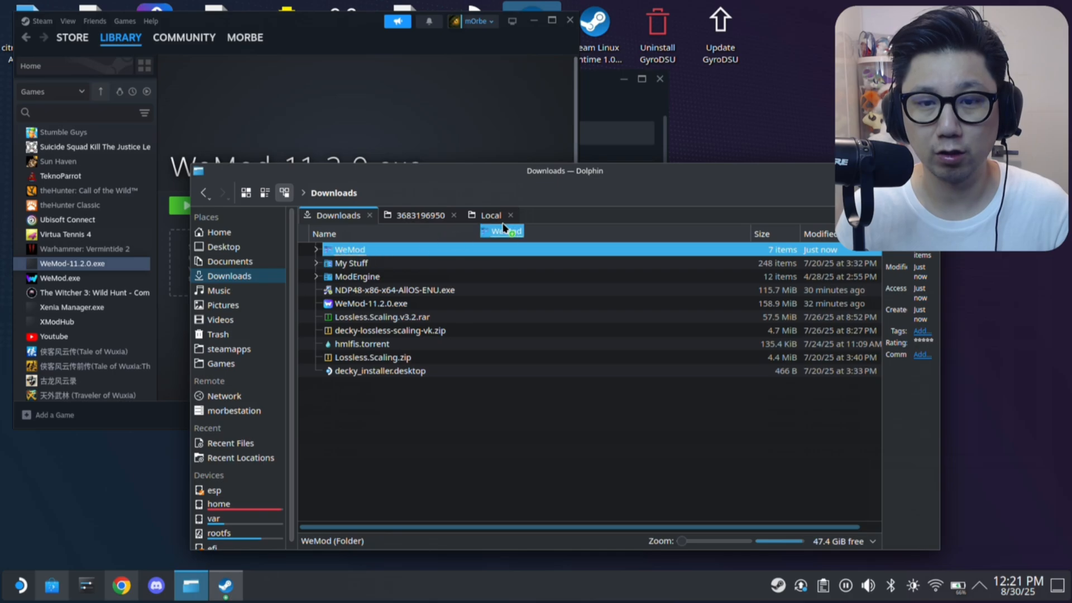
Merge Downloads/WeMod into the prefix's Local WeMod folder for all conflicts, then open it
left_click(491, 215)
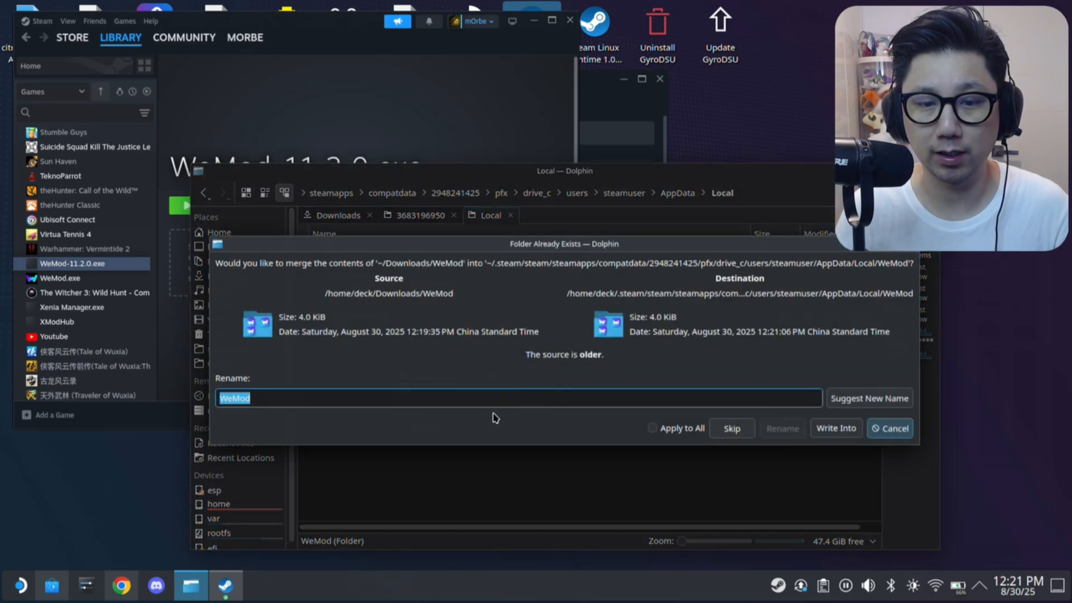
left_click(835, 428)
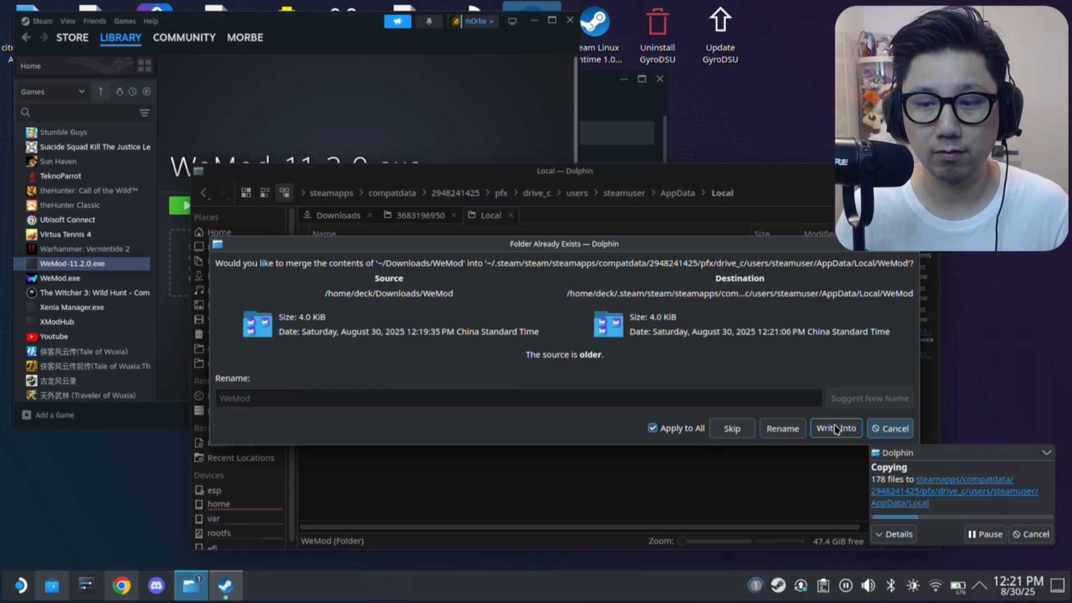
left_click(835, 429)
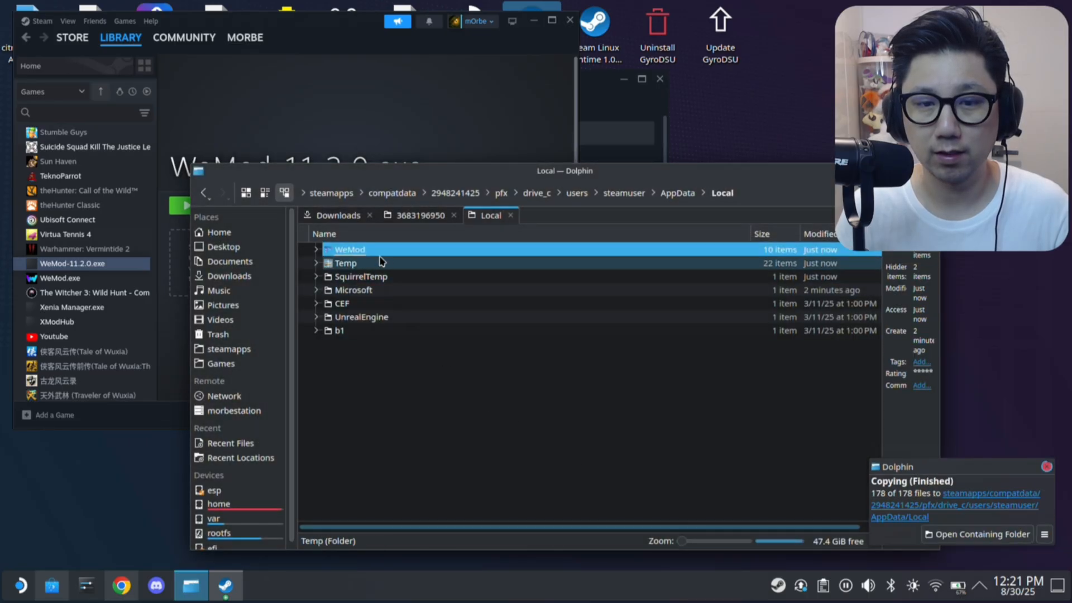
double_click(350, 249)
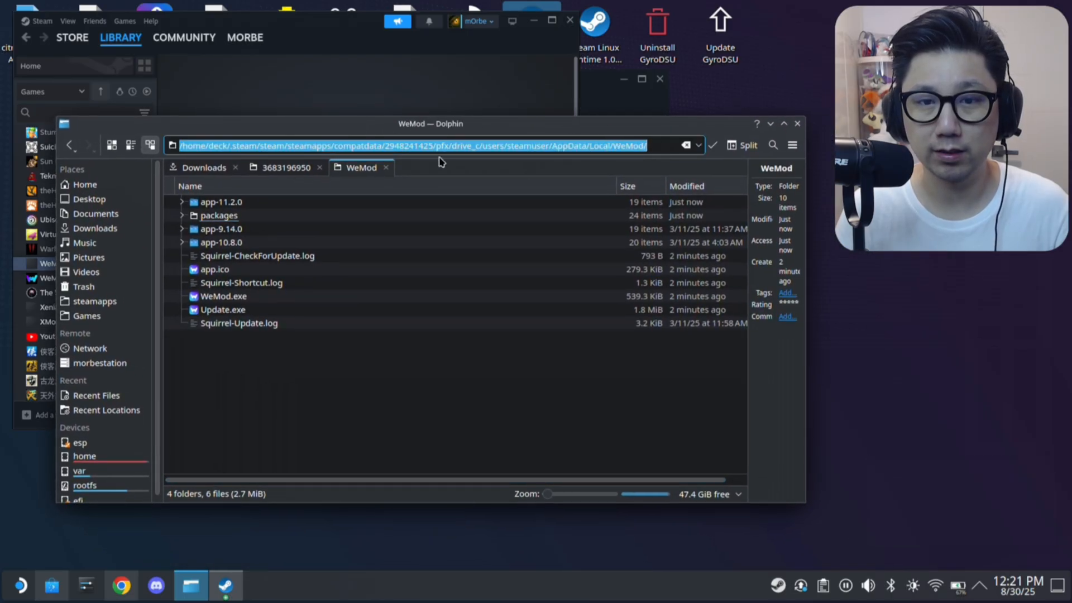
Copy the WeMod folder's full prefix path from Dolphin's address bar
right_click(431, 145)
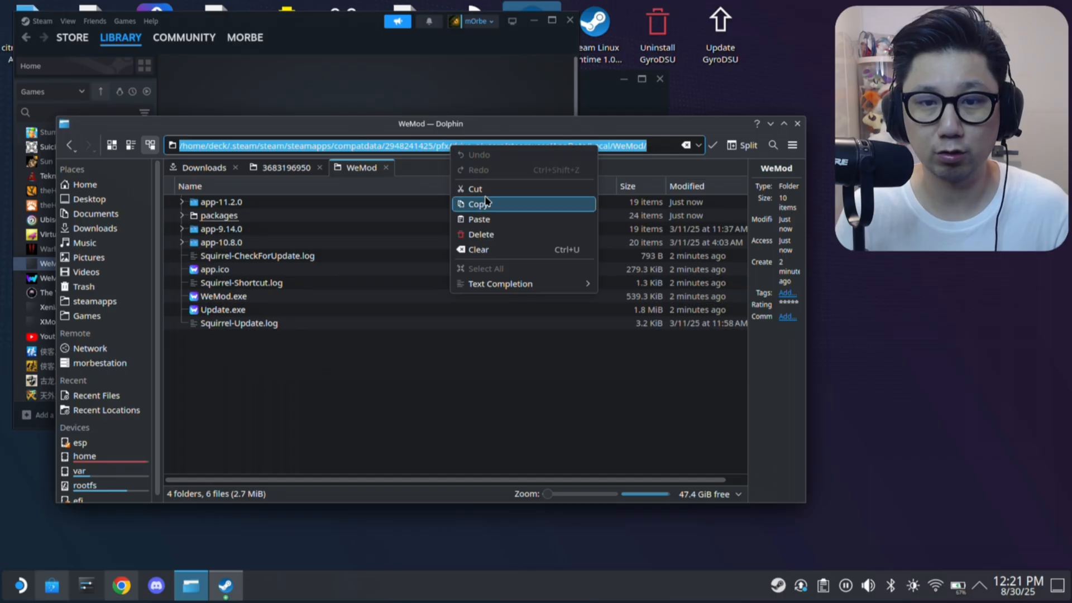
left_click(226, 585)
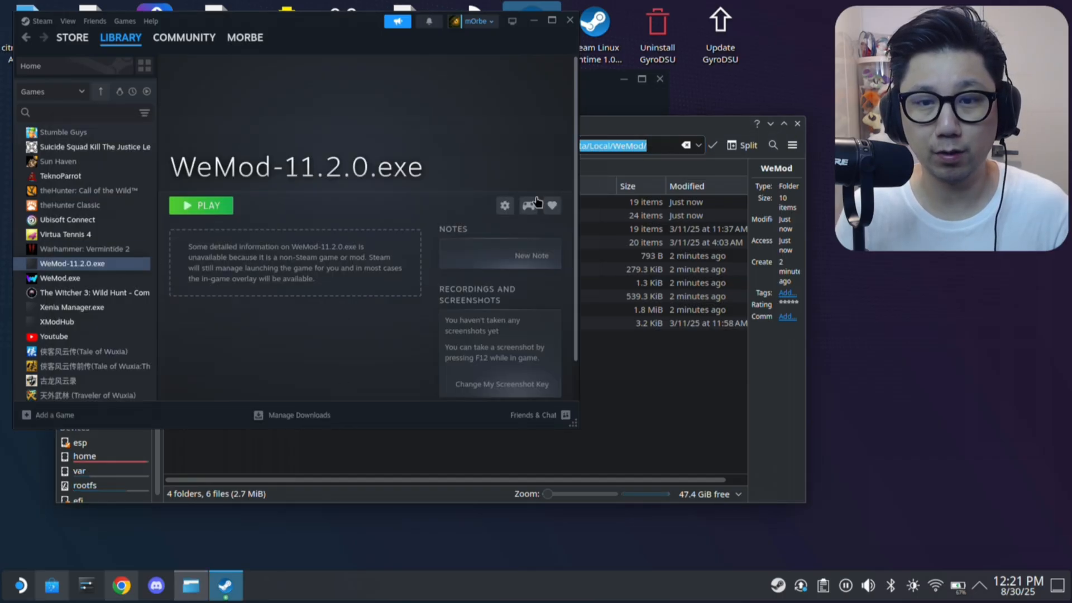
Paste the prefix WeMod path into the WeMod-11.2.0.exe shortcut's Start In and Target
left_click(504, 205)
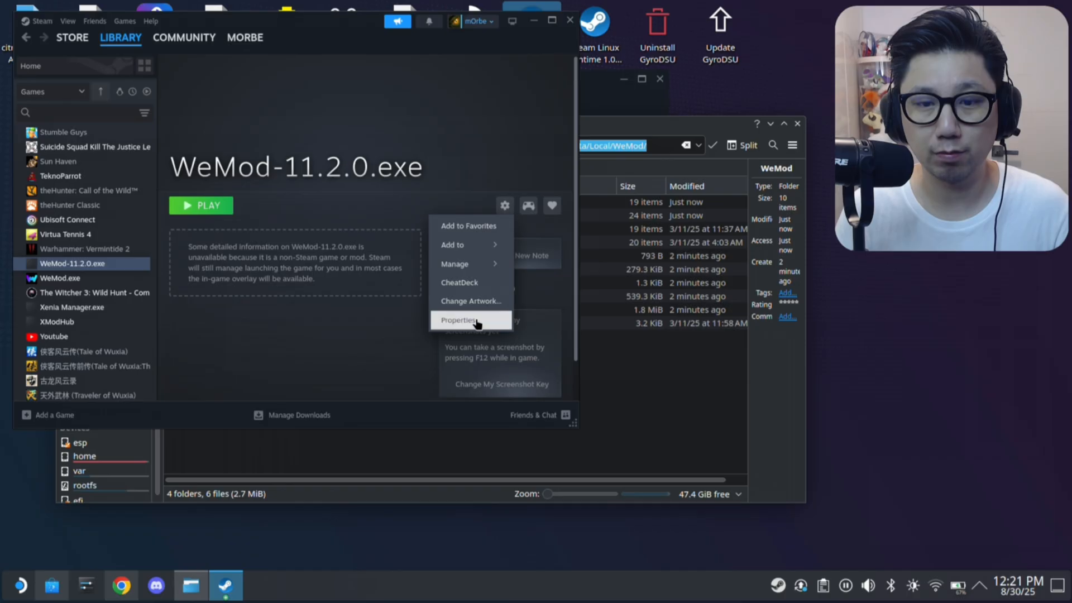
left_click(458, 320)
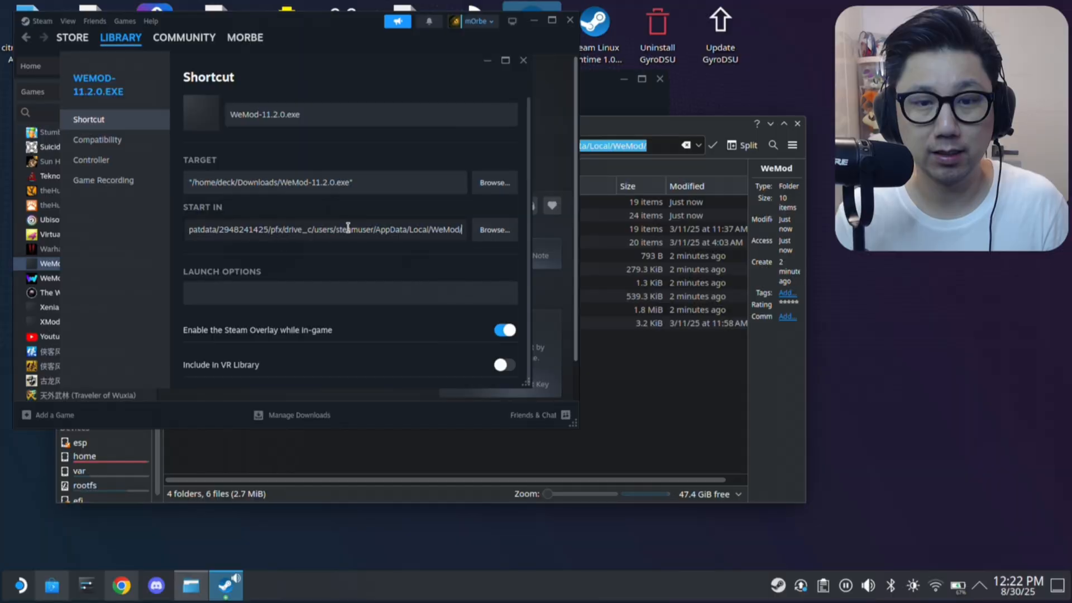
left_click(326, 182)
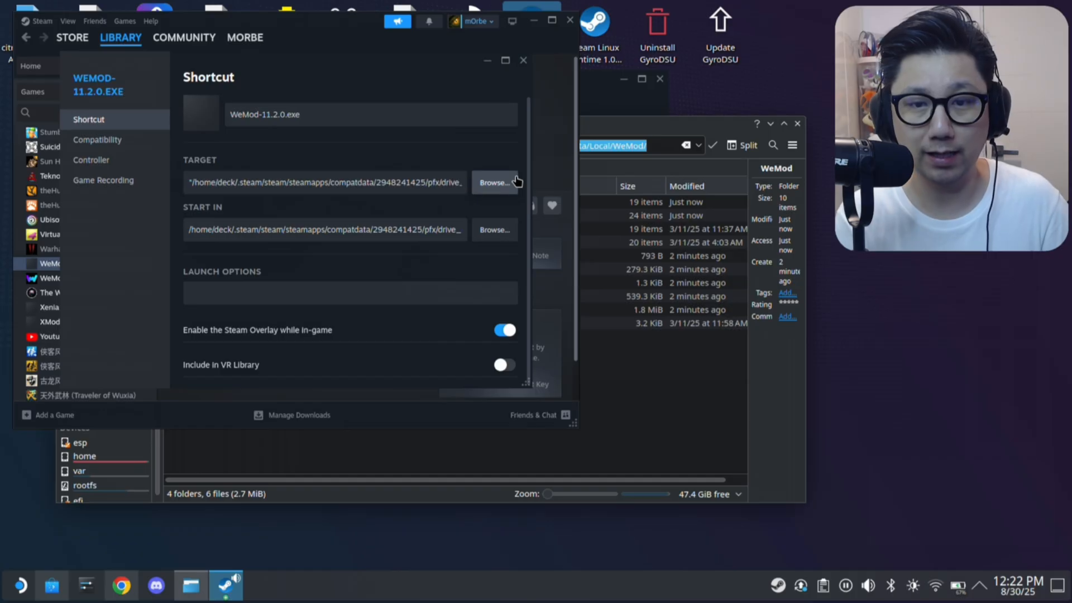
left_click(493, 183)
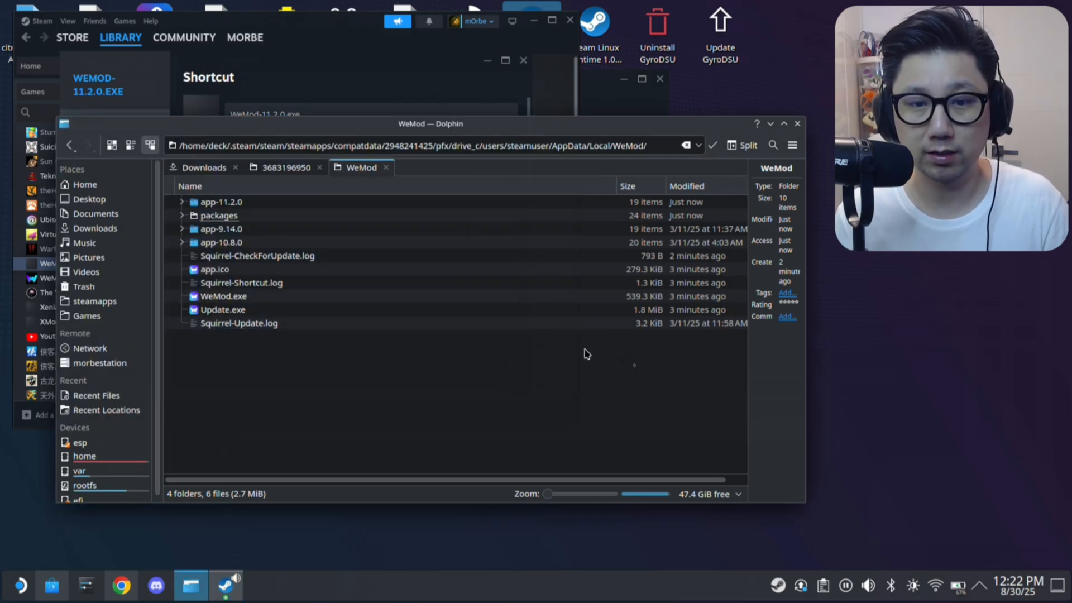
Copy the WeMod.exe file name so the Target ends at AppData/Local/WeMod/WeMod.exe
left_click(222, 296)
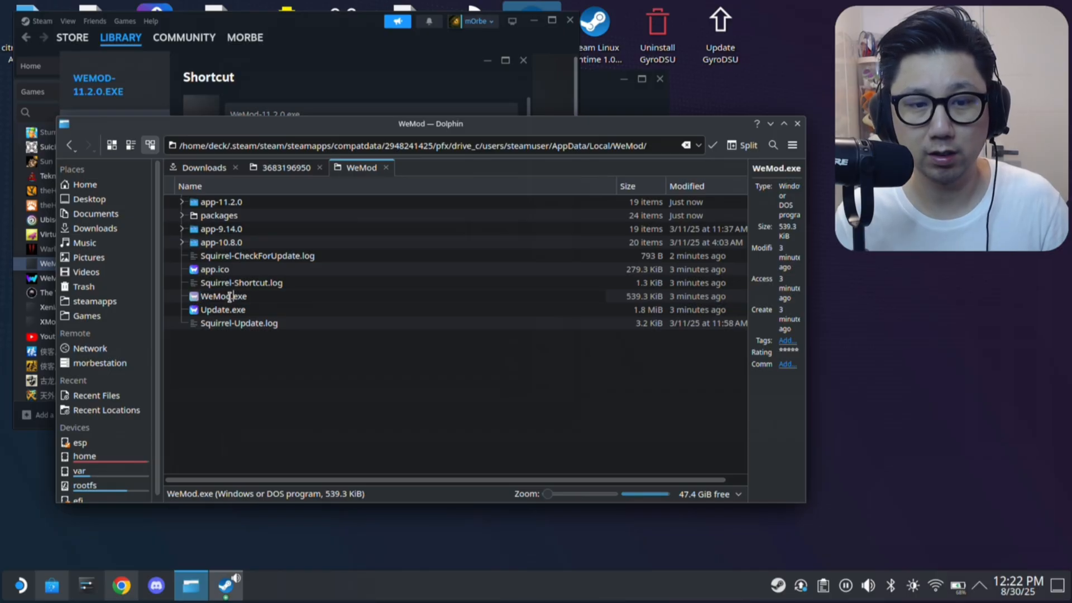
left_click(222, 296)
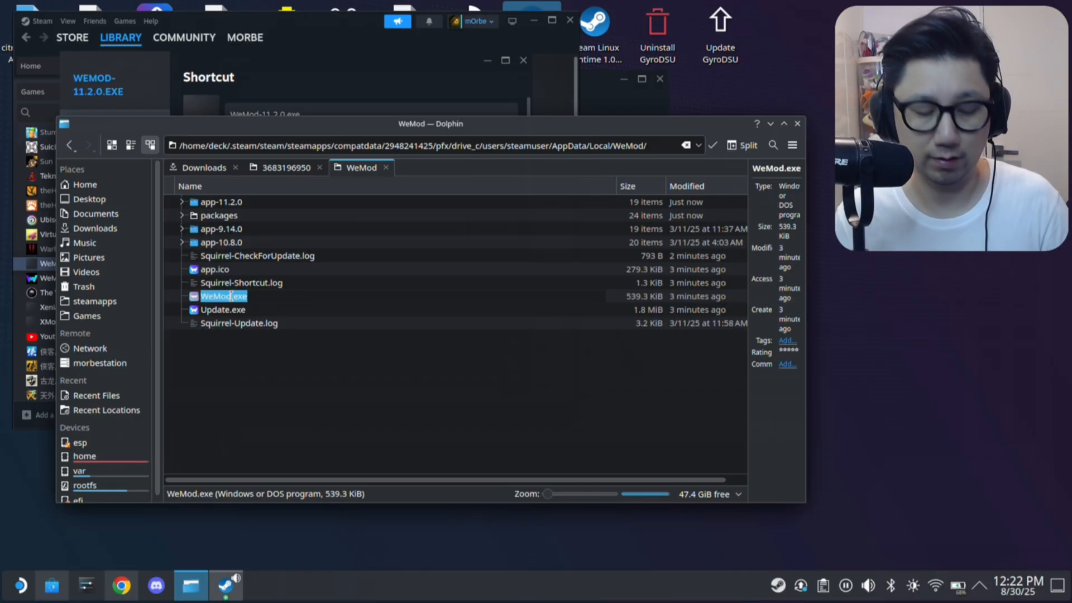
right_click(223, 296)
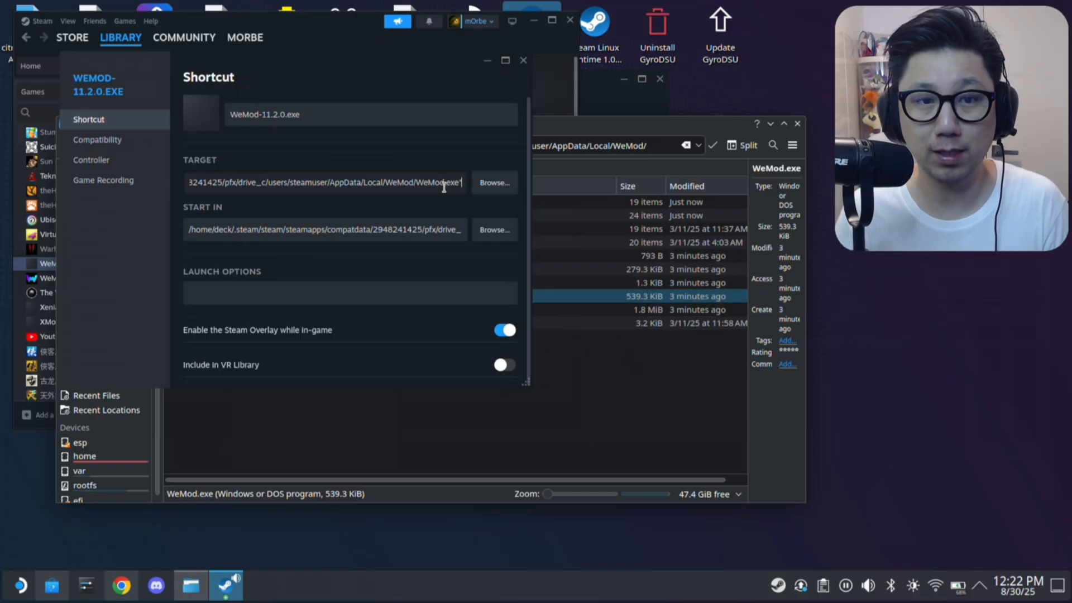
Confirm the shortcut's compatibility tool is forced to Proton Experimental
left_click(97, 139)
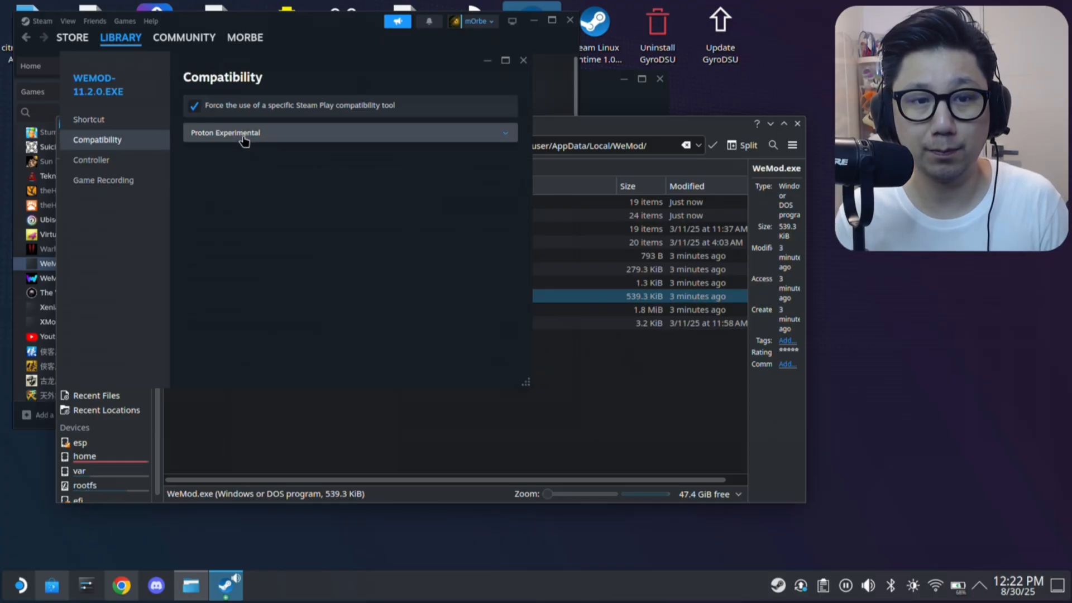
left_click(89, 119)
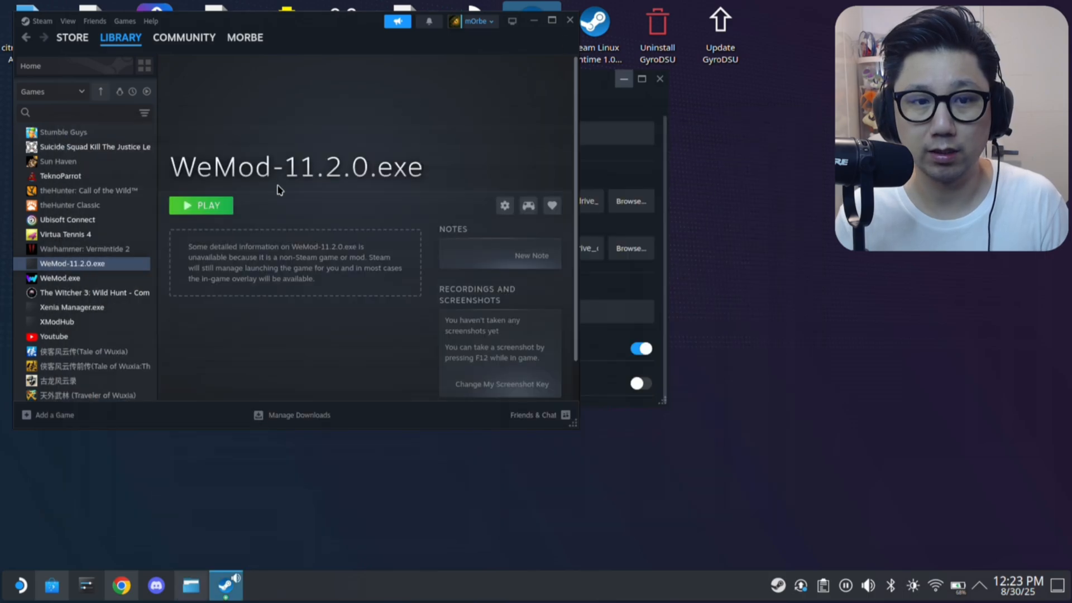
Start the WeMod-11.2.0.exe shortcut from its Steam library page with PLAY
left_click(201, 205)
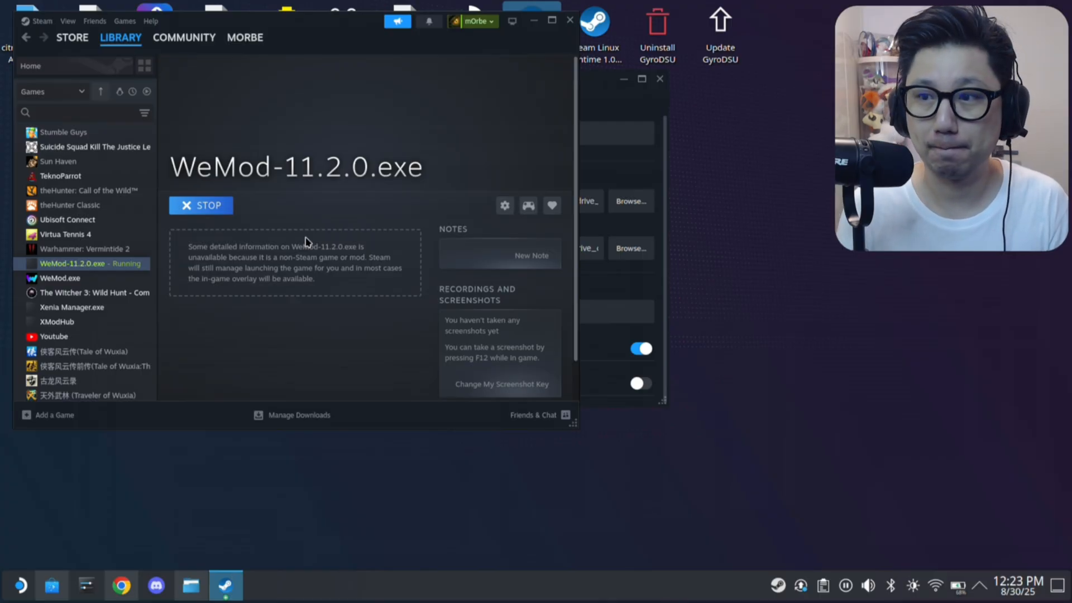
mouse_move(313, 260)
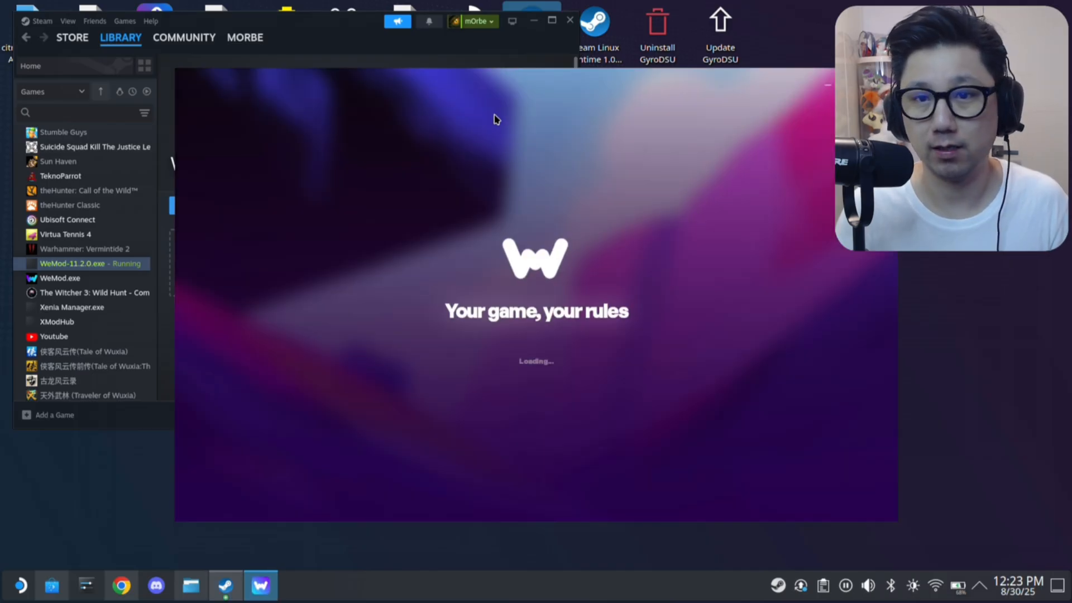
mouse_move(508, 106)
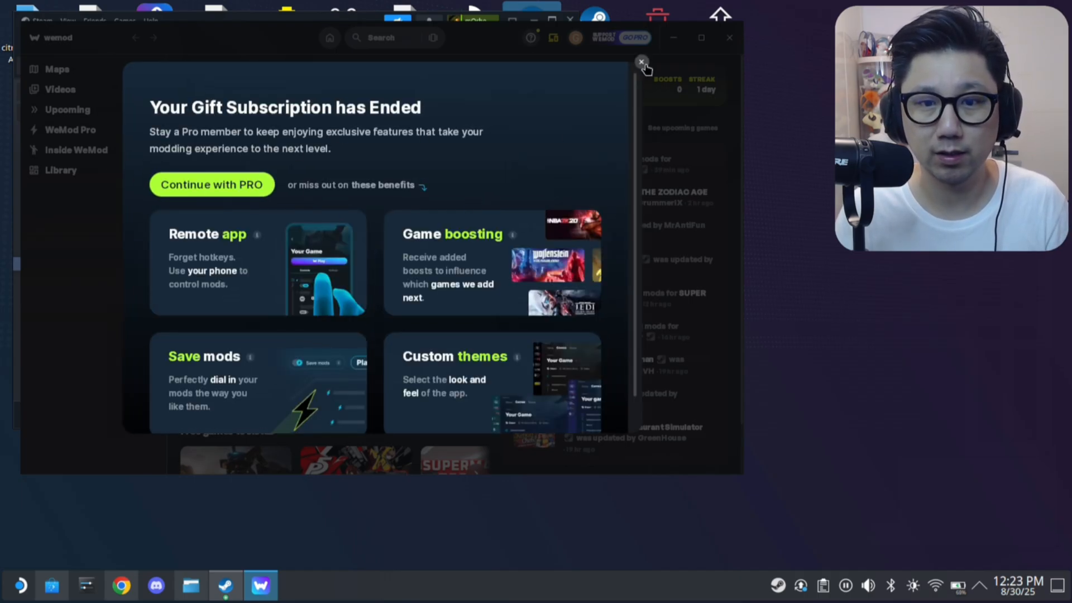
Close the gift subscription and 'WeMod just got better' pop-ups, then browse the dashboard
left_click(640, 62)
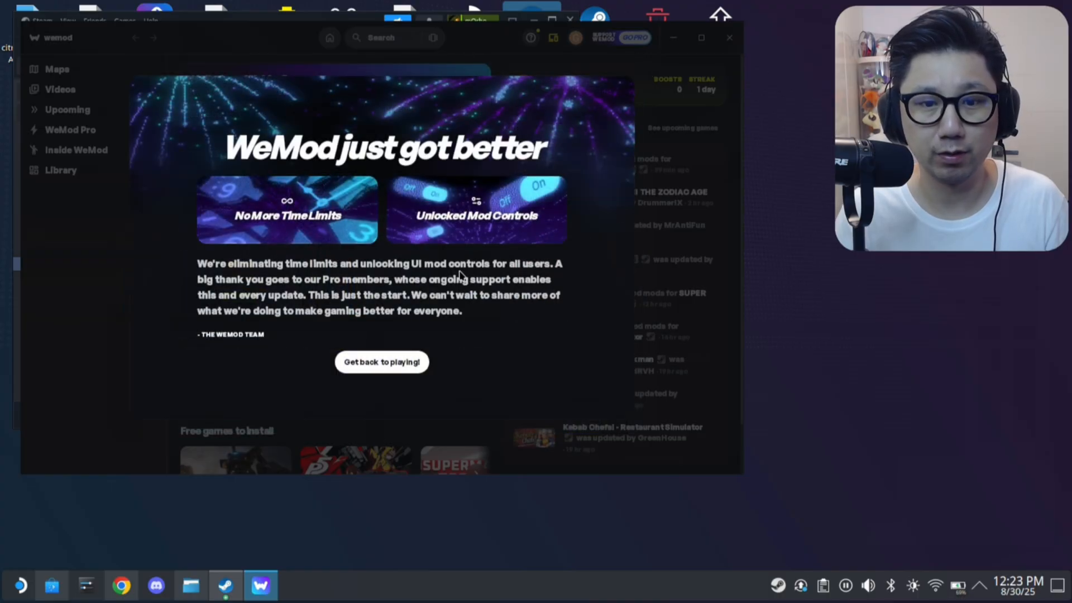
left_click(380, 362)
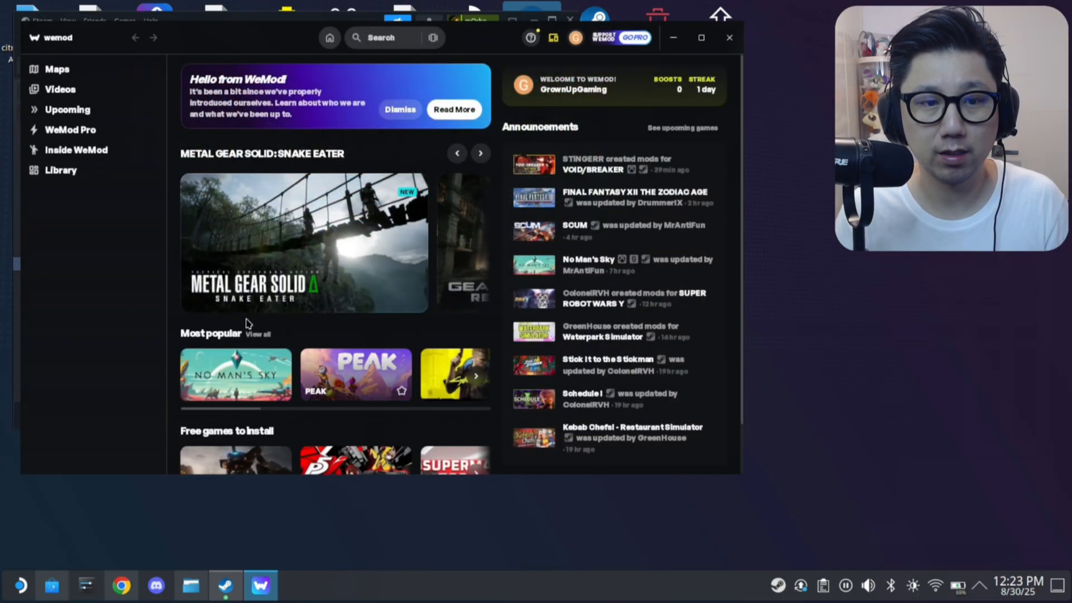
mouse_move(198, 438)
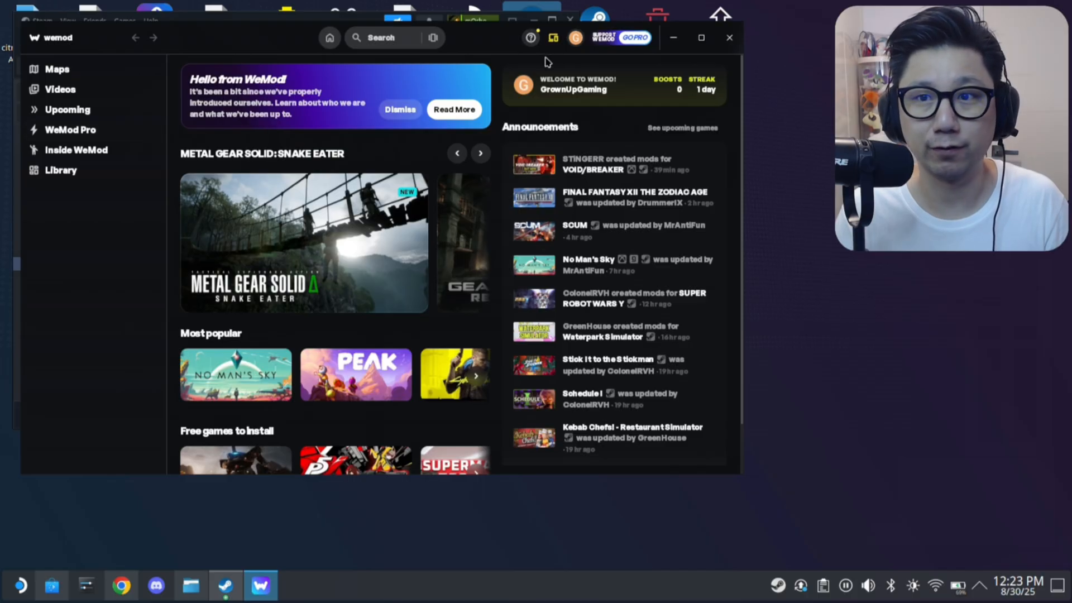
mouse_move(88, 467)
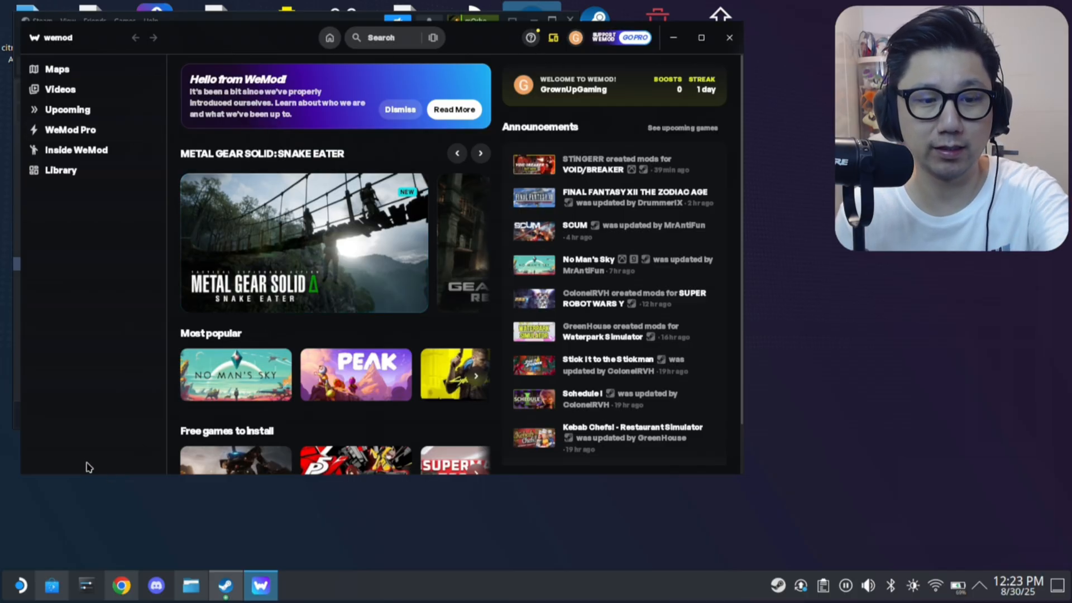
scroll("down", 3)
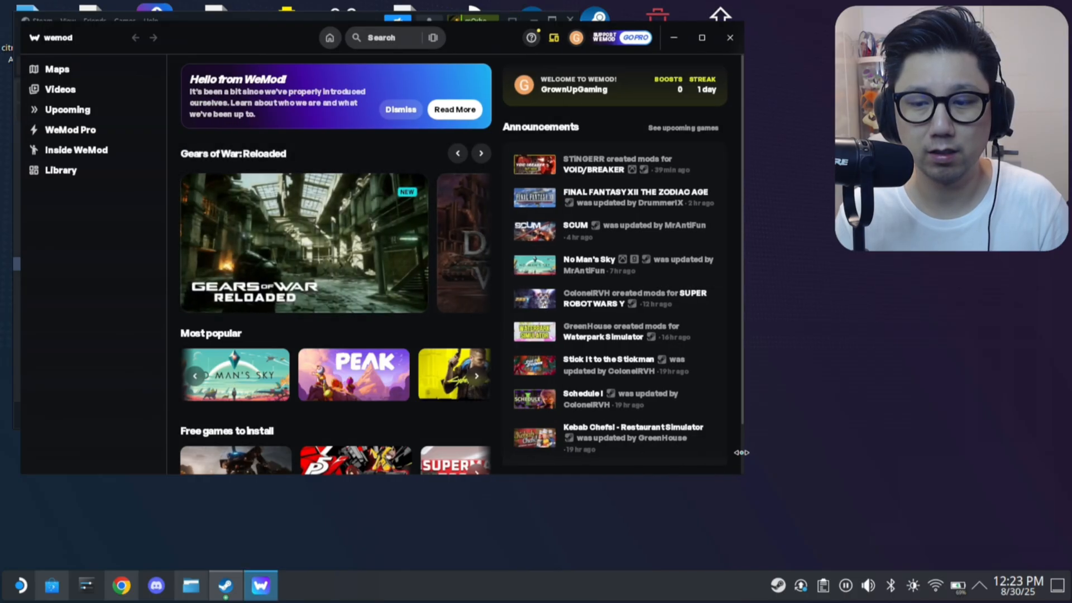
scroll("down", 3)
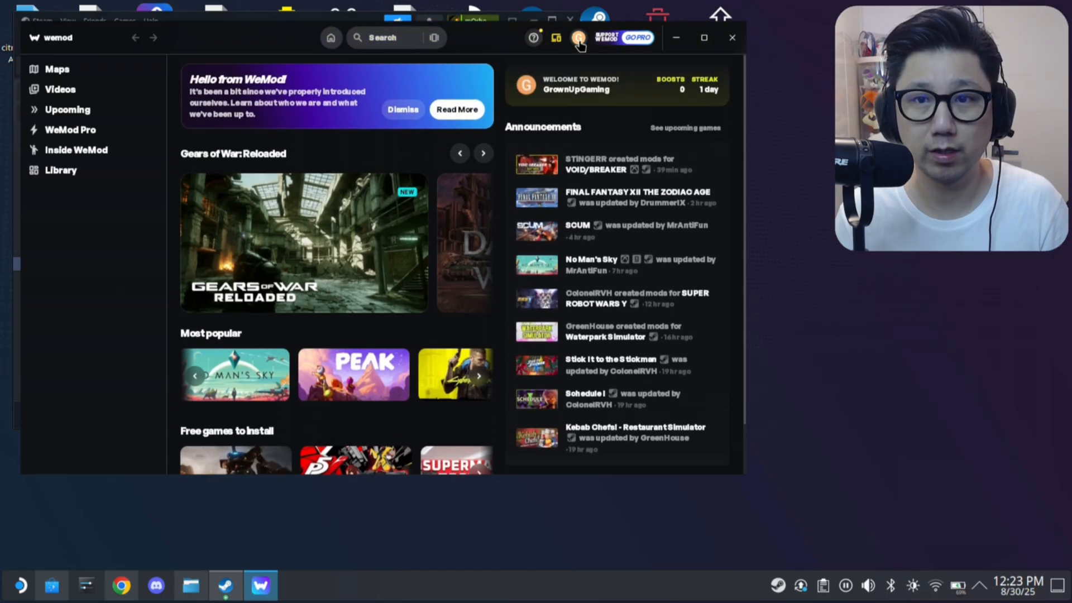
mouse_move(534, 37)
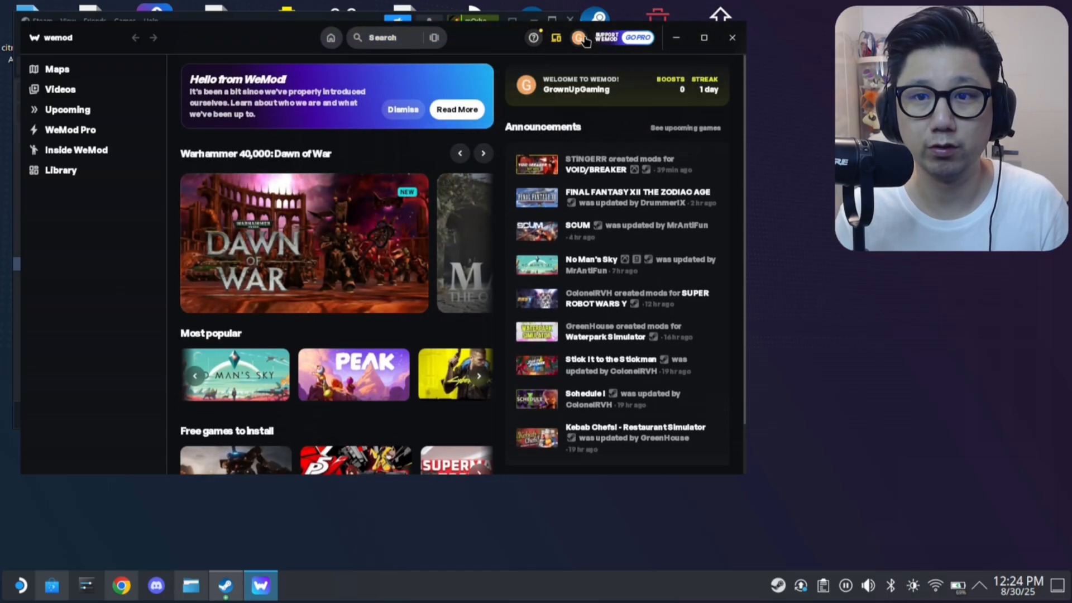
Open Settings from the profile avatar menu and close the Hey There! introduction
left_click(579, 37)
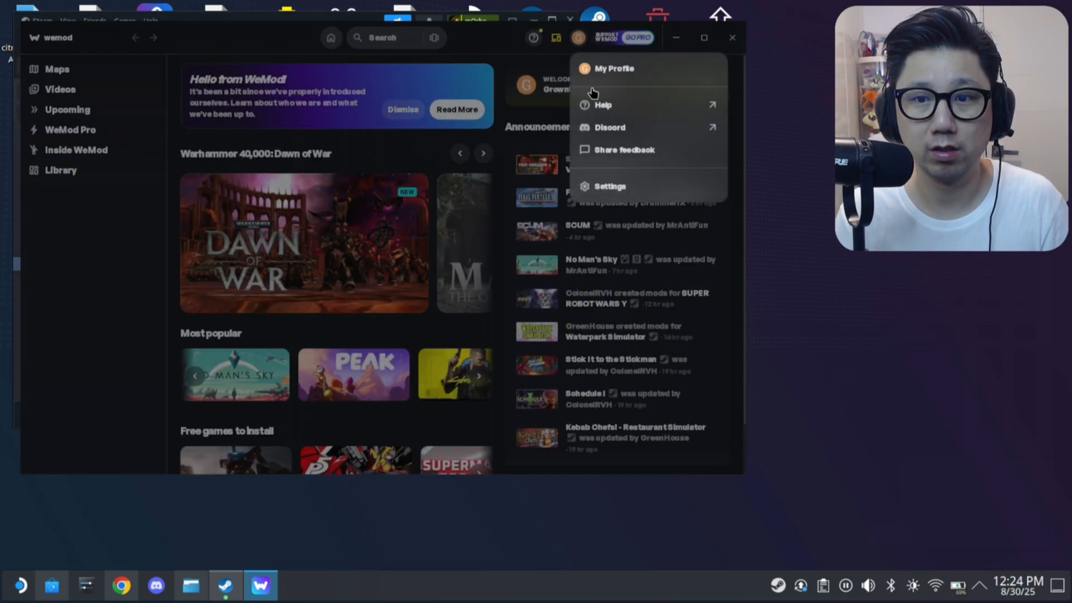
mouse_move(609, 186)
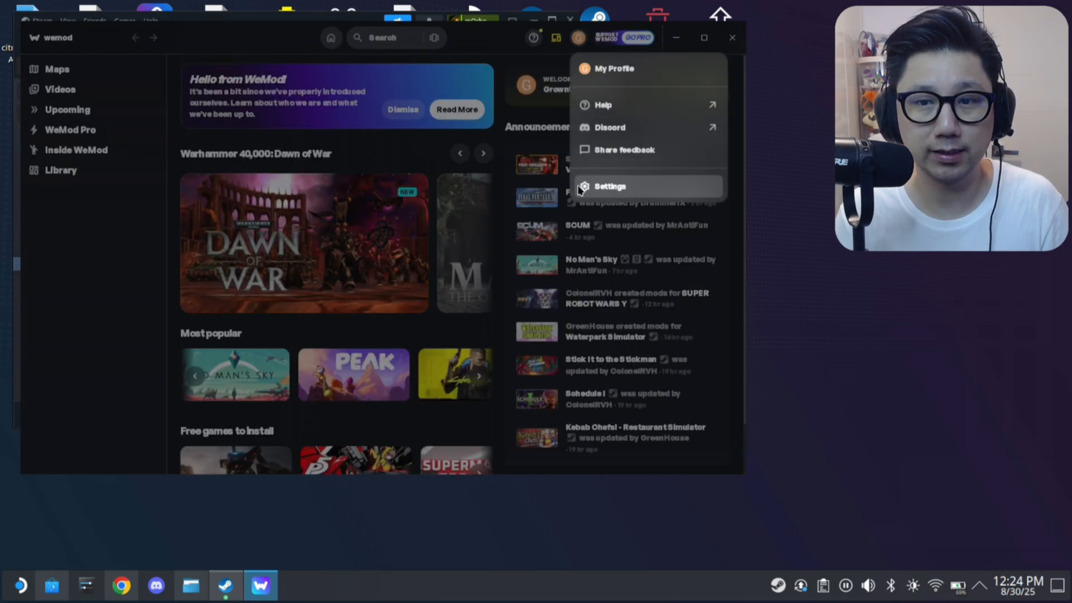
left_click(609, 186)
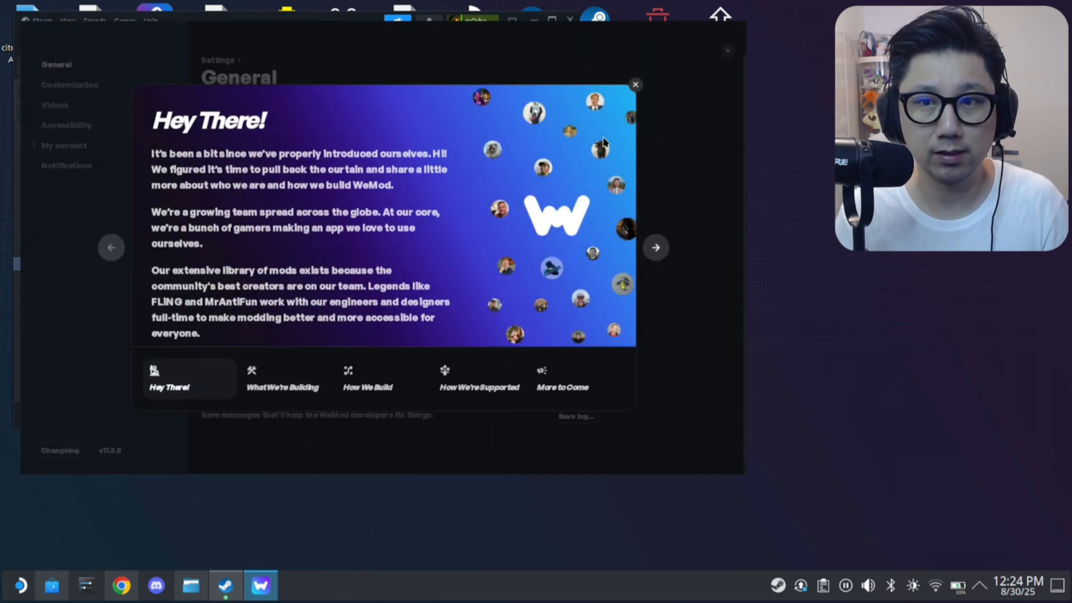
left_click(635, 84)
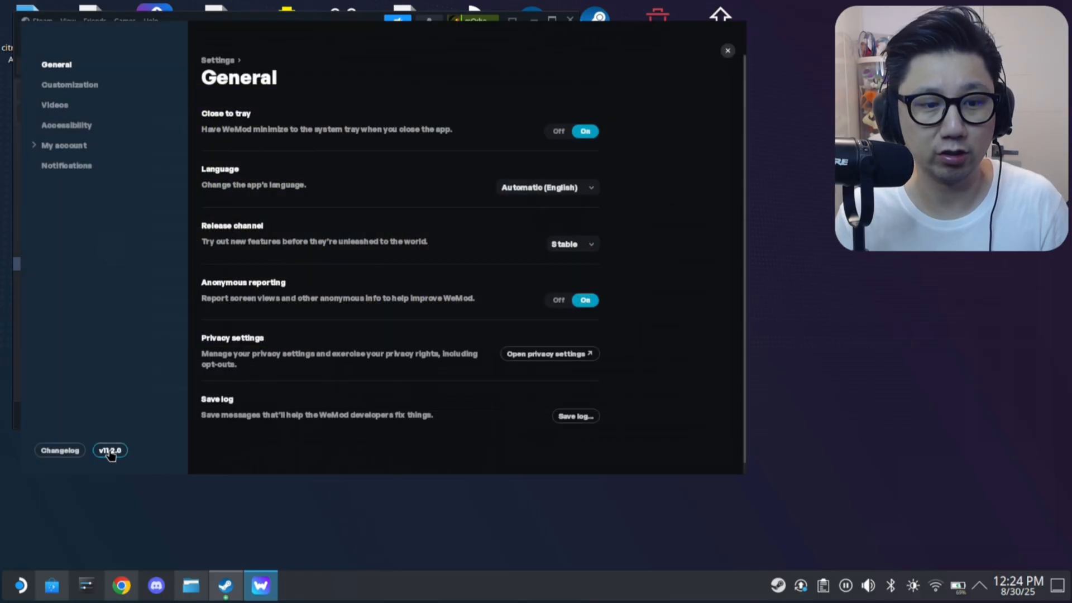